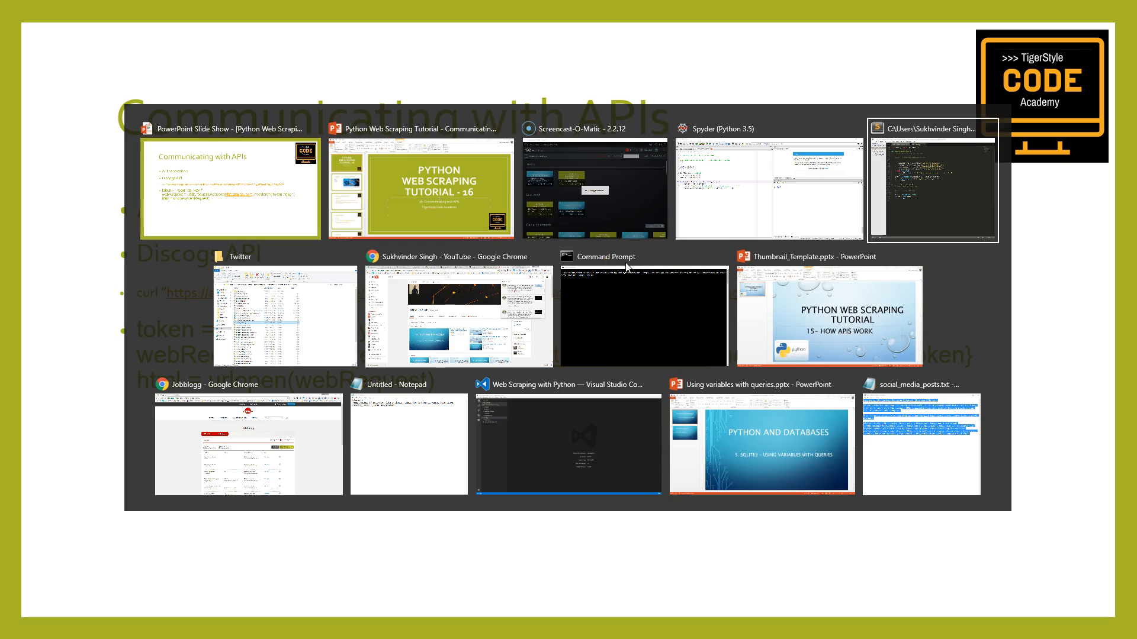
- Leave the typed Michael Jackson curl search unrun and switch to the Chrome window
{"action": "left_click", "coordinate": [643, 316]}
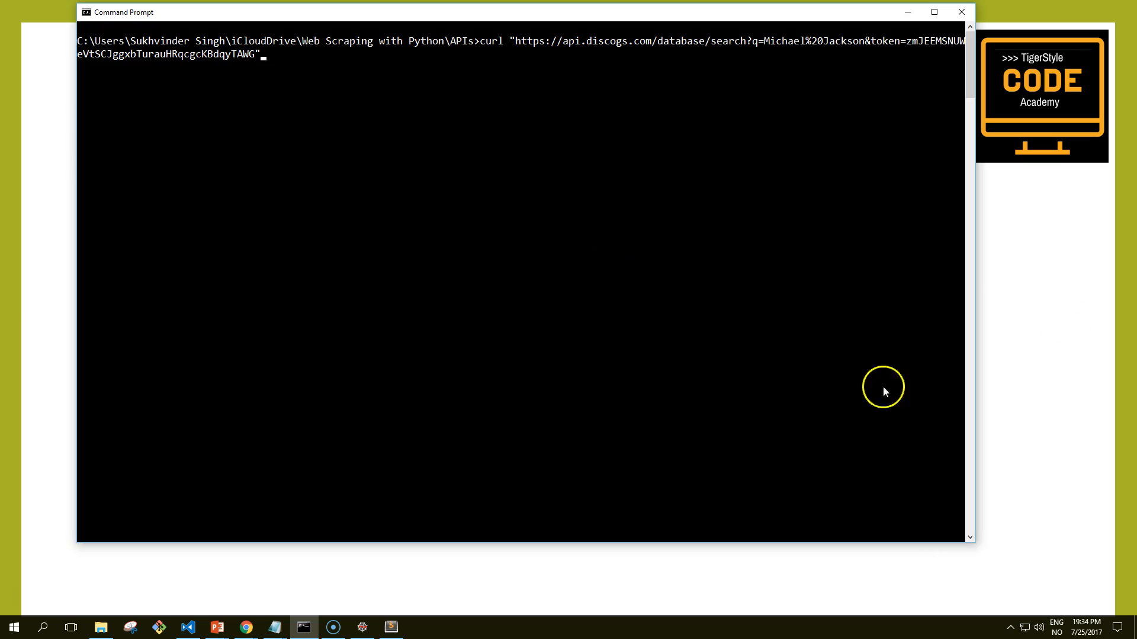
{"action": "key", "text": "alt+tab"}
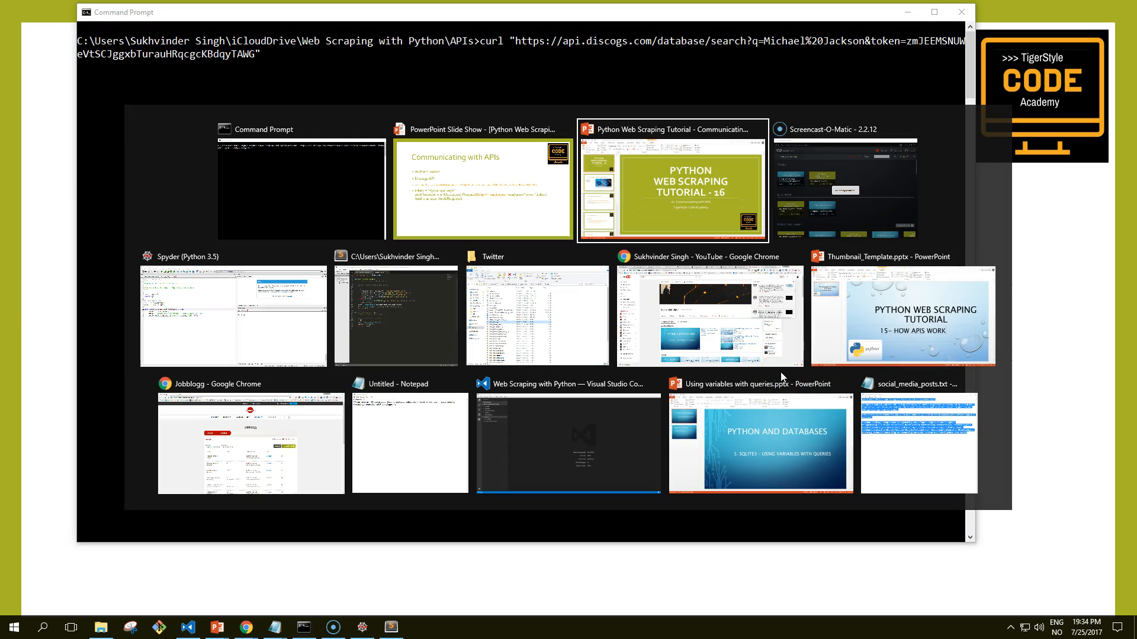
{"action": "mouse_move", "coordinate": [776, 370]}
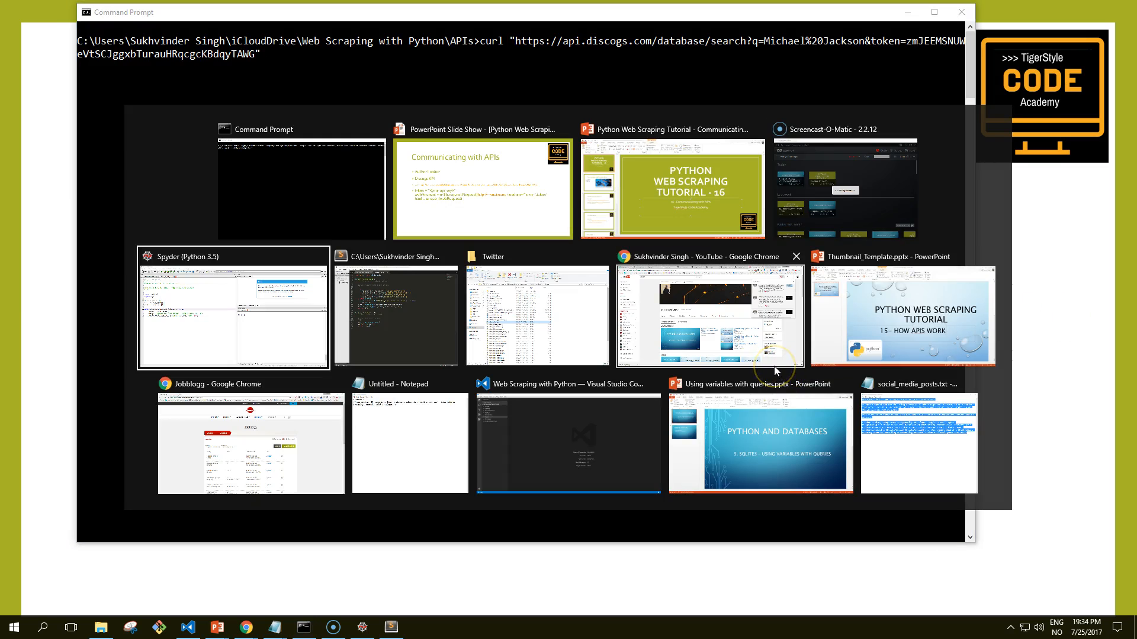
{"action": "left_click", "coordinate": [708, 316]}
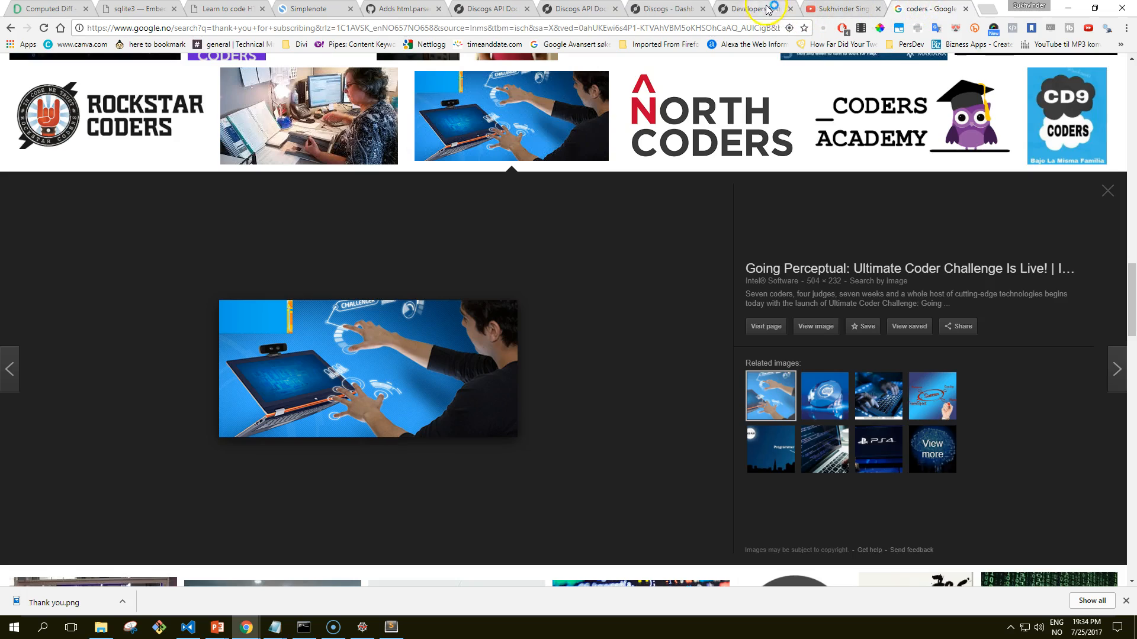
- Check the personal access token, then select the Auth Flow token curl example
{"action": "left_click", "coordinate": [750, 8]}
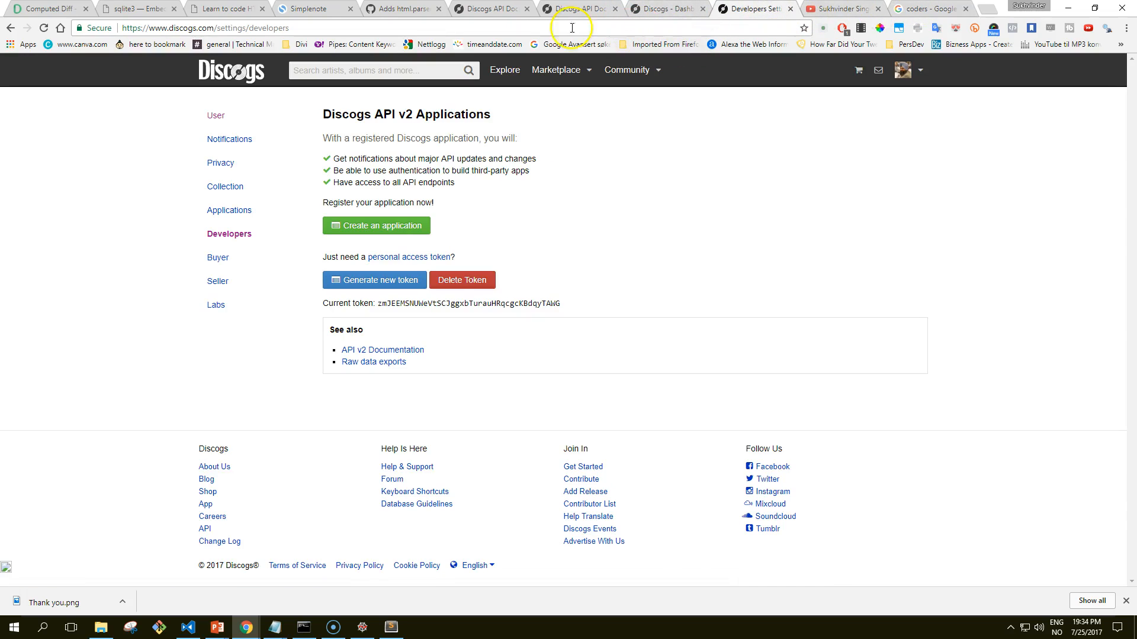
{"action": "mouse_move", "coordinate": [486, 8]}
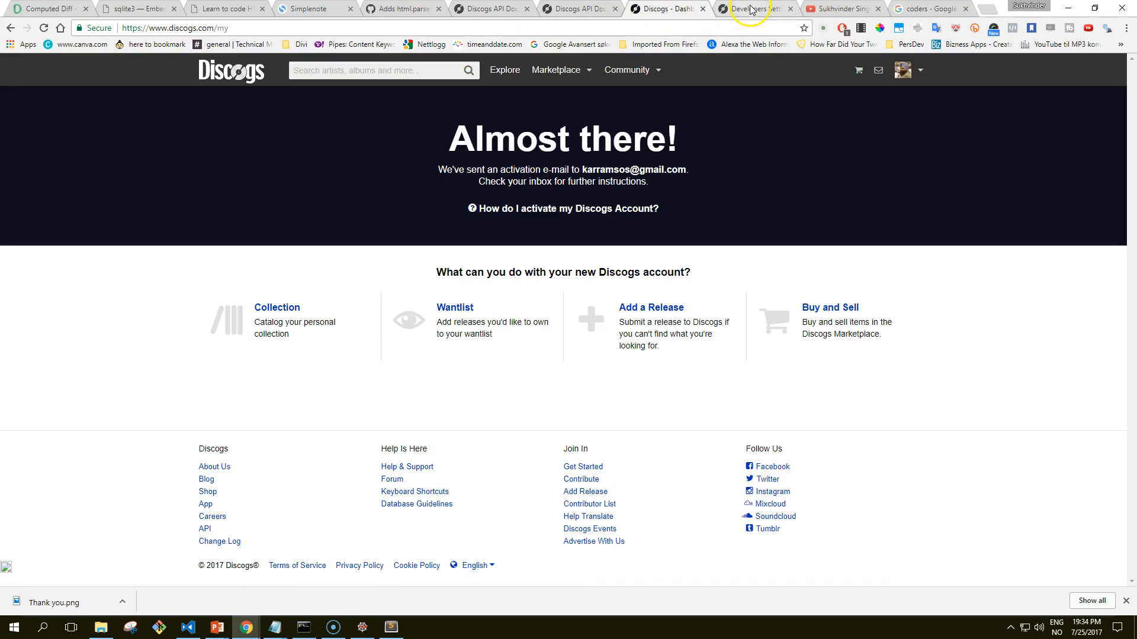
{"action": "left_click", "coordinate": [754, 8]}
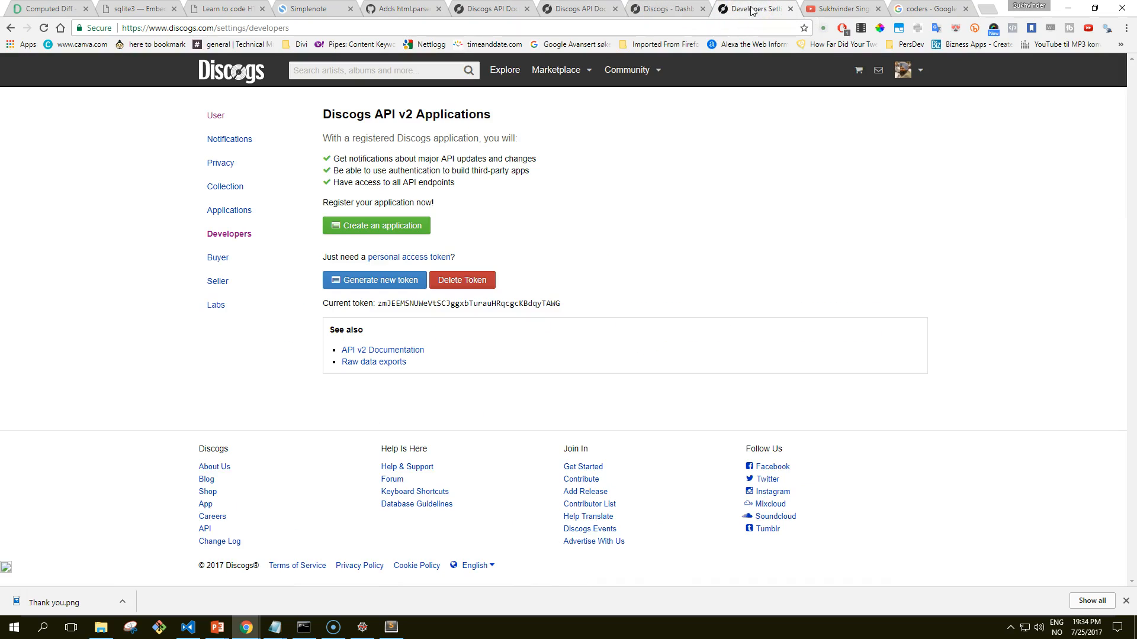
{"action": "mouse_move", "coordinate": [363, 127]}
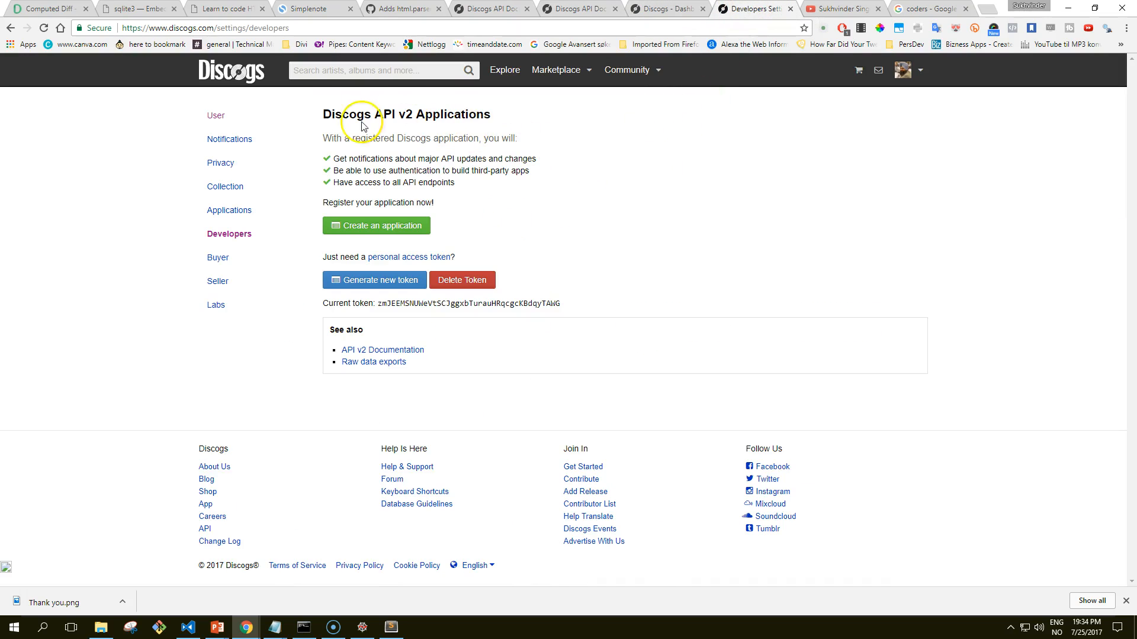
{"action": "mouse_move", "coordinate": [316, 300]}
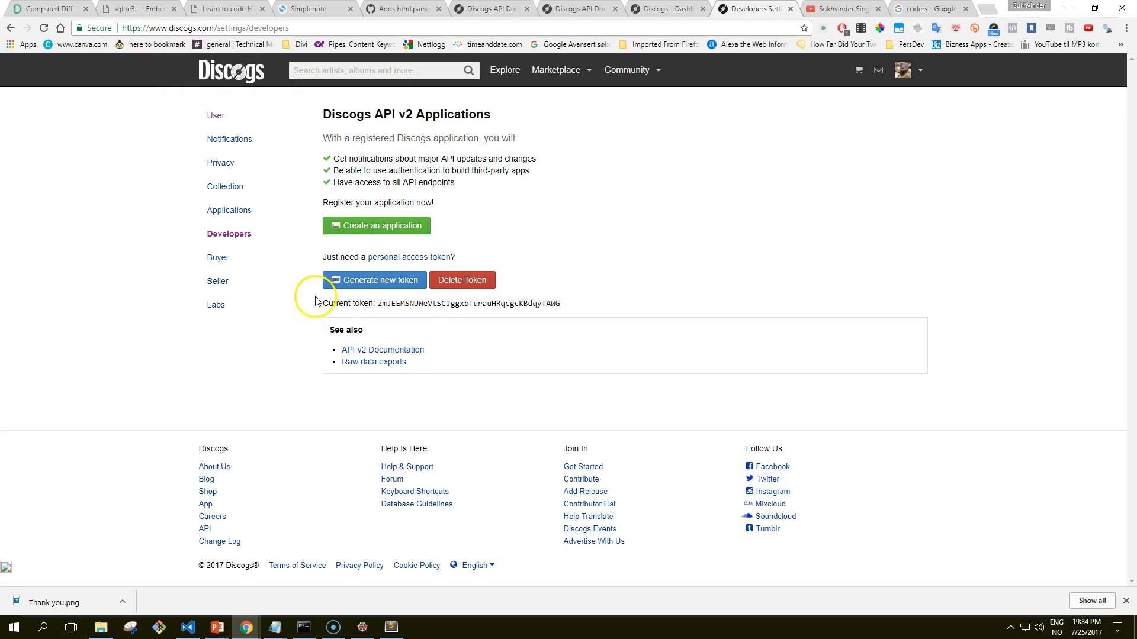
{"action": "mouse_move", "coordinate": [410, 306]}
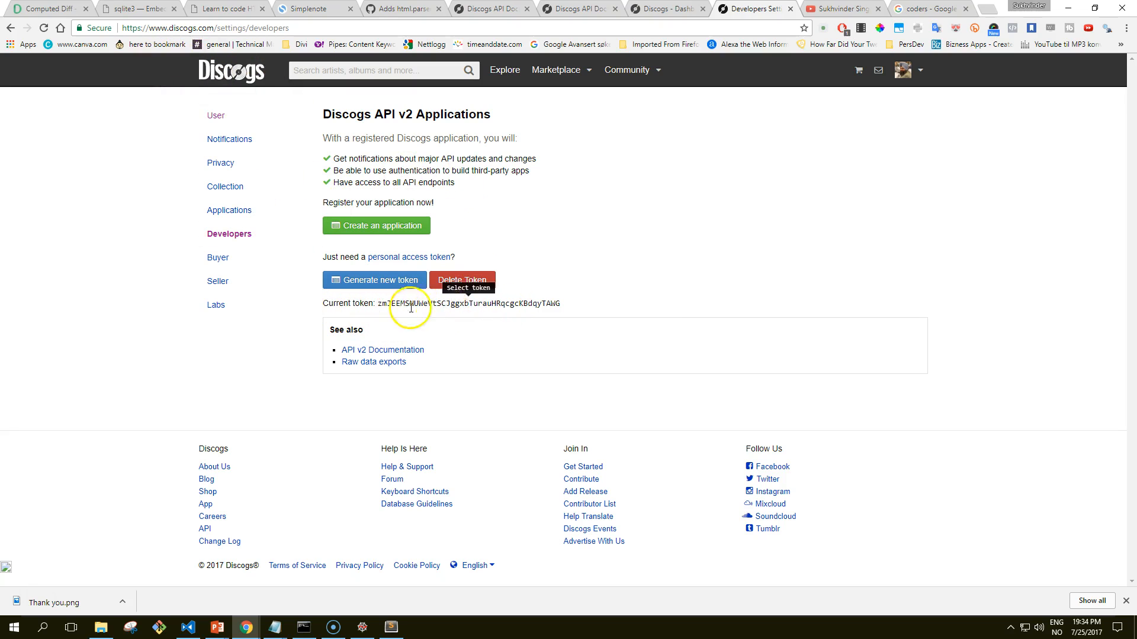
{"action": "mouse_move", "coordinate": [430, 319]}
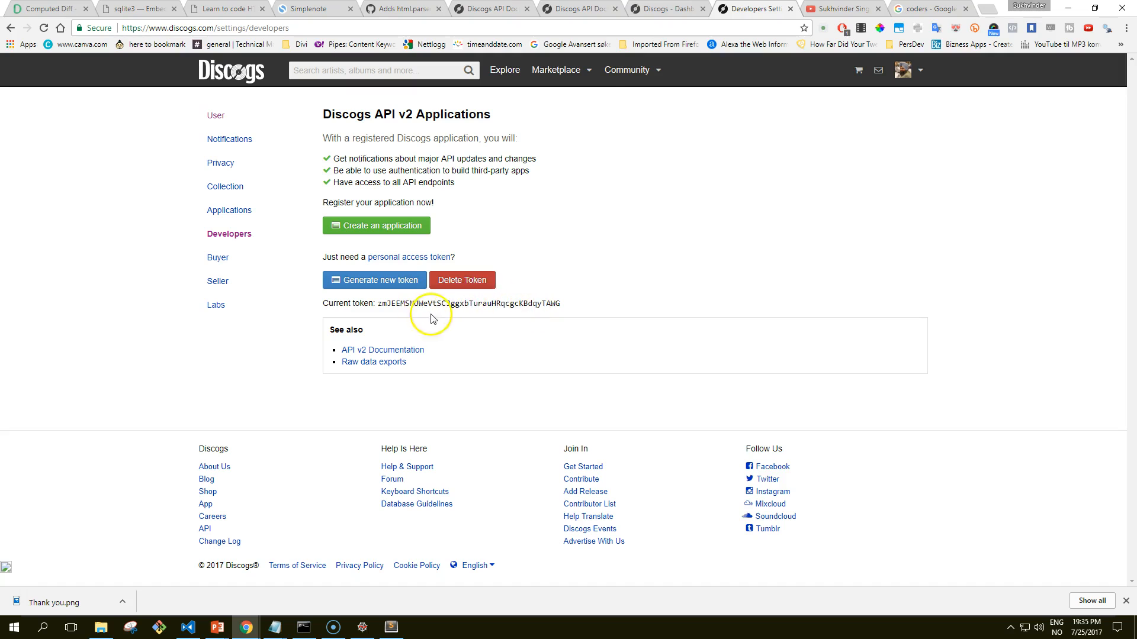
{"action": "left_click", "coordinate": [575, 8]}
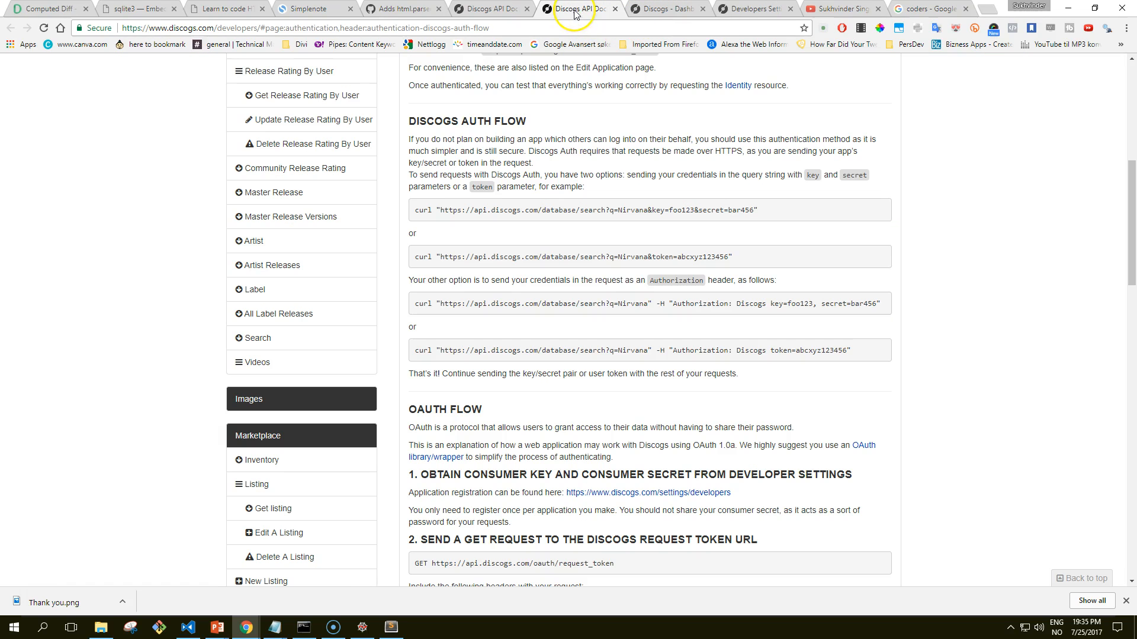
{"action": "mouse_move", "coordinate": [424, 257]}
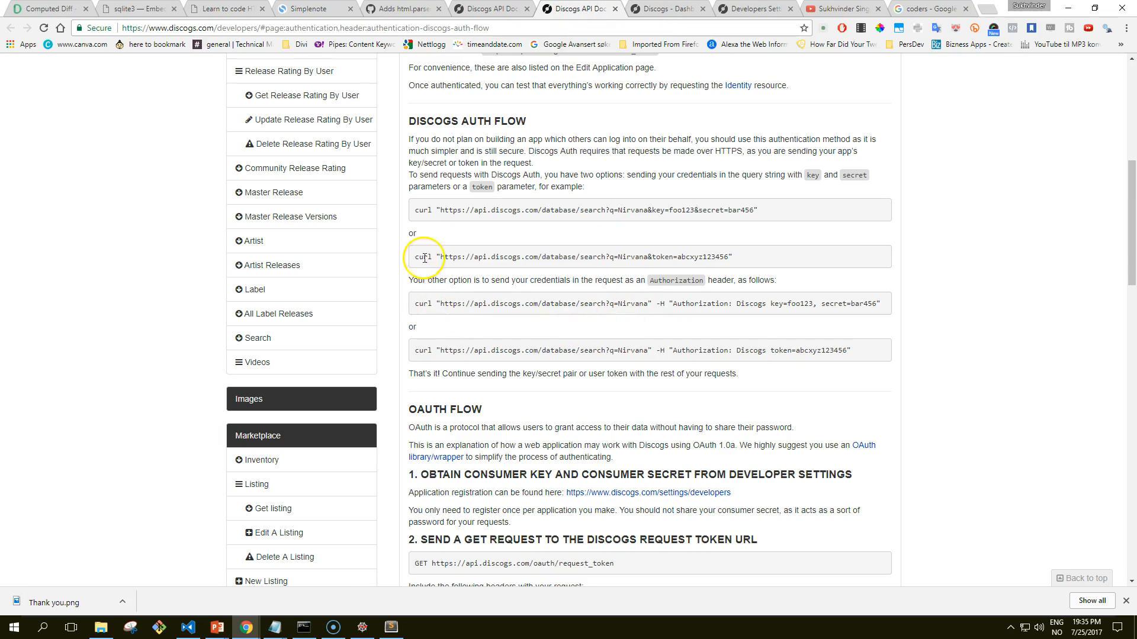
{"action": "mouse_move", "coordinate": [586, 219]}
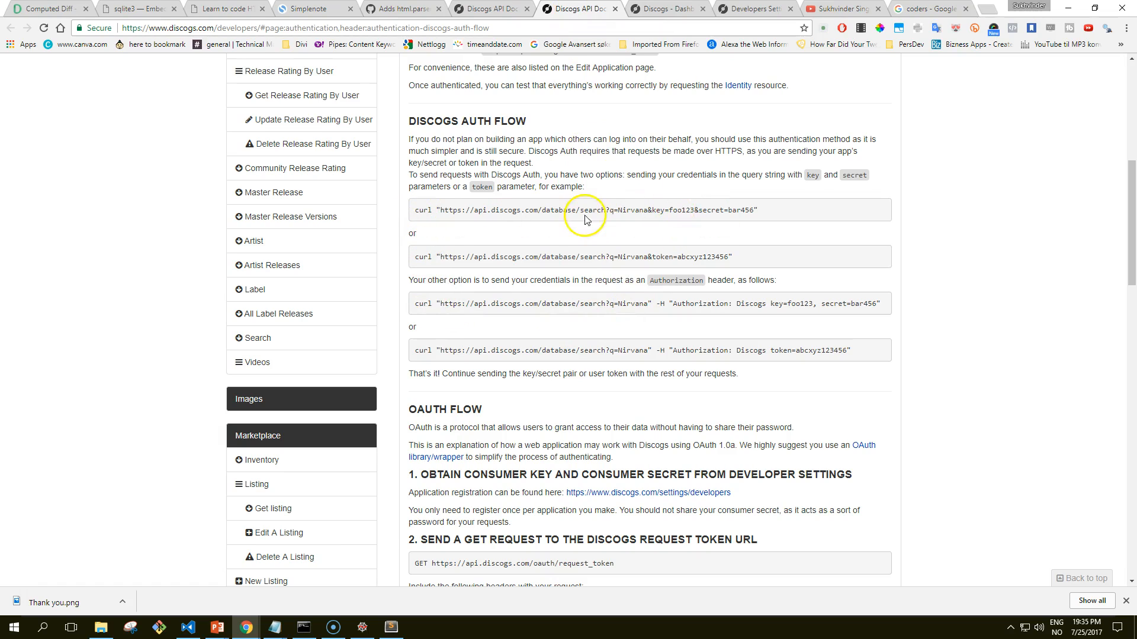
{"action": "triple_click", "coordinate": [571, 256]}
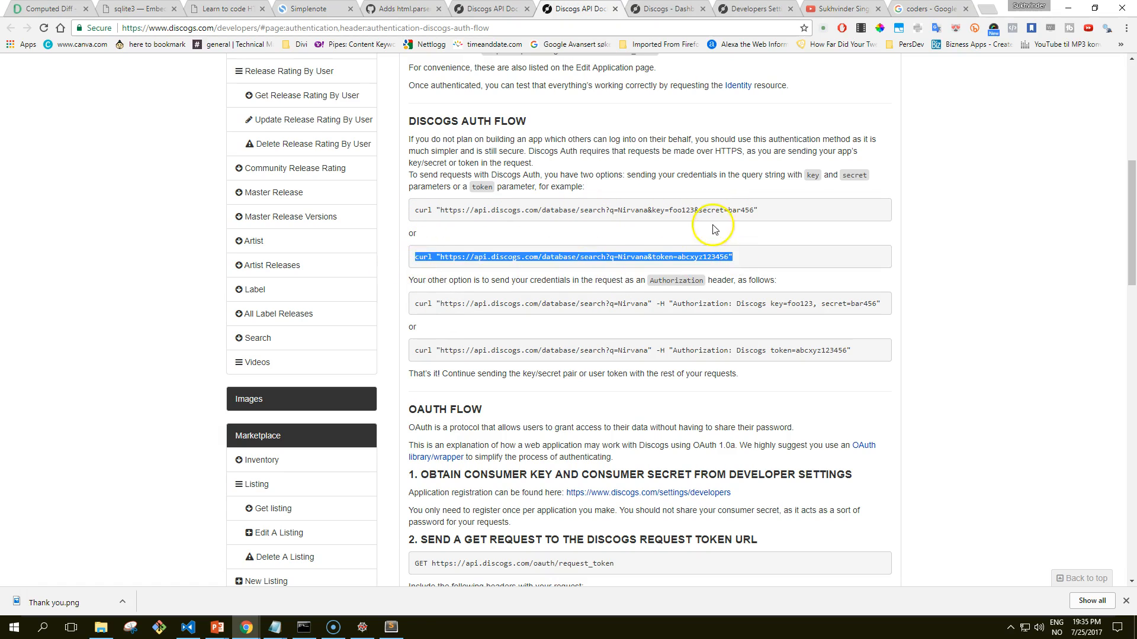
- Run the tokenized Discogs search for Michael Jackson, returning raw JSON
{"action": "left_click", "coordinate": [303, 627]}
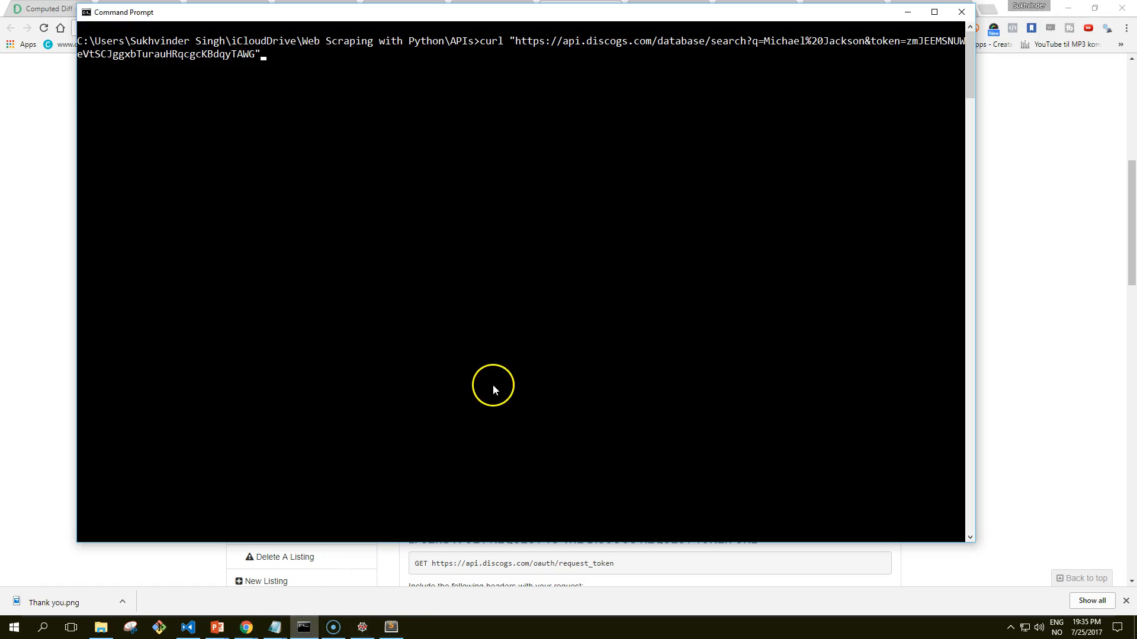
{"action": "mouse_move", "coordinate": [427, 252]}
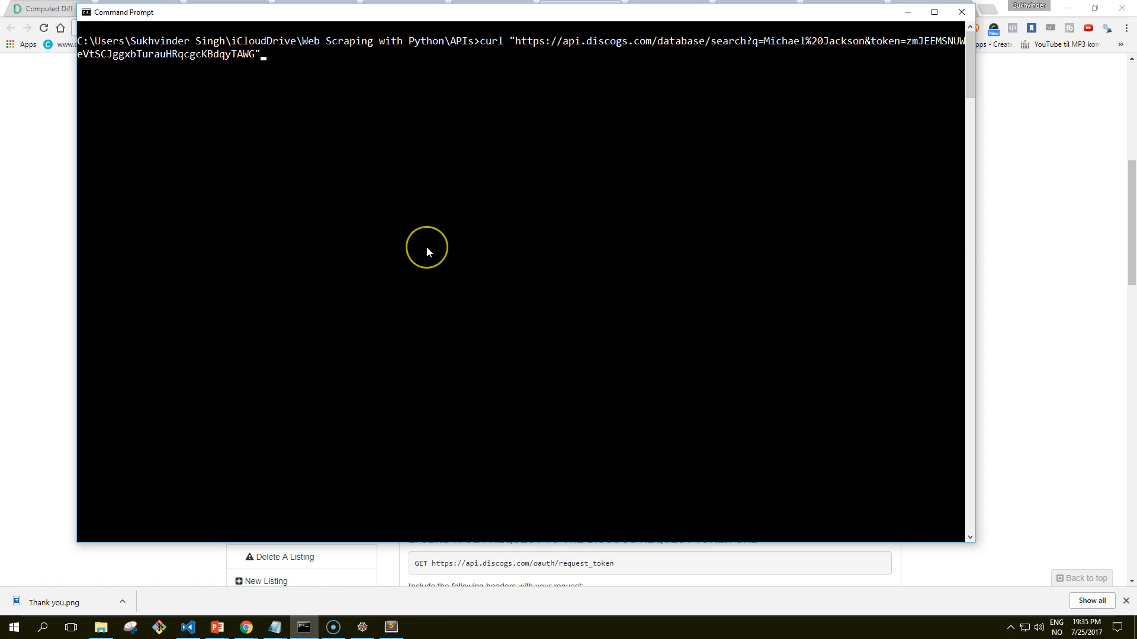
{"action": "mouse_move", "coordinate": [426, 251]}
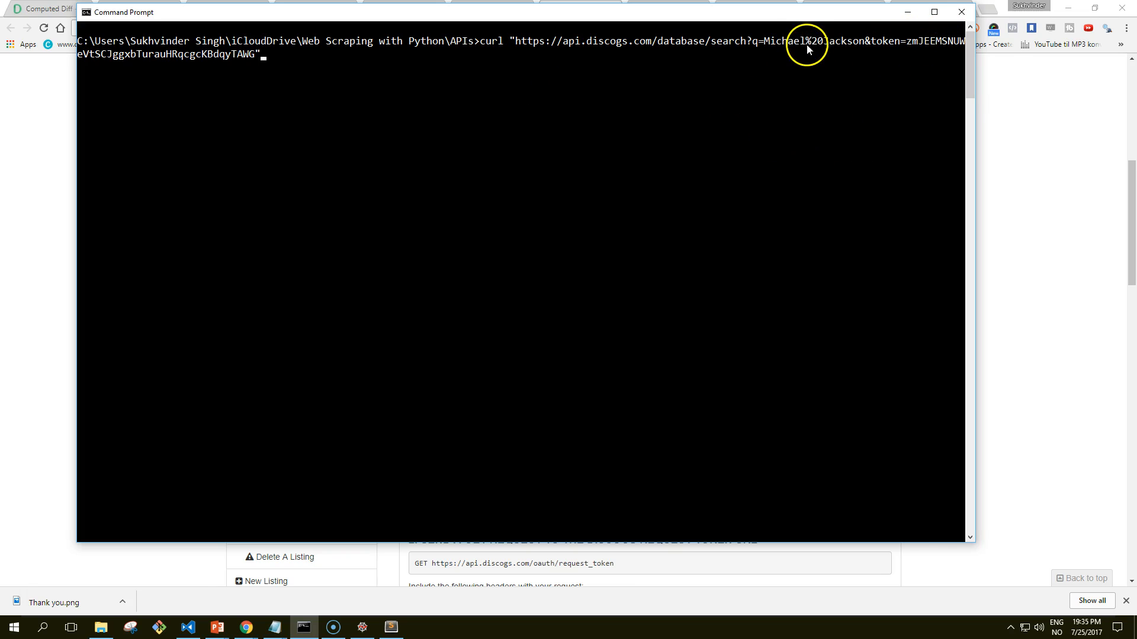
{"action": "mouse_move", "coordinate": [813, 108]}
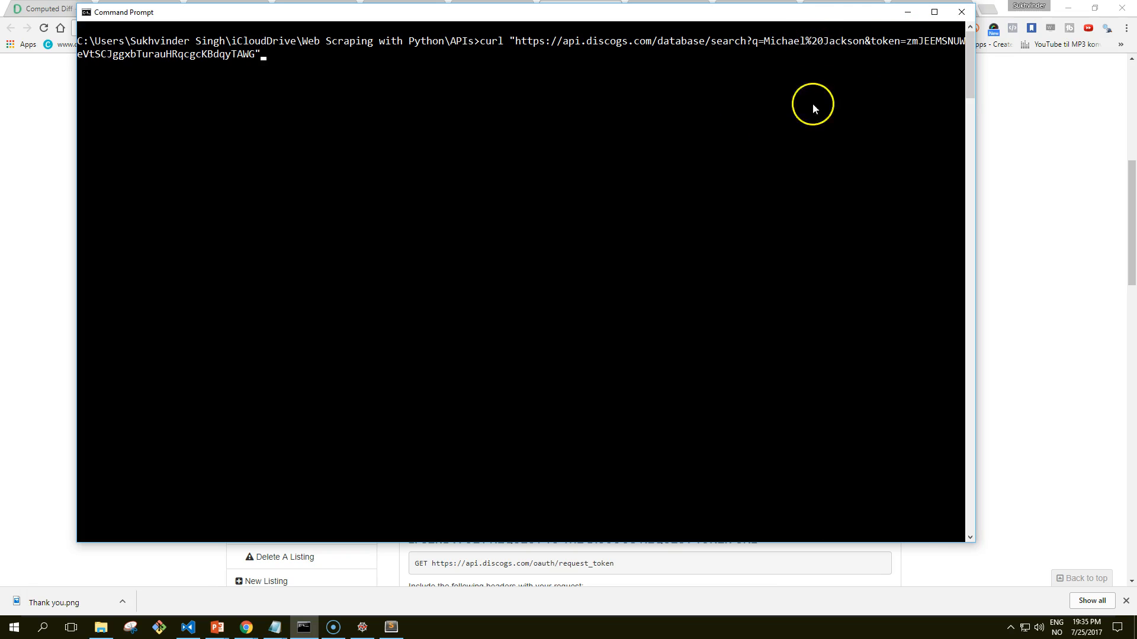
{"action": "mouse_move", "coordinate": [814, 134]}
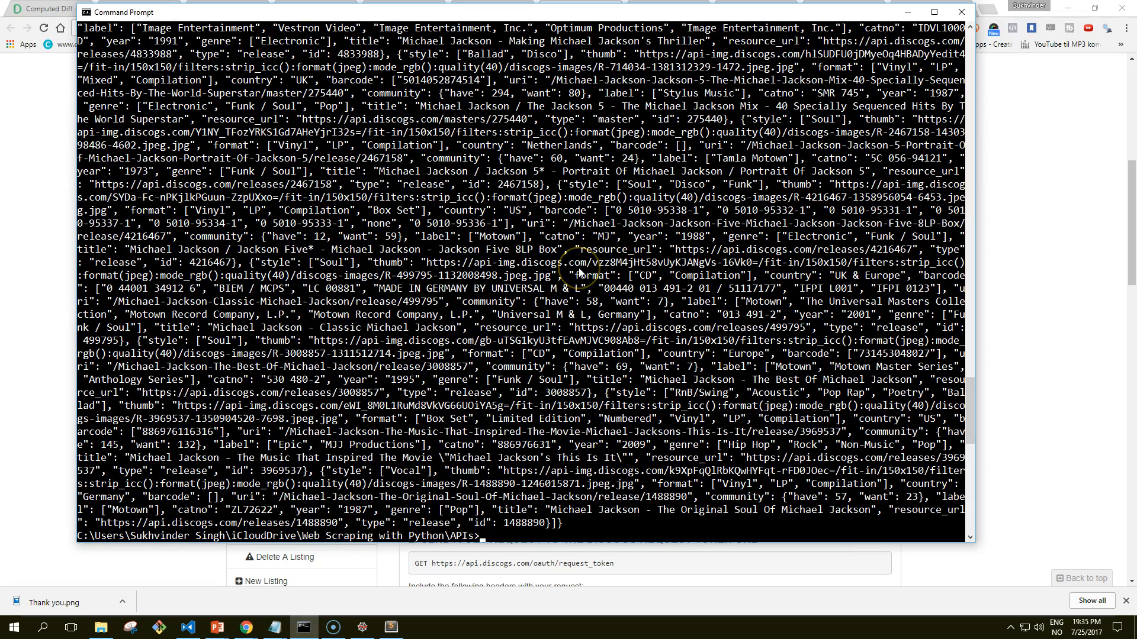
{"action": "type", "text": "curl \"https://api.discogs.com/database/search?q=Michael%20Jackson&token=zmJEEMSNUWeVtSCJggxbTurauHRqcgcKBdqyTAWG\" |"}
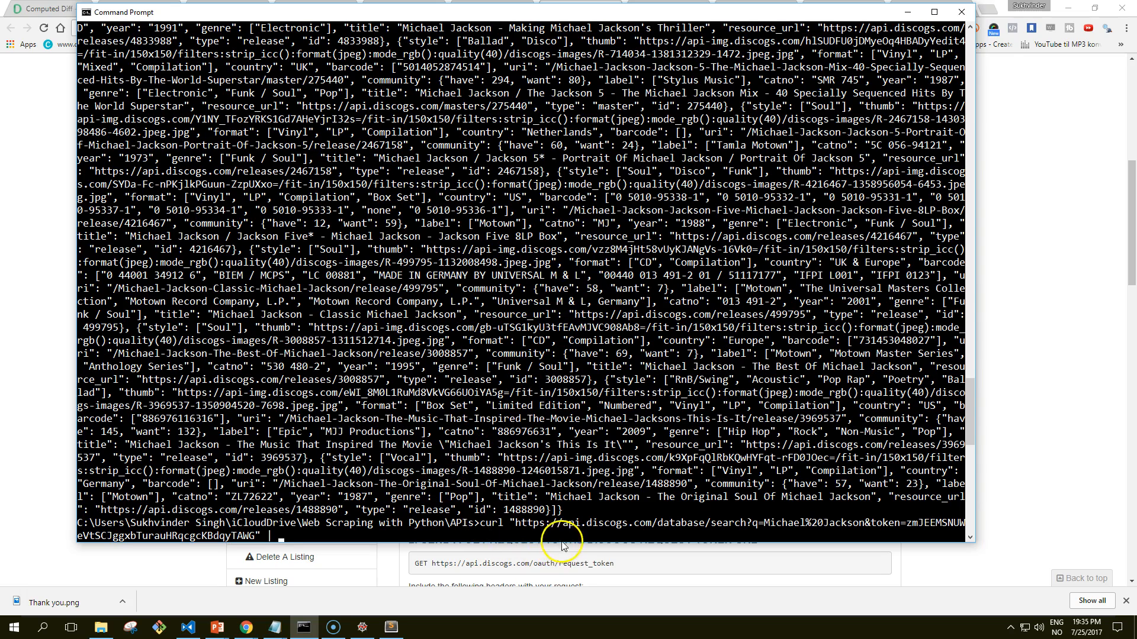
{"action": "mouse_move", "coordinate": [497, 526]}
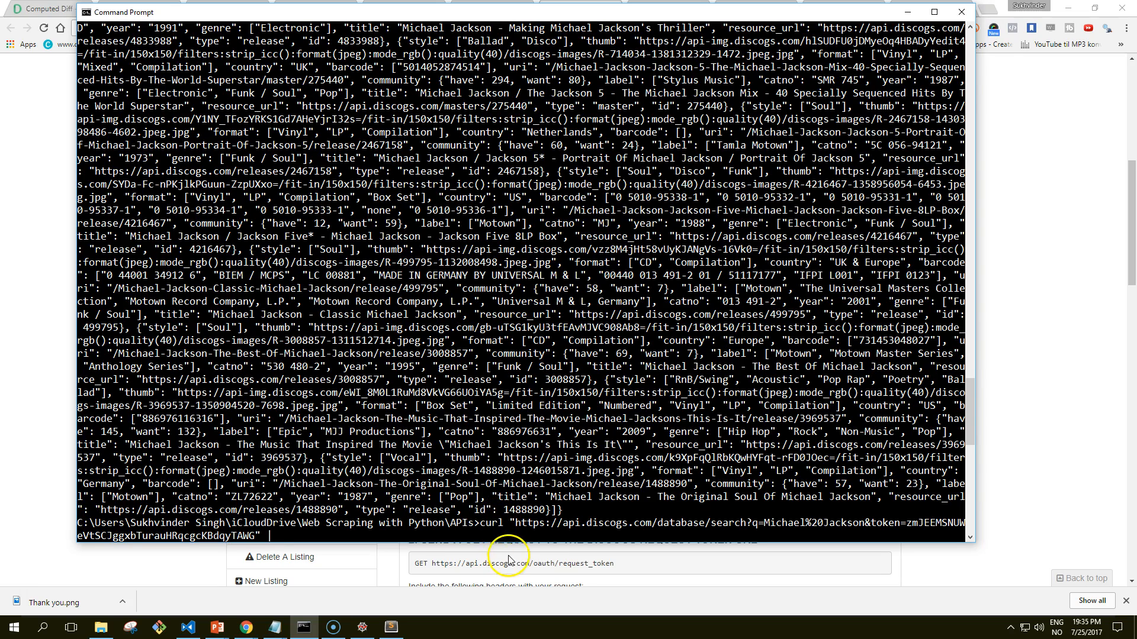
{"action": "mouse_move", "coordinate": [515, 543]}
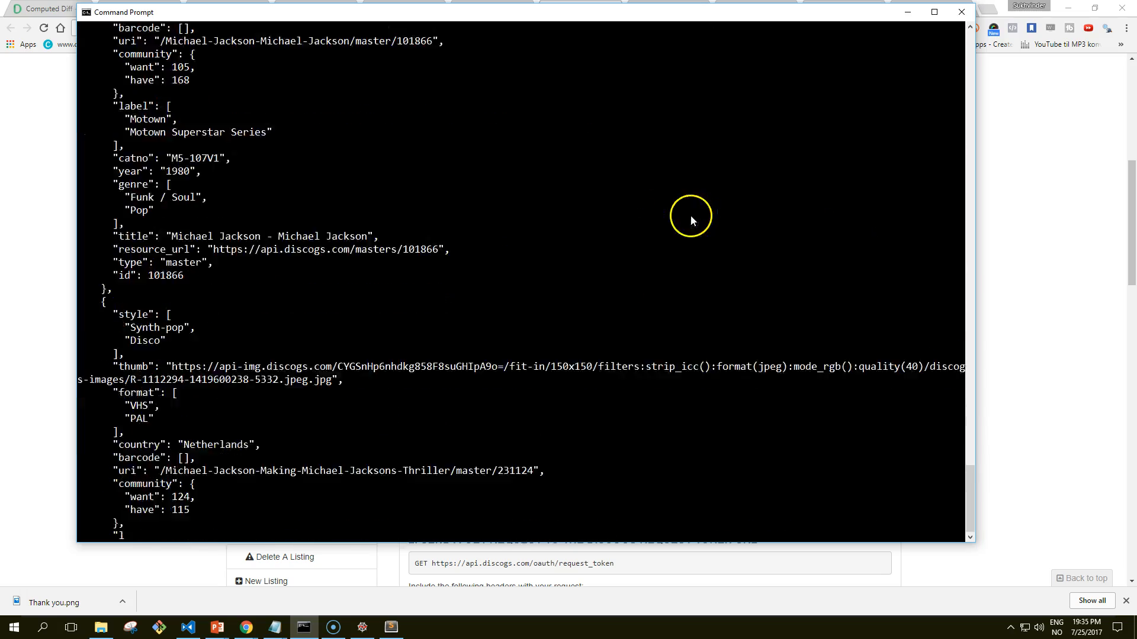
- Scroll through the jq-formatted Michael Jackson search results
{"action": "scroll", "scroll_direction": "down", "scroll_amount": 3}
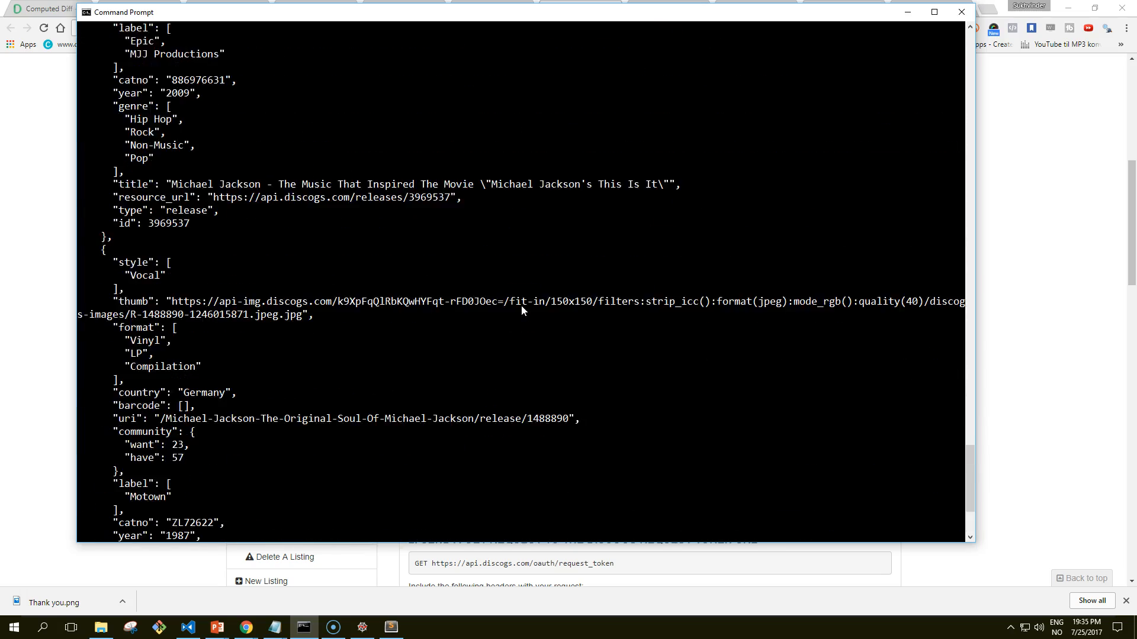
{"action": "scroll", "scroll_direction": "down", "scroll_amount": 3}
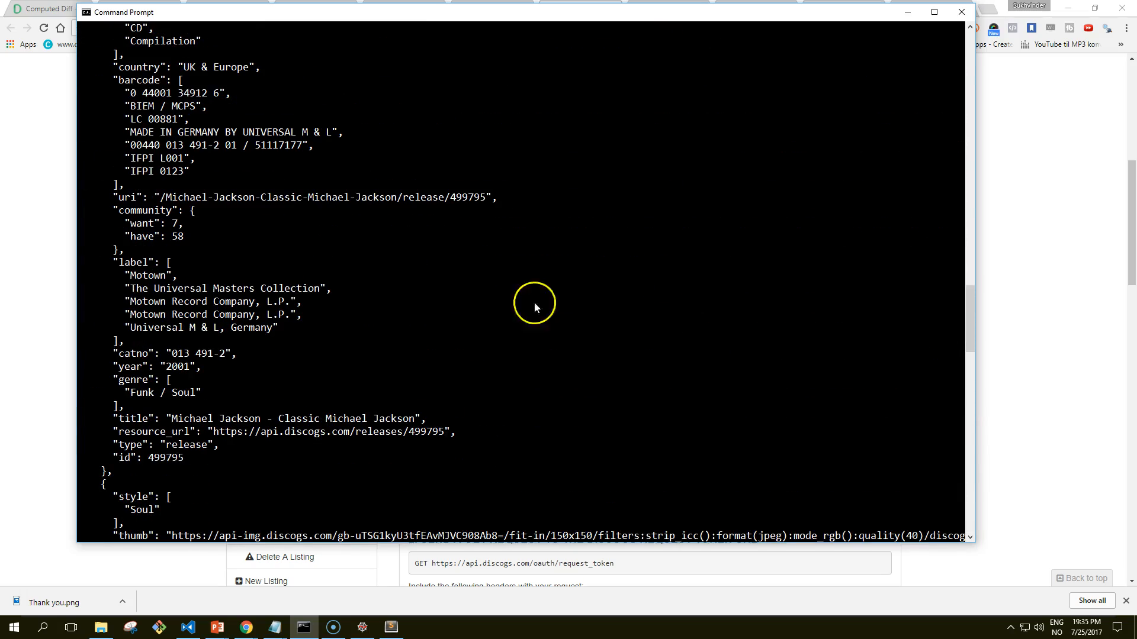
{"action": "scroll", "scroll_direction": "down", "scroll_amount": 3}
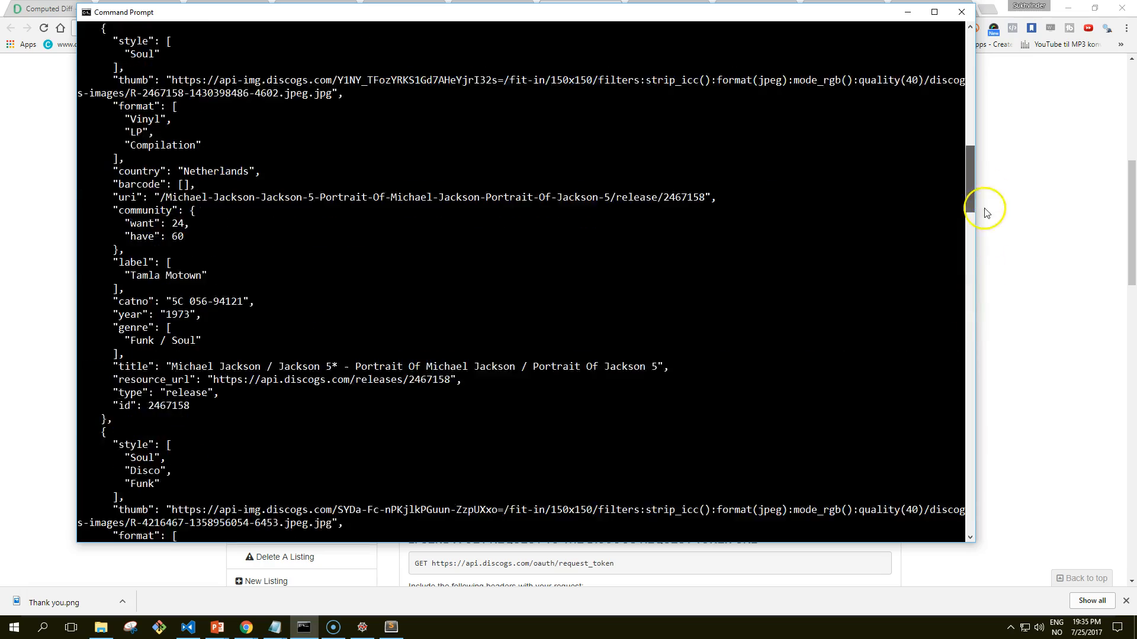
{"action": "scroll", "scroll_direction": "down", "scroll_amount": 3}
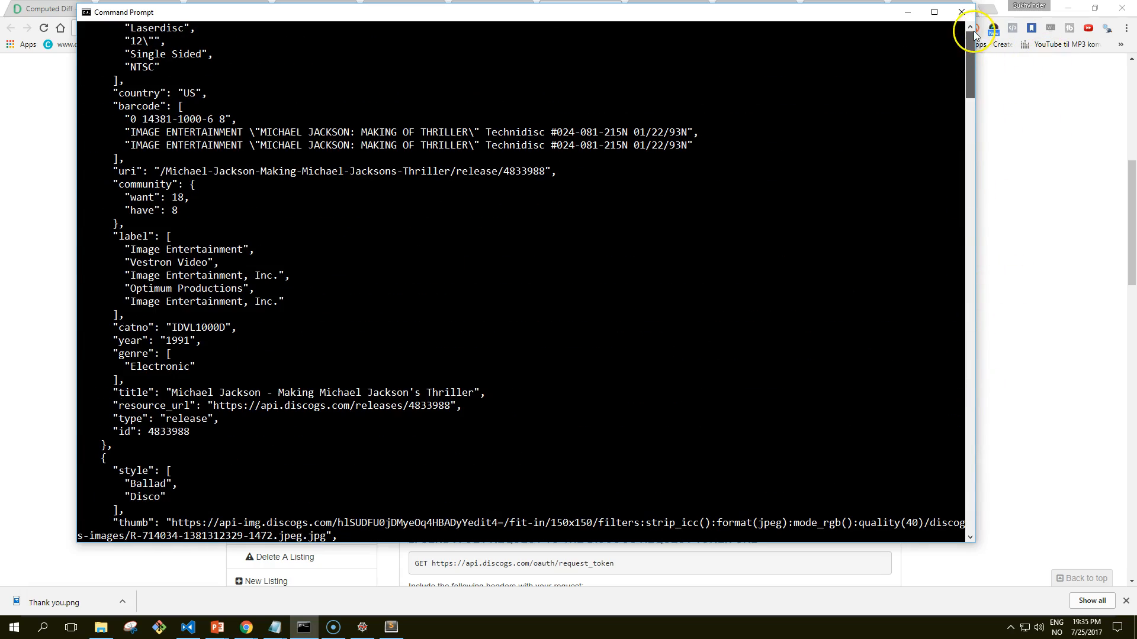
{"action": "scroll", "scroll_direction": "down", "scroll_amount": 3}
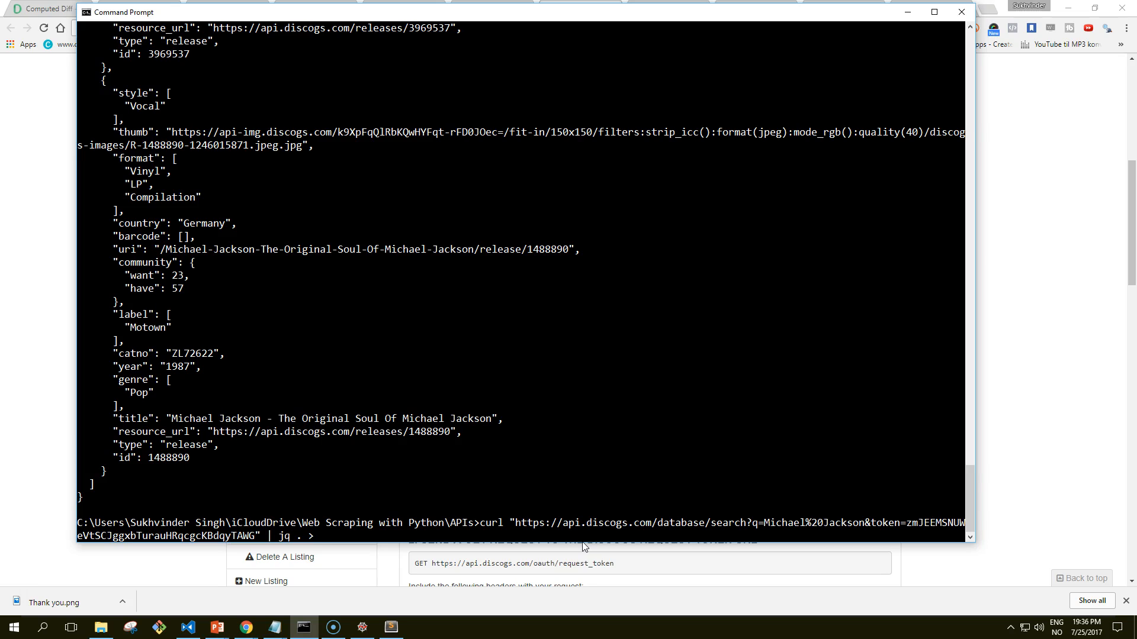
- Save the formatted results to mjackson.json, list the folder, and open it with subl
{"action": "type", "text": "mjackso"}
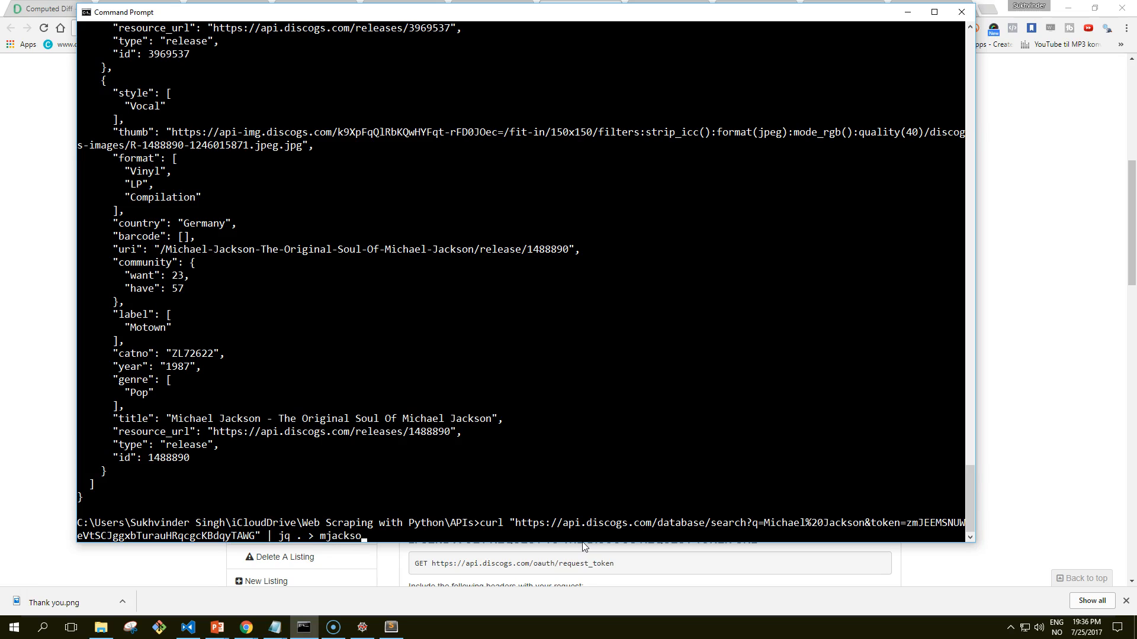
{"action": "key", "text": "Return"}
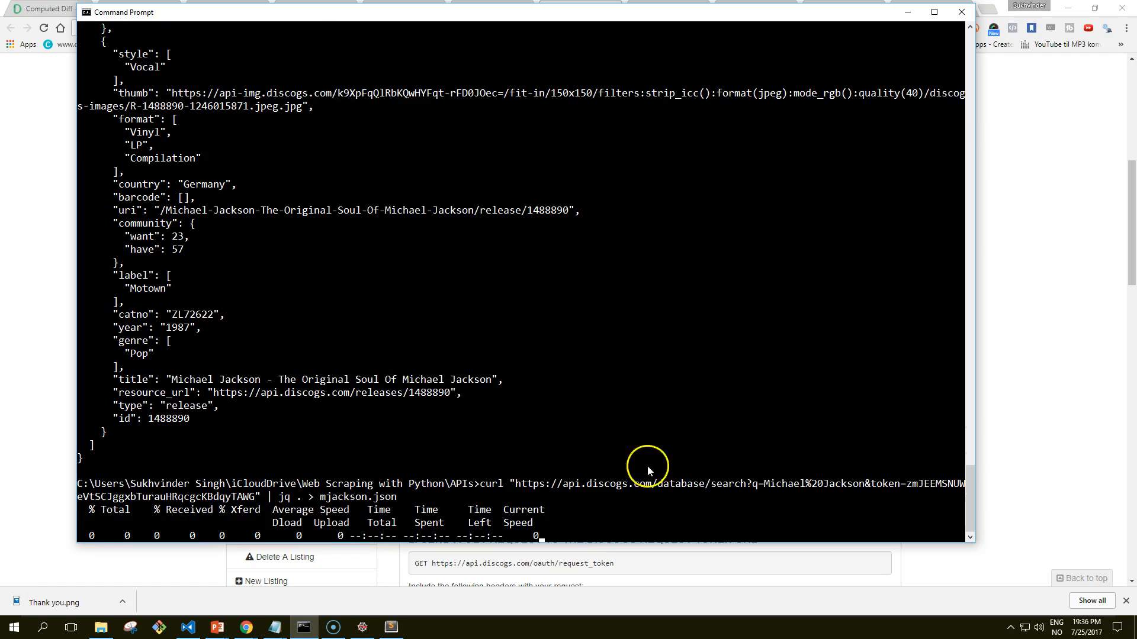
{"action": "type", "text": "dir"}
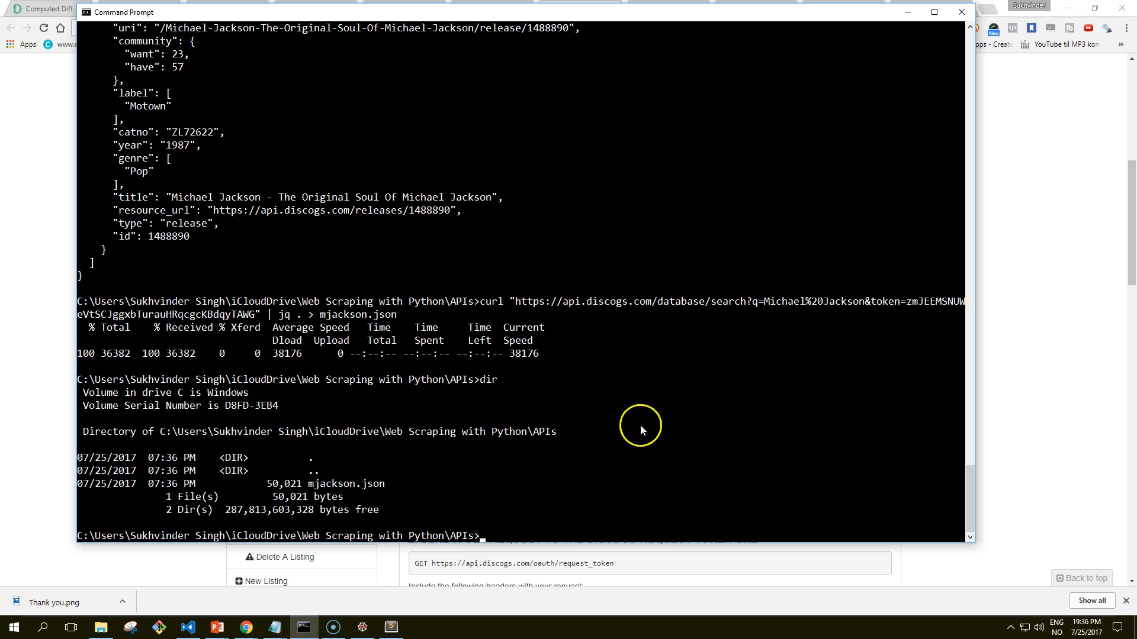
{"action": "mouse_move", "coordinate": [651, 424]}
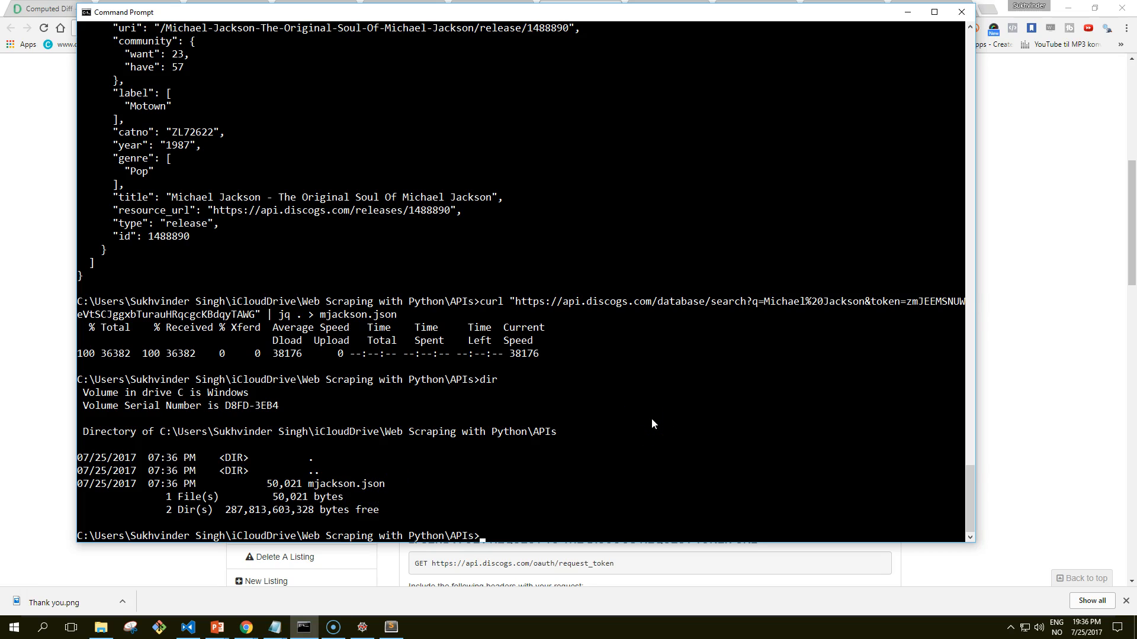
{"action": "type", "text": "subl"}
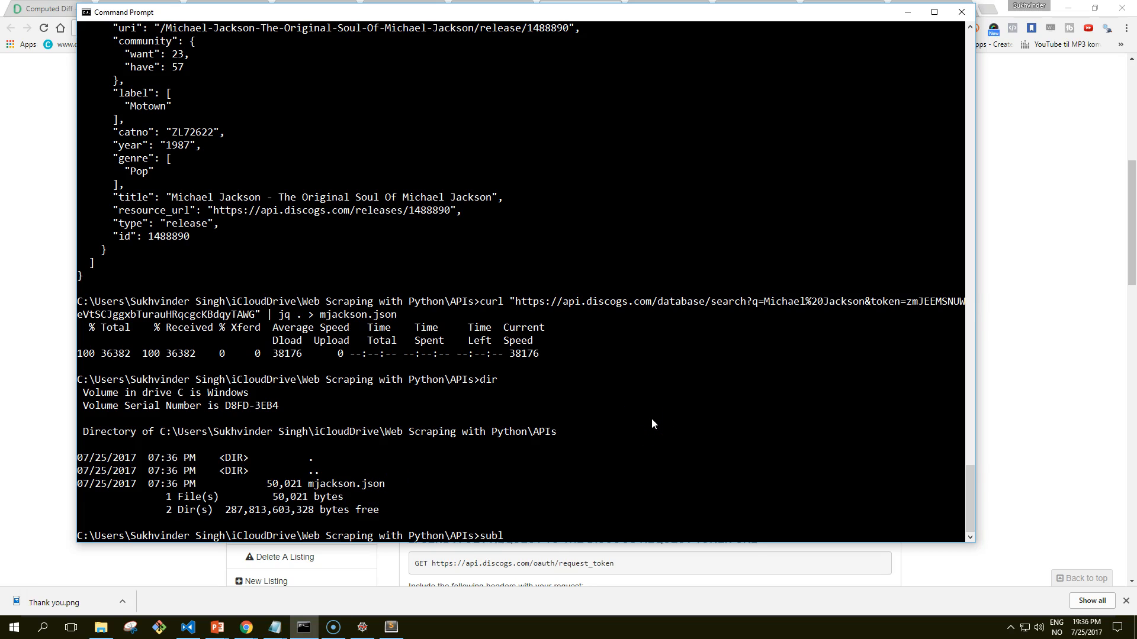
{"action": "type", "text": "mjackson."}
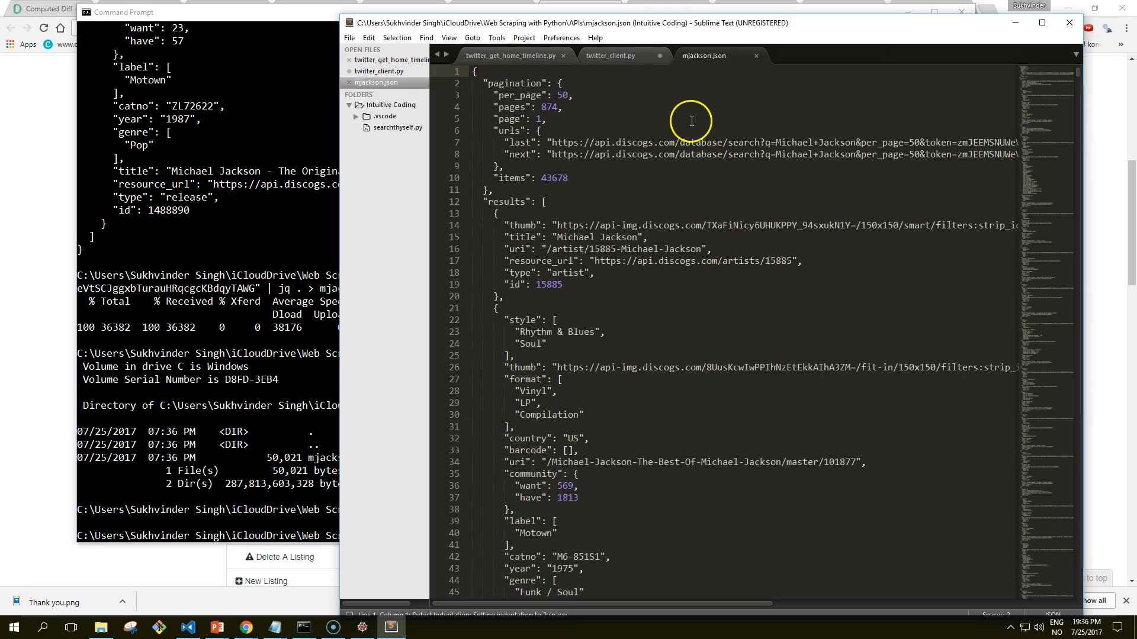
- Scroll through the saved Michael Jackson JSON in Sublime Text
{"action": "scroll", "scroll_direction": "down", "scroll_amount": 3}
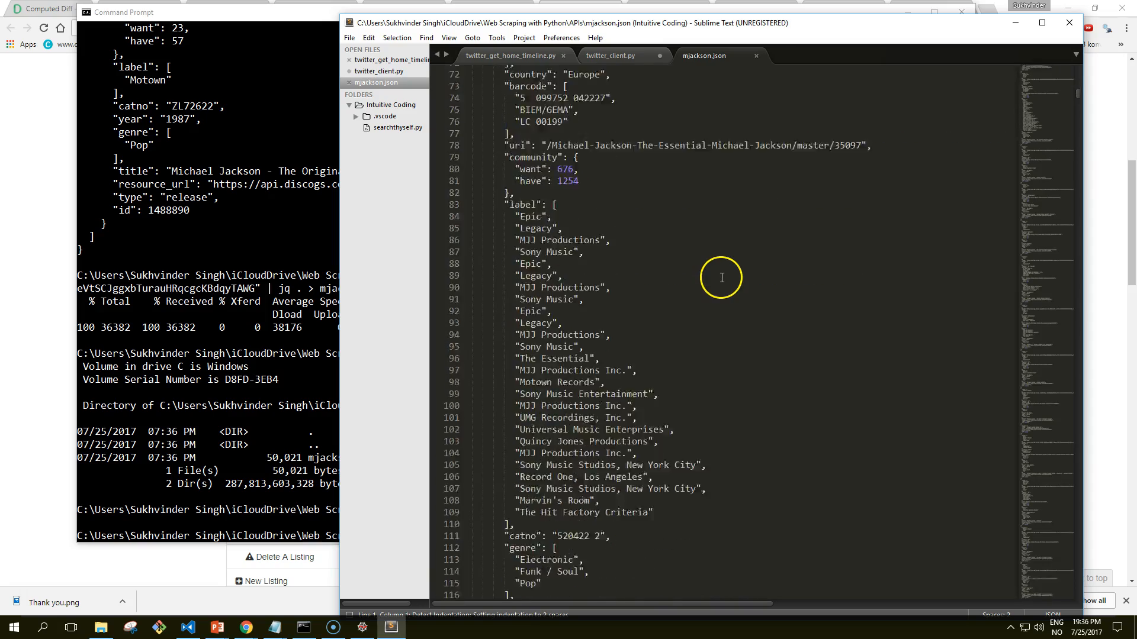
{"action": "scroll", "scroll_direction": "down", "scroll_amount": 3}
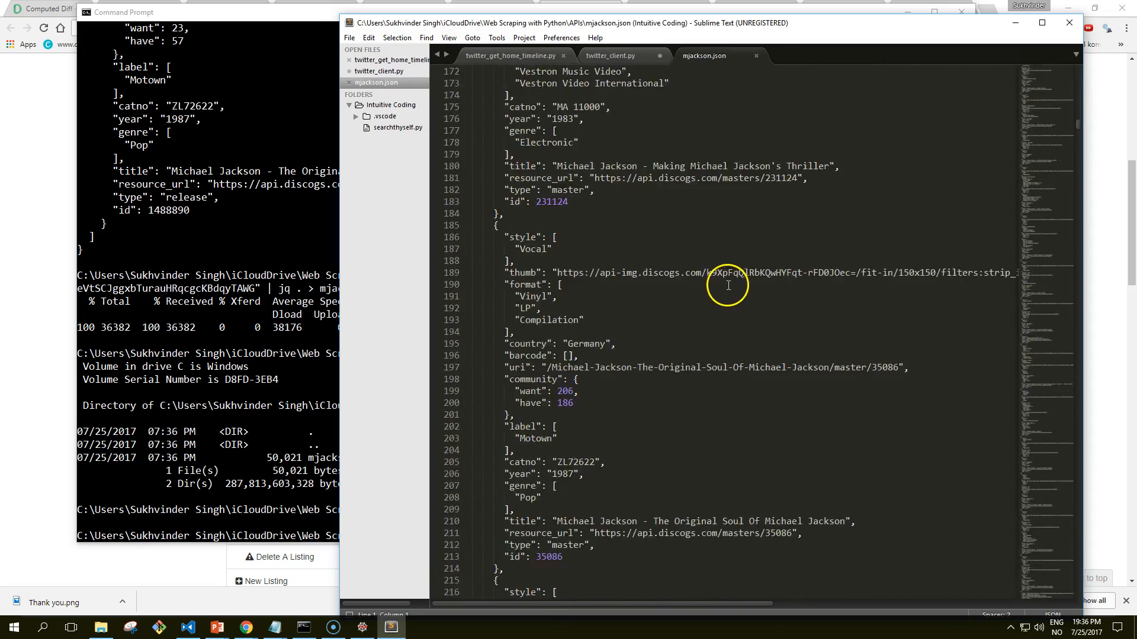
{"action": "scroll", "scroll_direction": "down", "scroll_amount": 3}
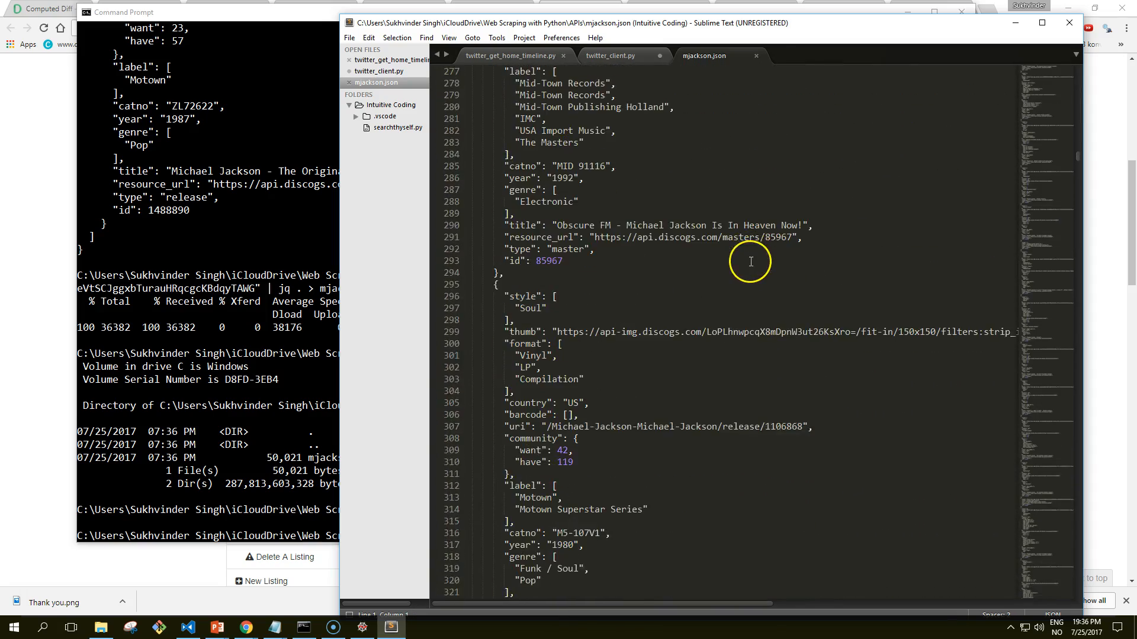
{"action": "scroll", "scroll_direction": "down", "scroll_amount": 3}
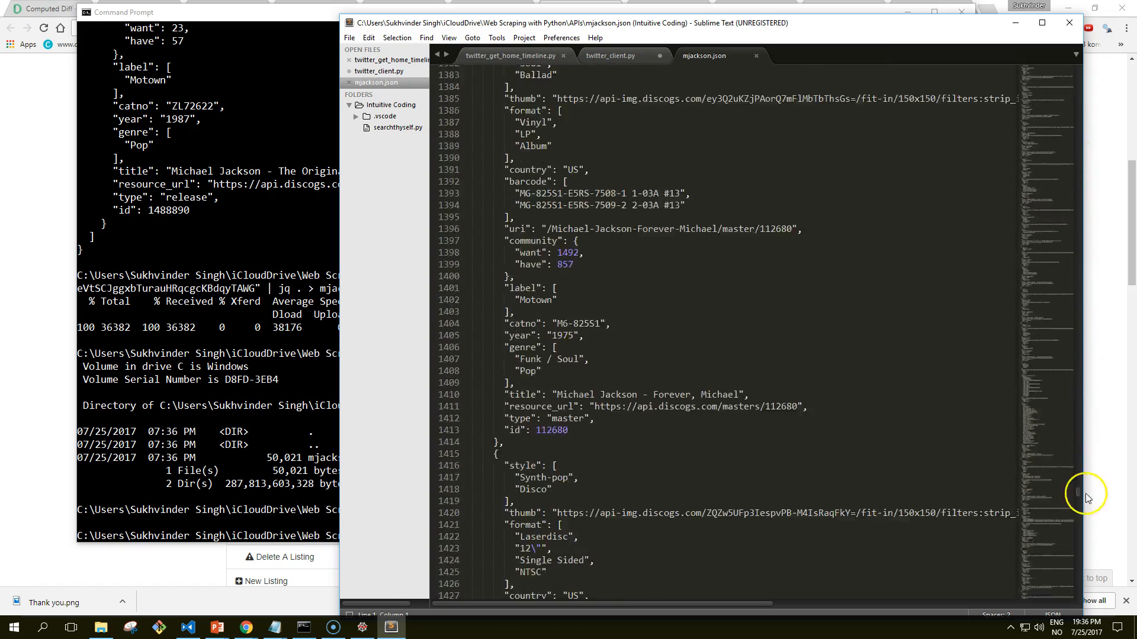
{"action": "scroll", "scroll_direction": "down", "scroll_amount": 3}
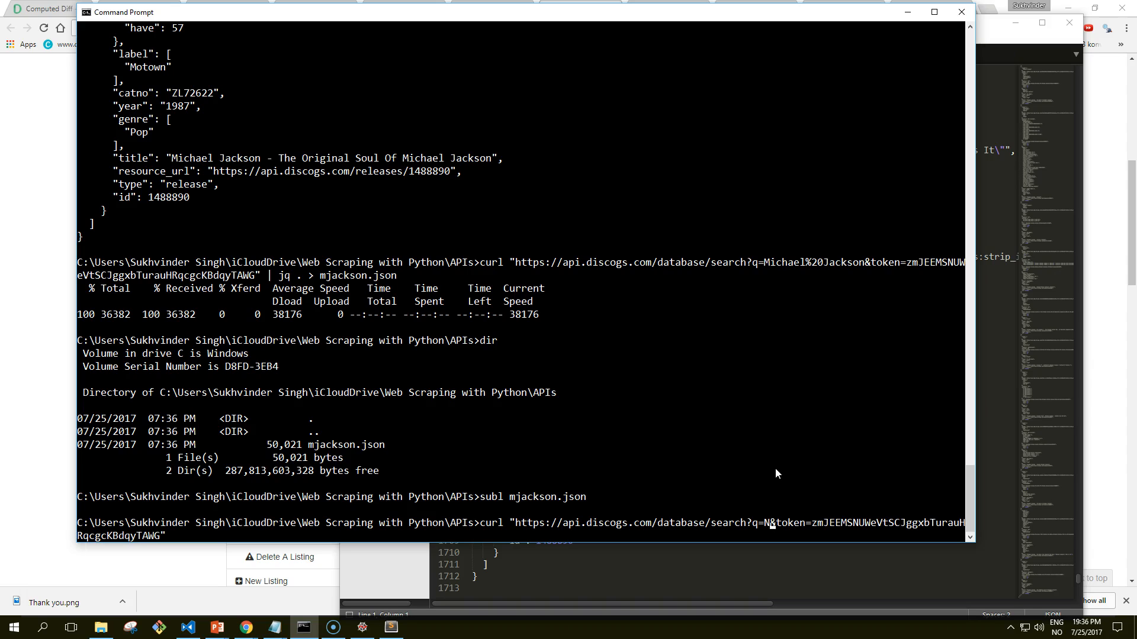
- Retype the Discogs curl search with q=Nirvana in place of Michael Jackson
{"action": "type", "text": "irvana"}
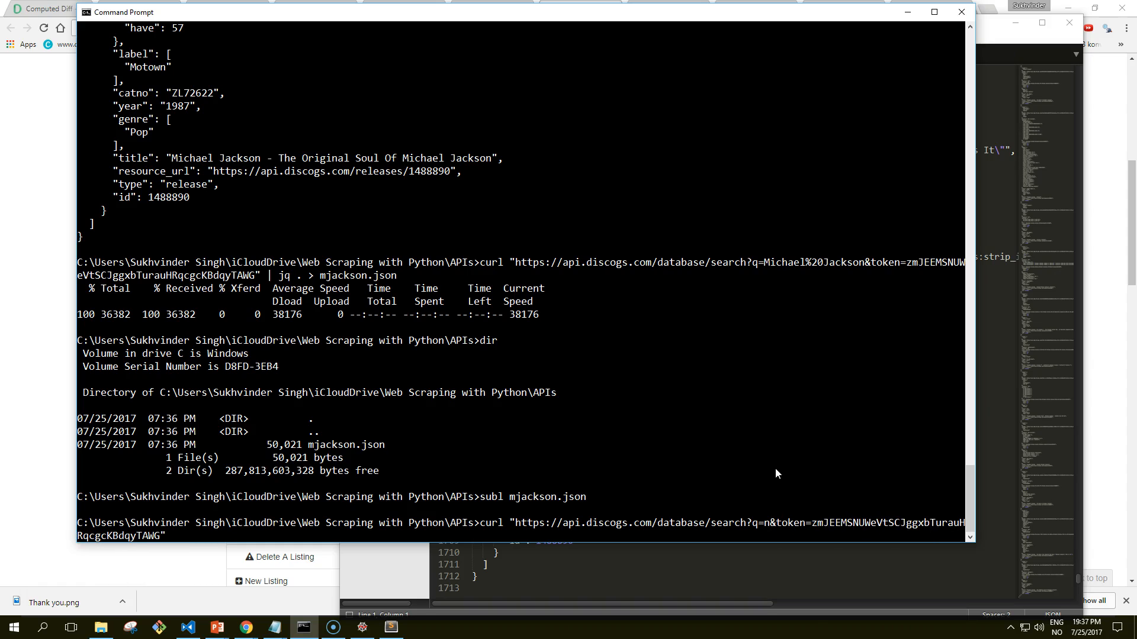
{"action": "type", "text": "Nirva"}
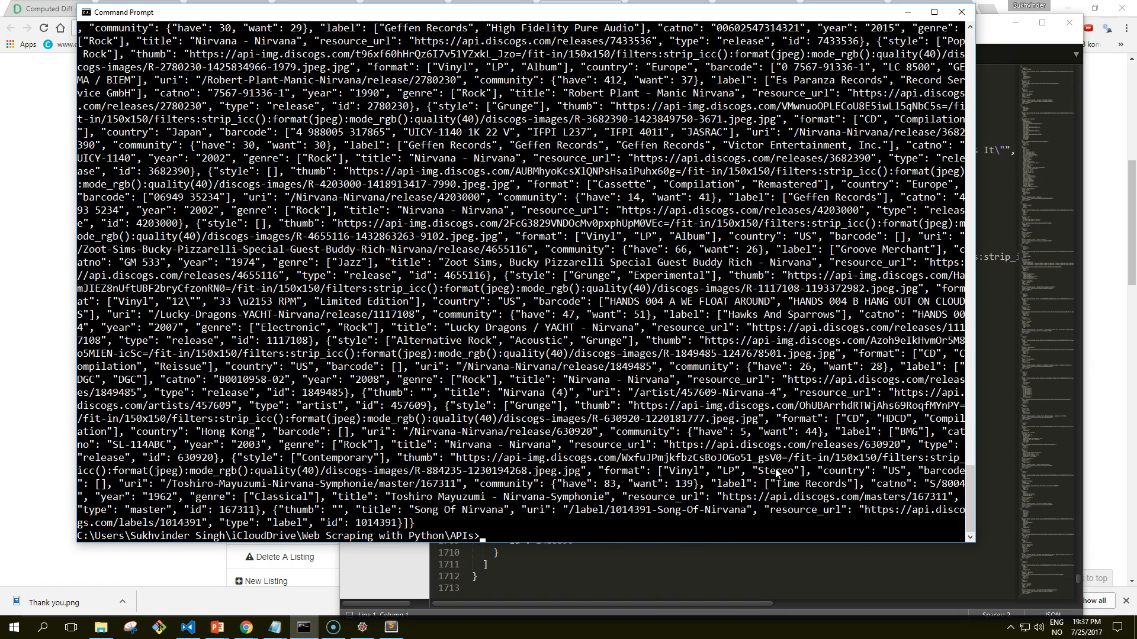
- Rerun the Nirvana search piped through jq and scroll the formatted releases
{"action": "type", "text": "curl \"https://api.discogs.com/database/search?q=Nirvana&token=zmJEEMSNUWeVtSCJggxbTurauHRqcgcKBdqyTAWG\""}
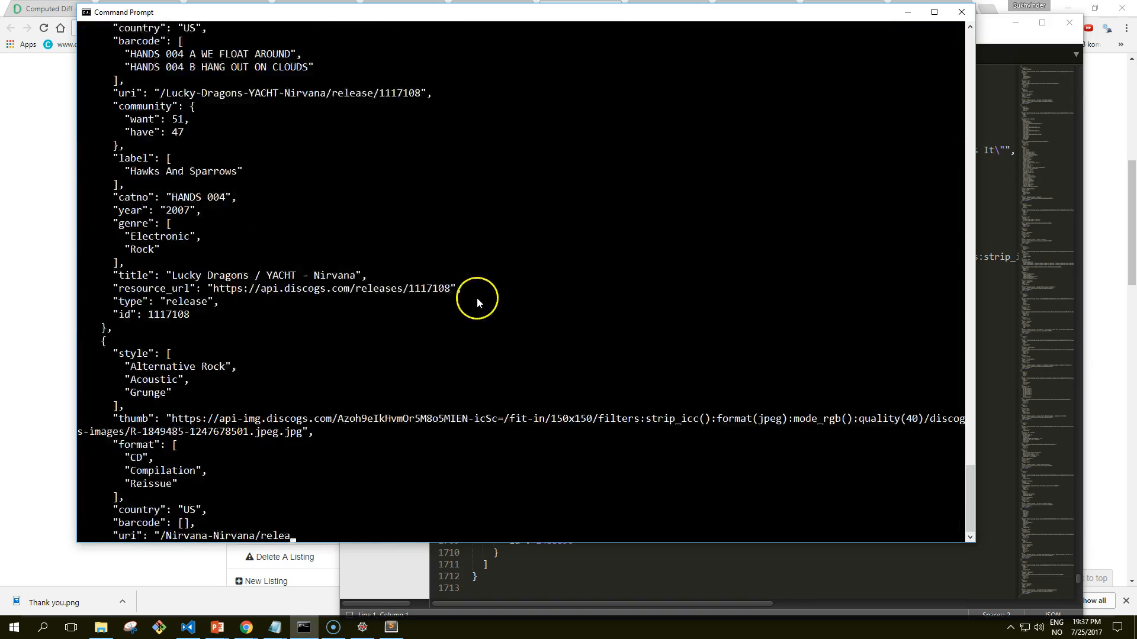
{"action": "scroll", "scroll_direction": "down", "scroll_amount": 3}
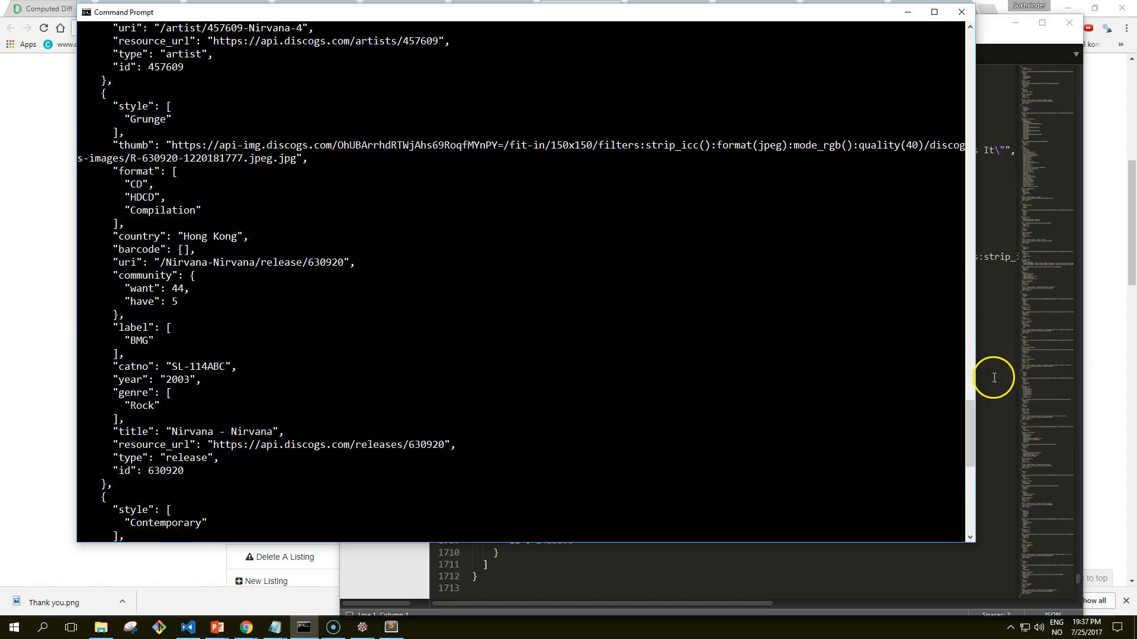
{"action": "scroll", "scroll_direction": "down", "scroll_amount": 3}
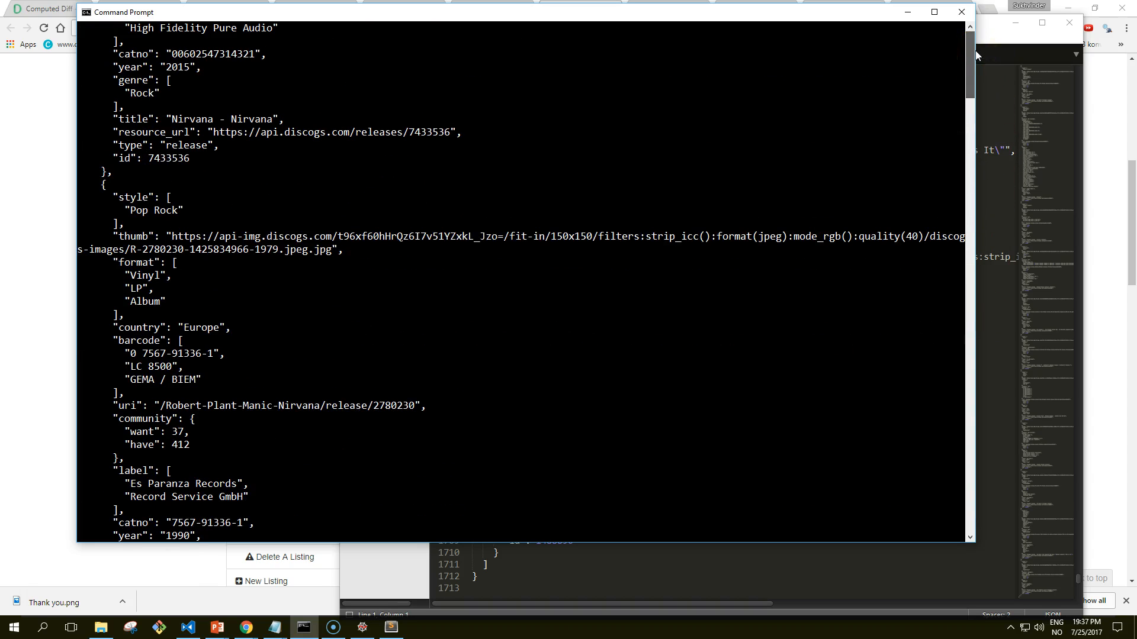
{"action": "mouse_move", "coordinate": [569, 174]}
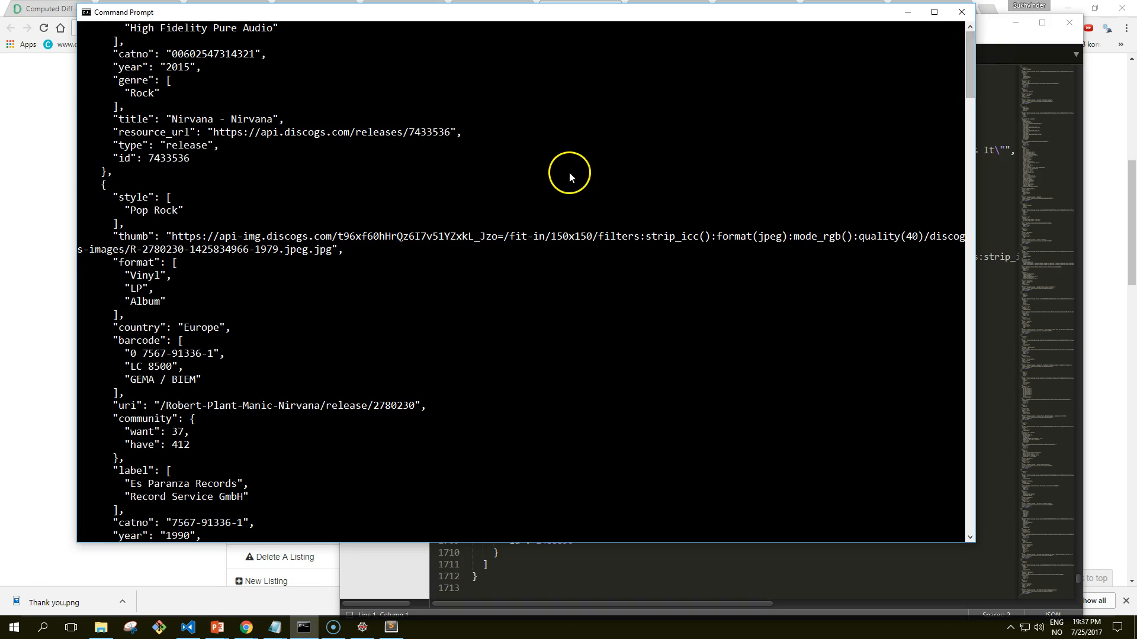
{"action": "scroll", "scroll_direction": "down", "scroll_amount": 3}
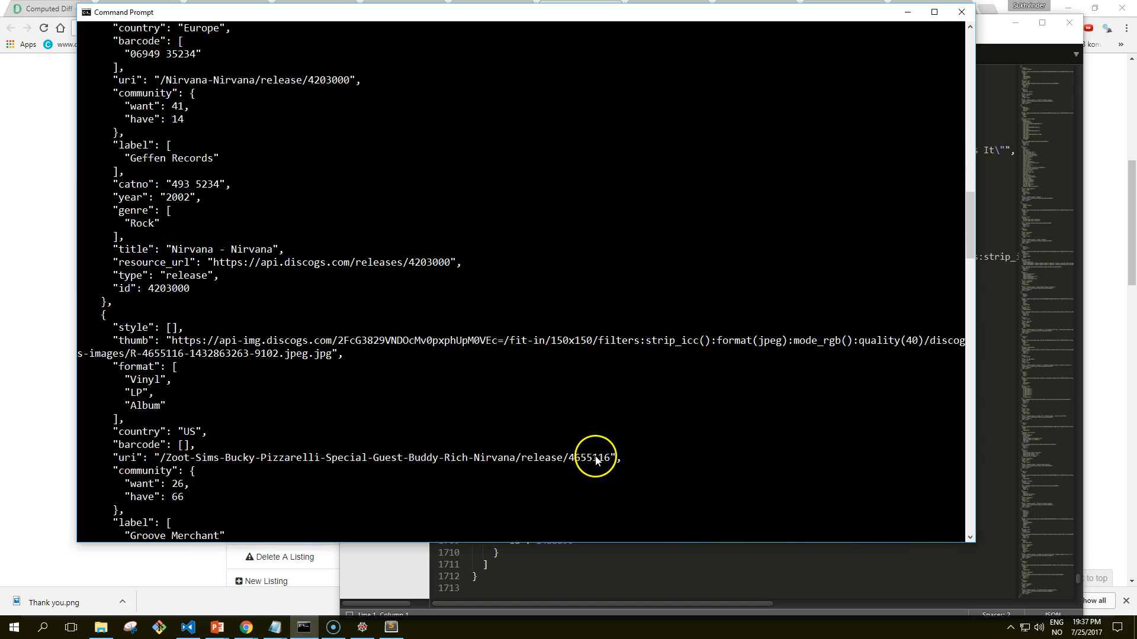
{"action": "scroll", "scroll_direction": "down", "scroll_amount": 3}
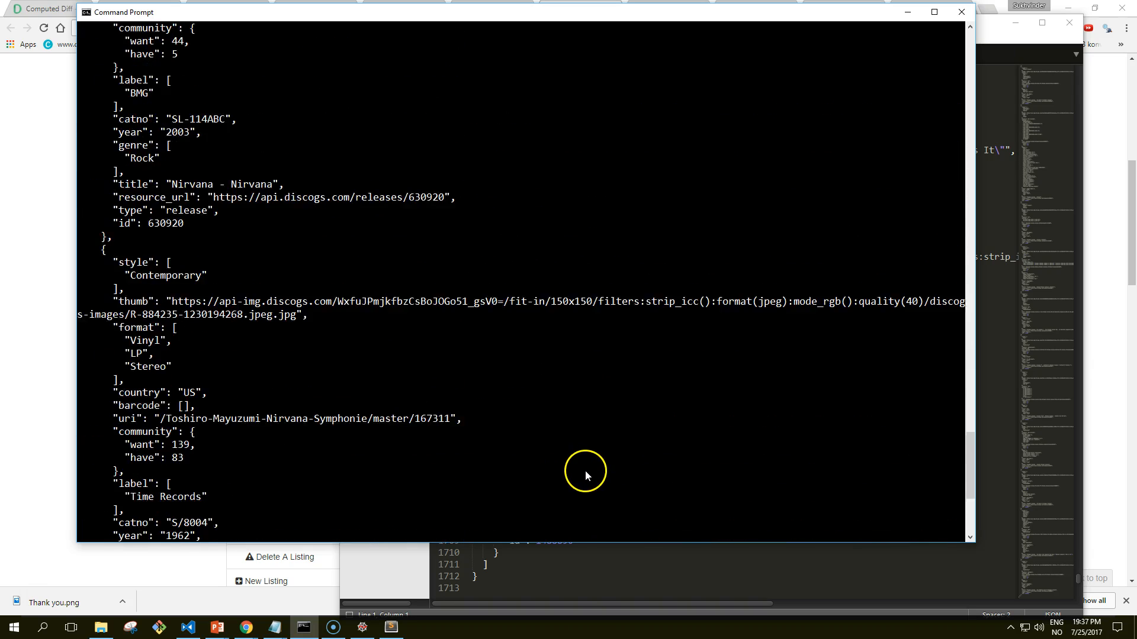
{"action": "scroll", "scroll_direction": "down", "scroll_amount": 3}
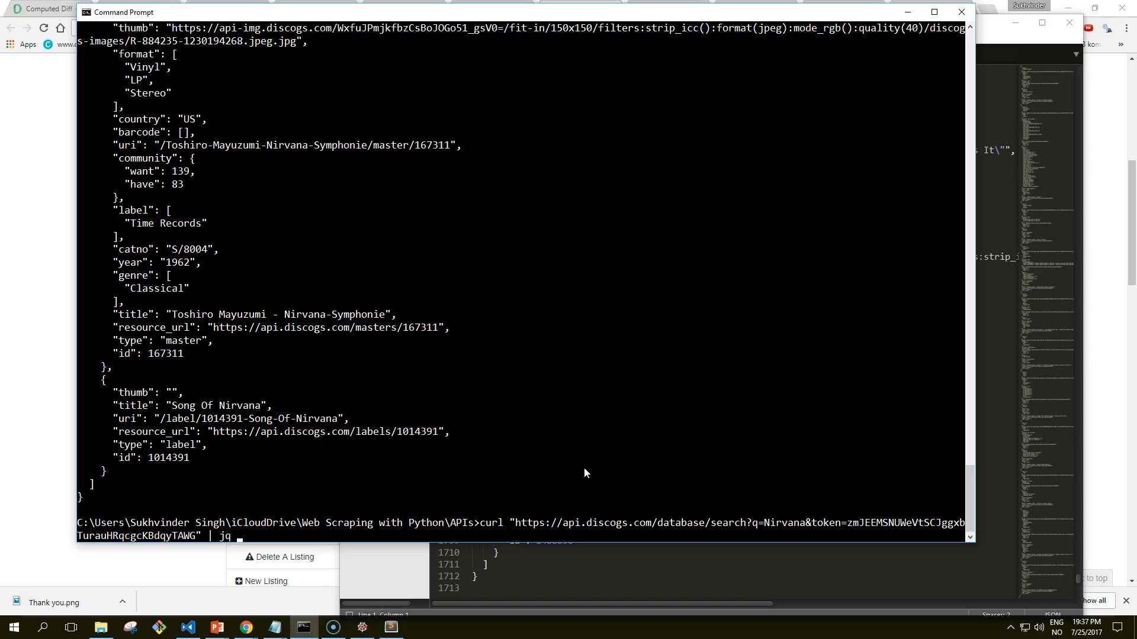
- Rerun the raw Nirvana search and select the artist id 125246
{"action": "key", "text": "Return"}
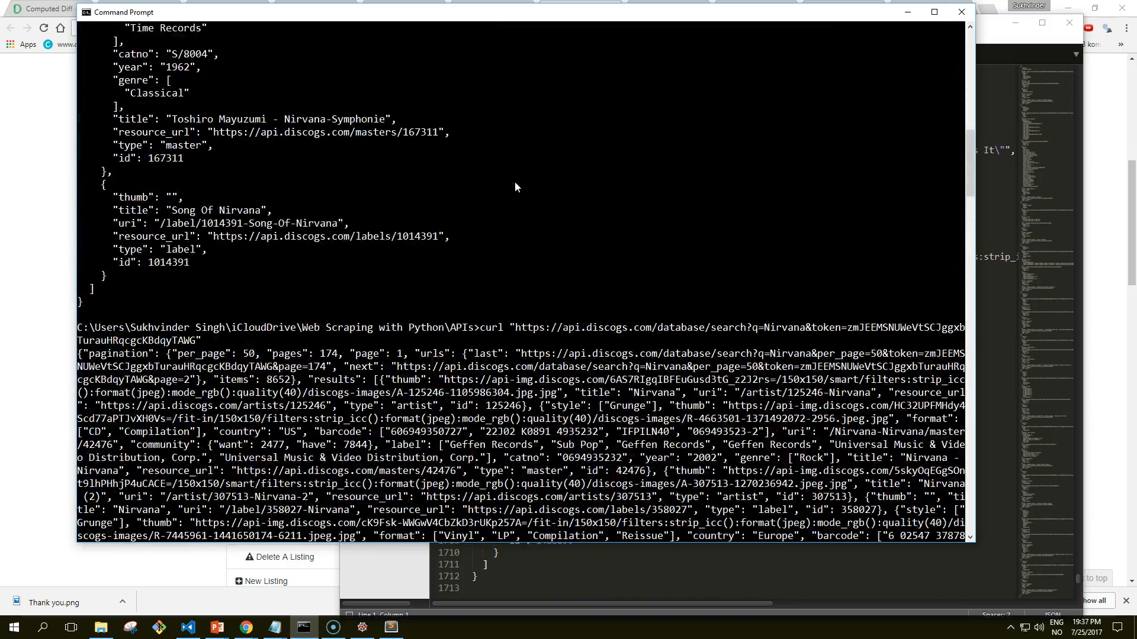
{"action": "scroll", "scroll_direction": "down", "scroll_amount": 3}
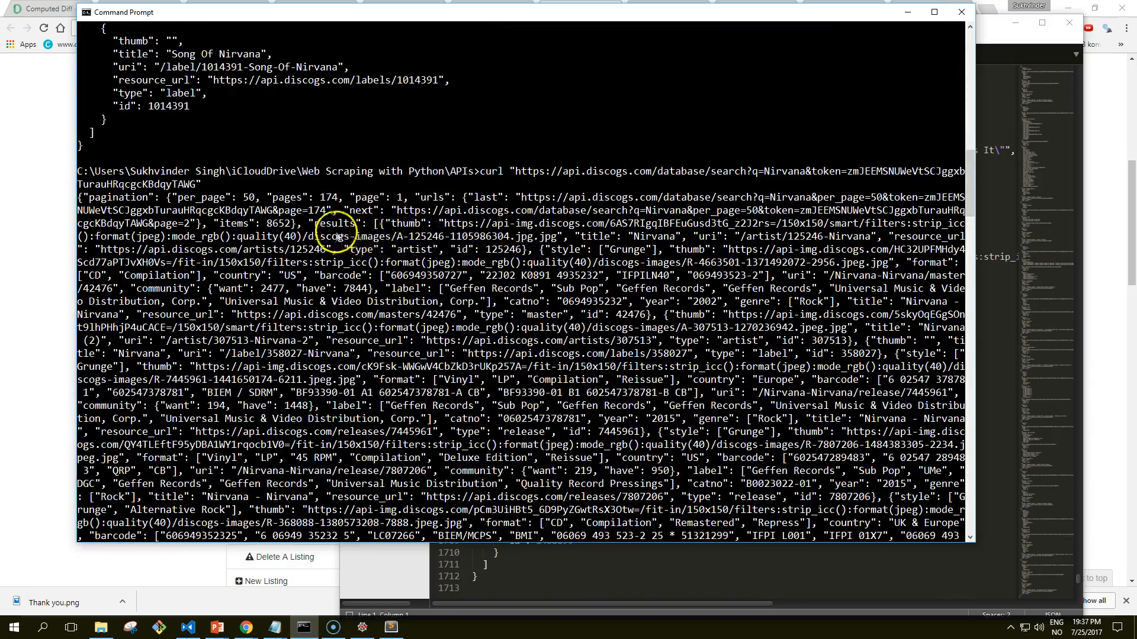
{"action": "mouse_move", "coordinate": [682, 250]}
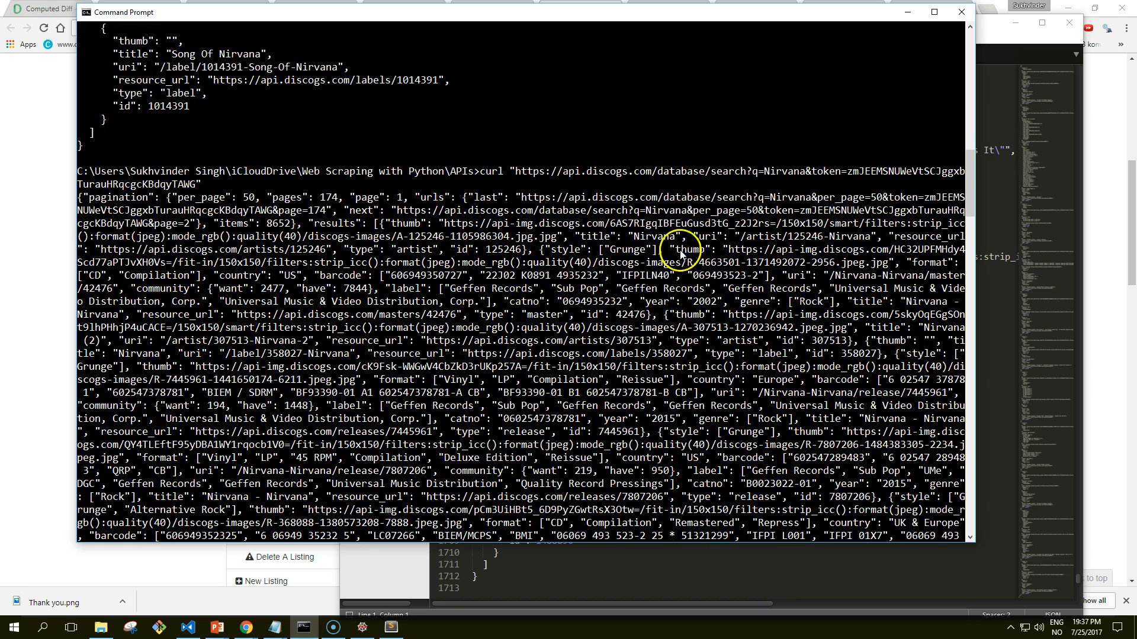
{"action": "mouse_move", "coordinate": [823, 239]}
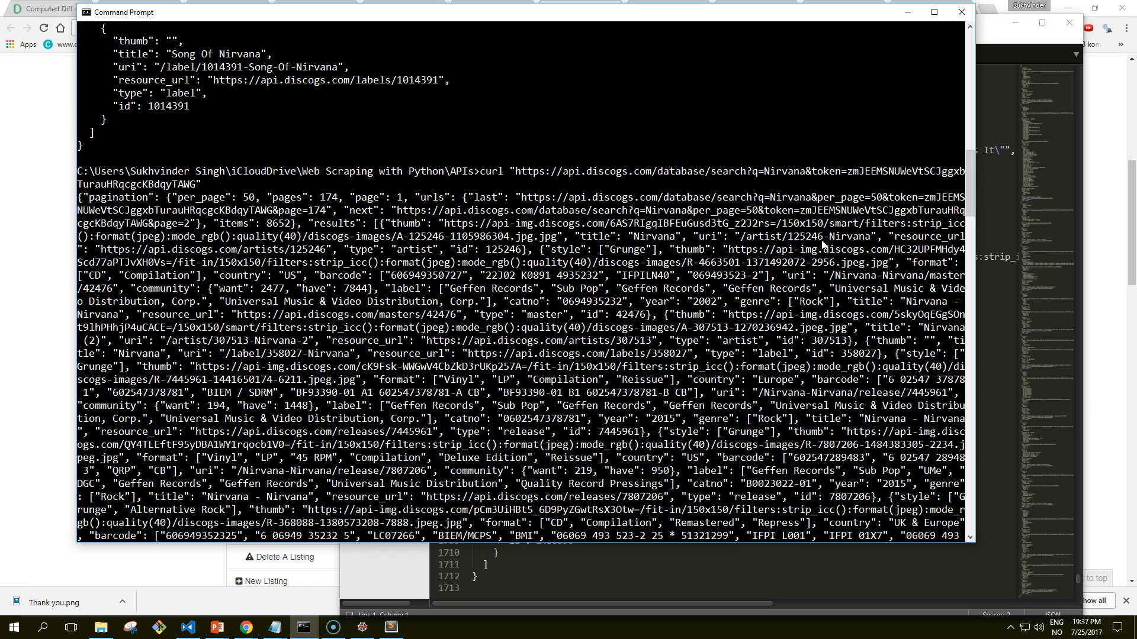
{"action": "left_click", "coordinate": [516, 249]}
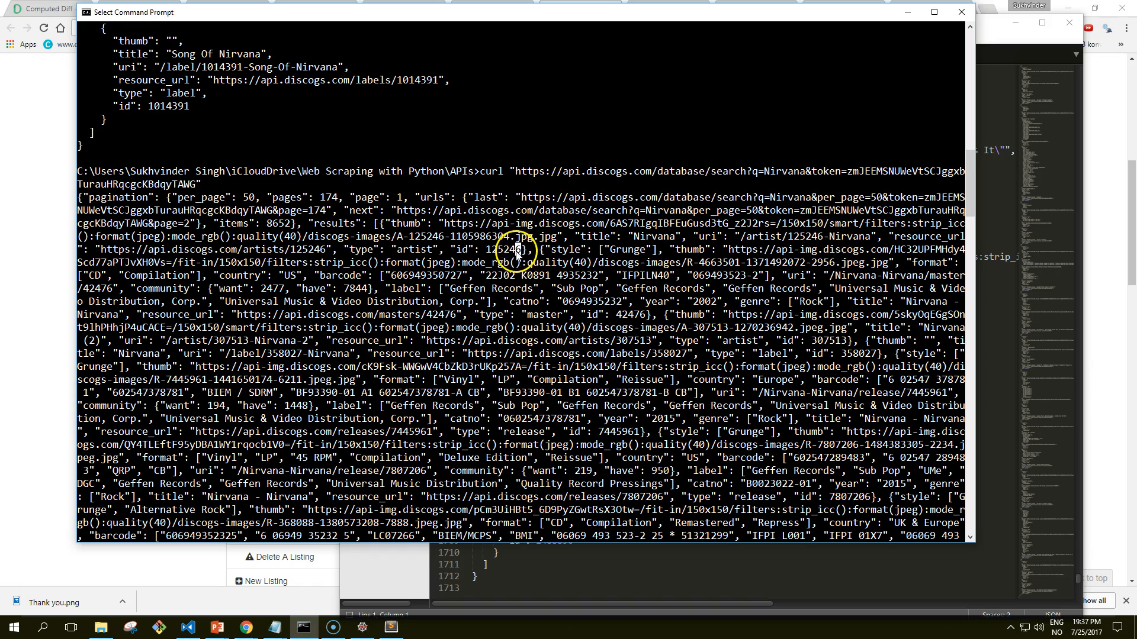
{"action": "double_click", "coordinate": [503, 249]}
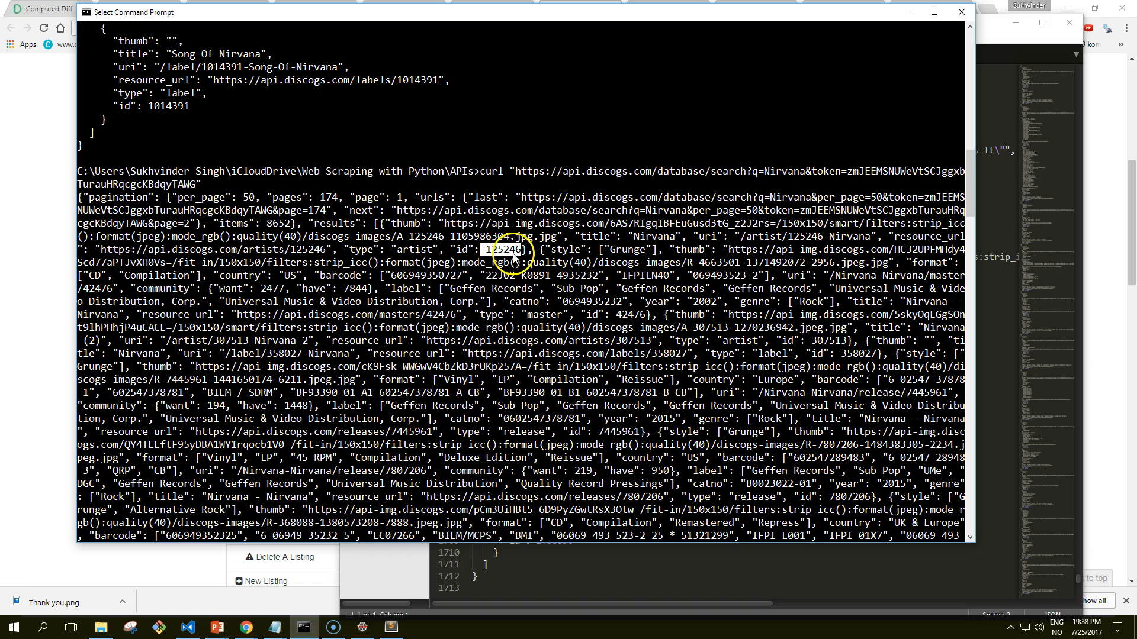
{"action": "mouse_move", "coordinate": [482, 271]}
{"action": "type", "text": "curl \"https://api.discogs.com/artists/125246\""}
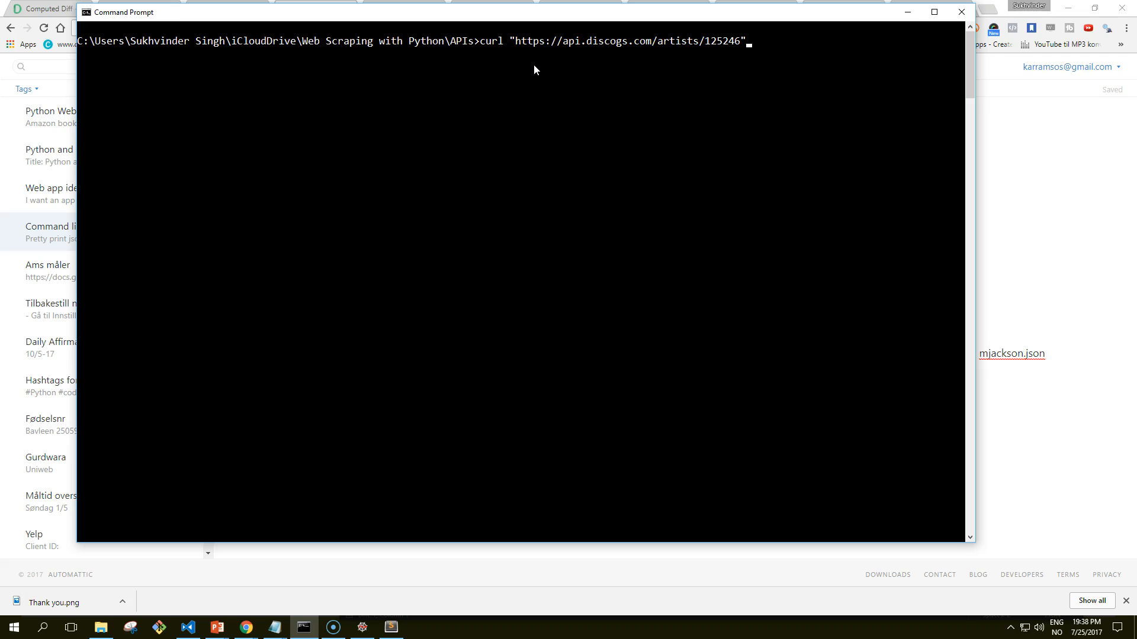
{"action": "mouse_move", "coordinate": [674, 29]}
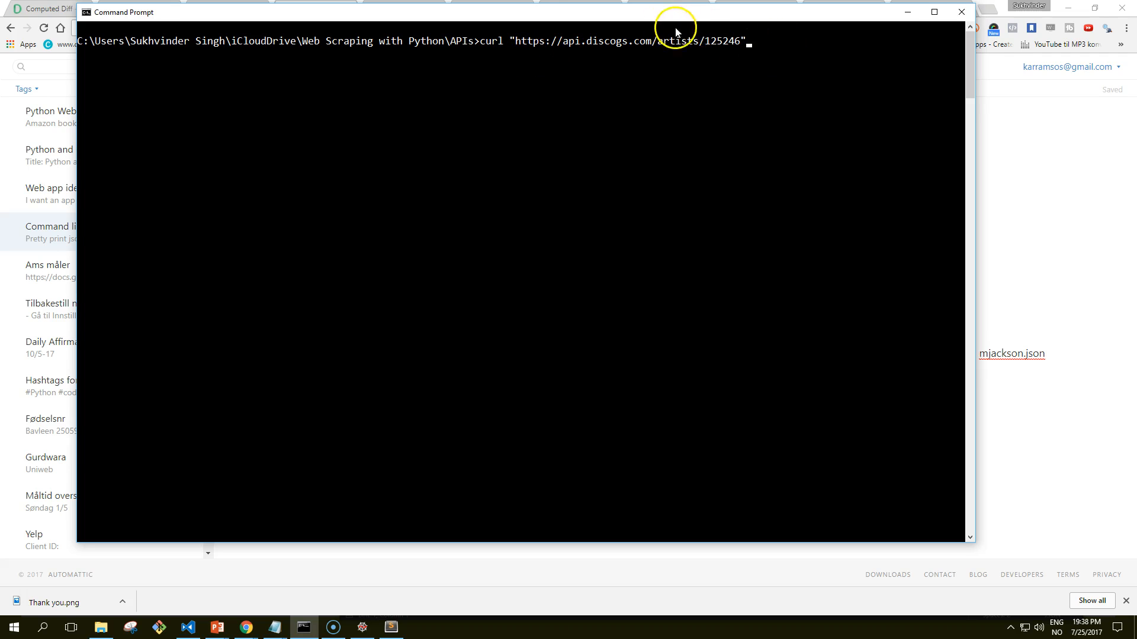
{"action": "mouse_move", "coordinate": [1030, 144]}
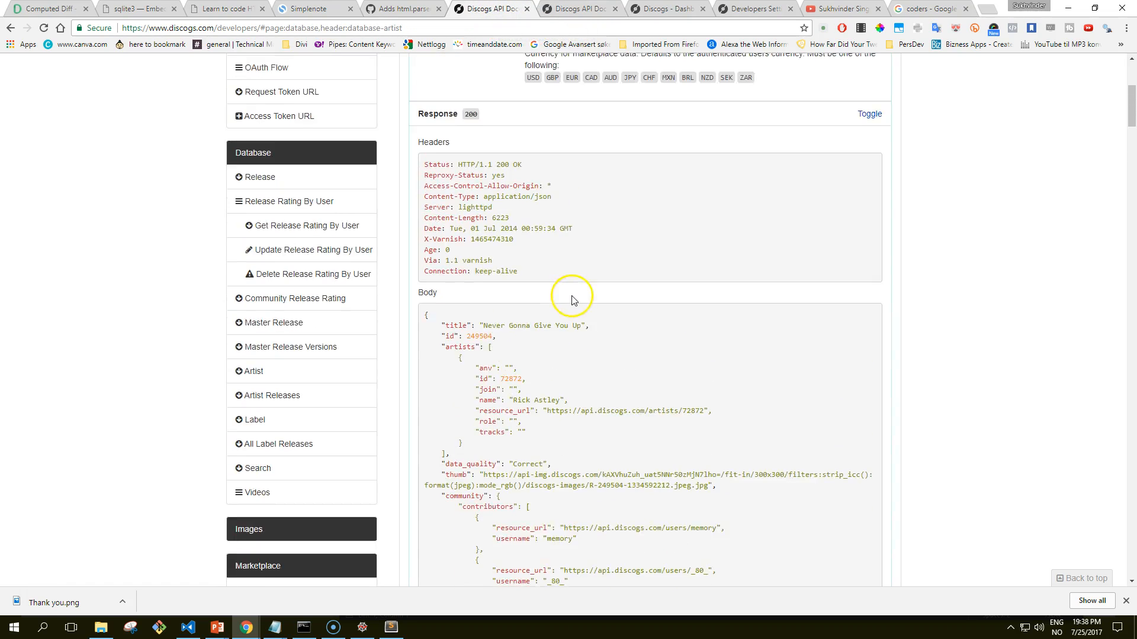
- Scroll the Database docs to the GET /artists/{artist_id} entry
{"action": "scroll", "scroll_direction": "up", "scroll_amount": 3}
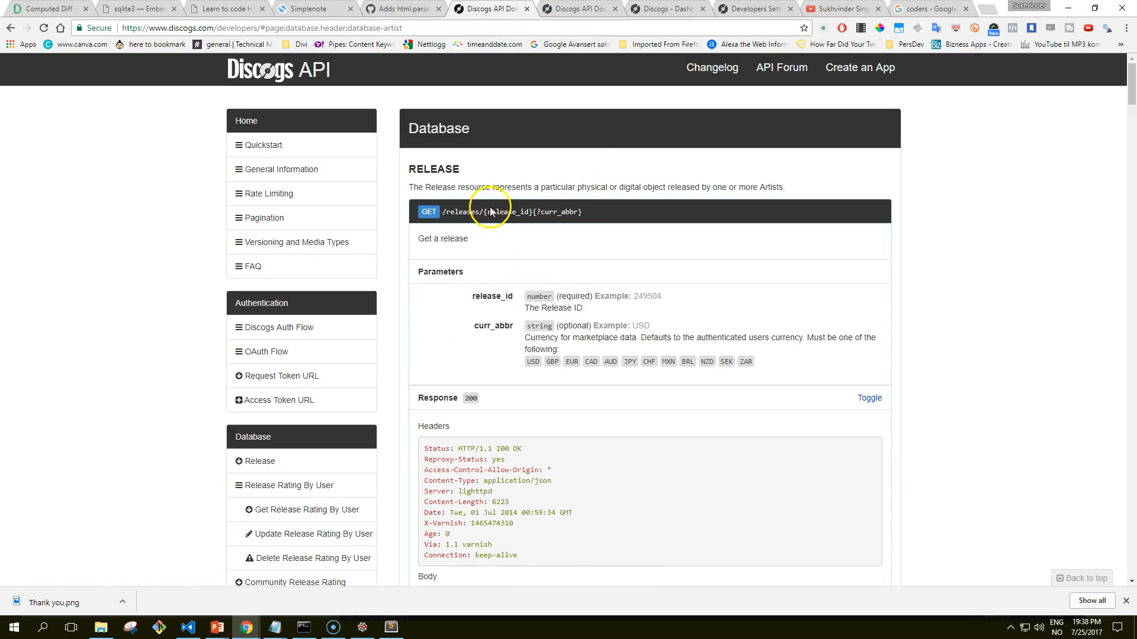
{"action": "scroll", "scroll_direction": "down", "scroll_amount": 3}
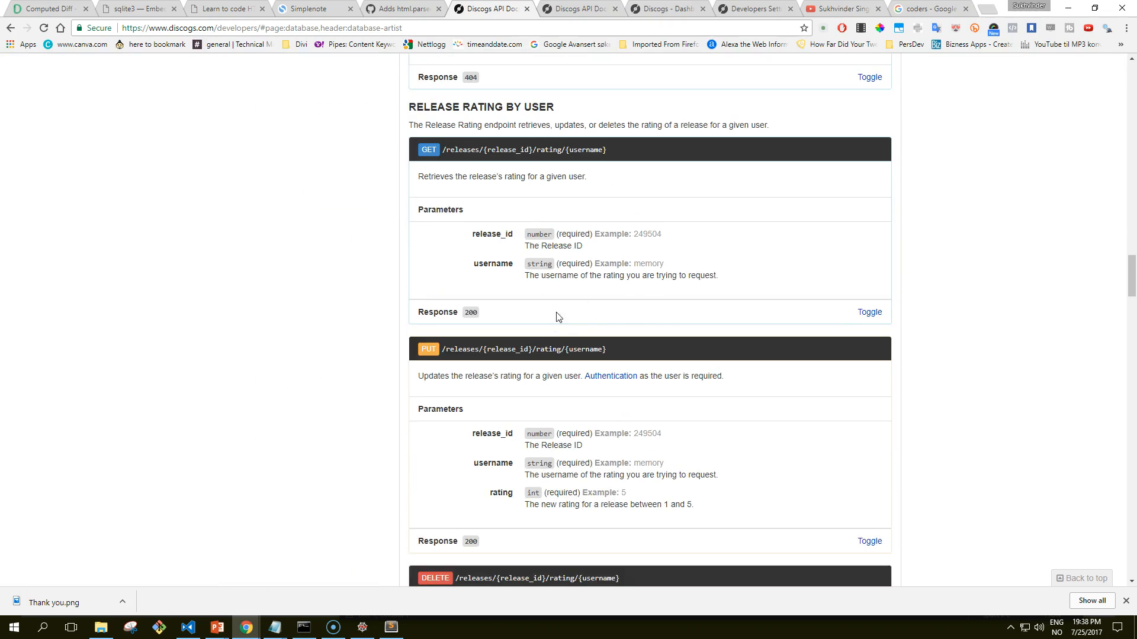
{"action": "scroll", "scroll_direction": "up", "scroll_amount": 3}
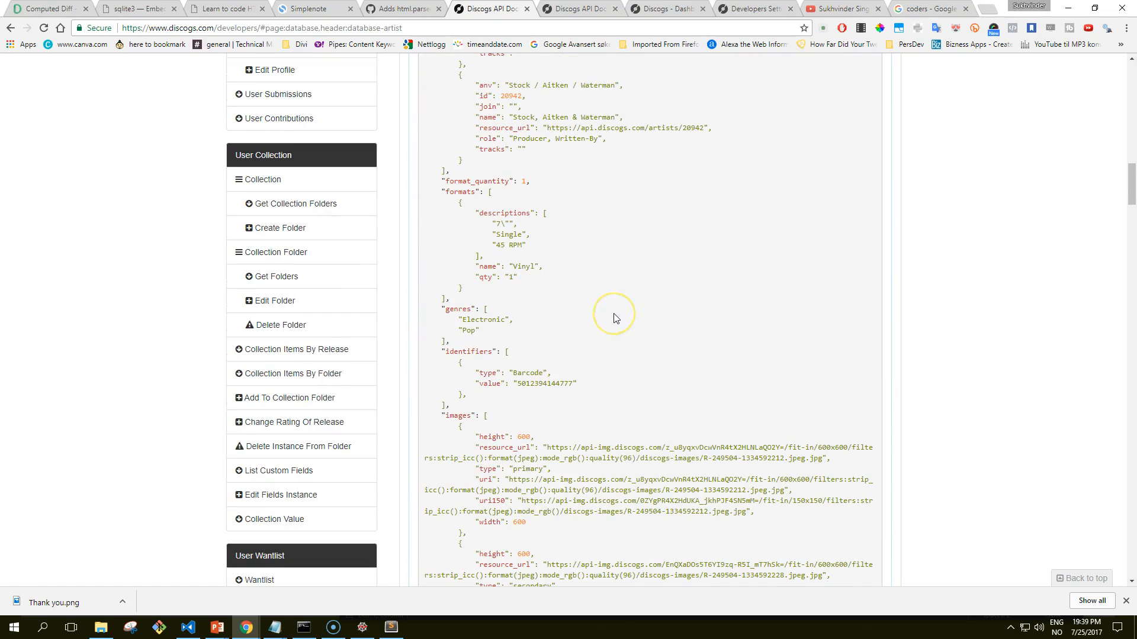
{"action": "scroll", "scroll_direction": "up", "scroll_amount": 3}
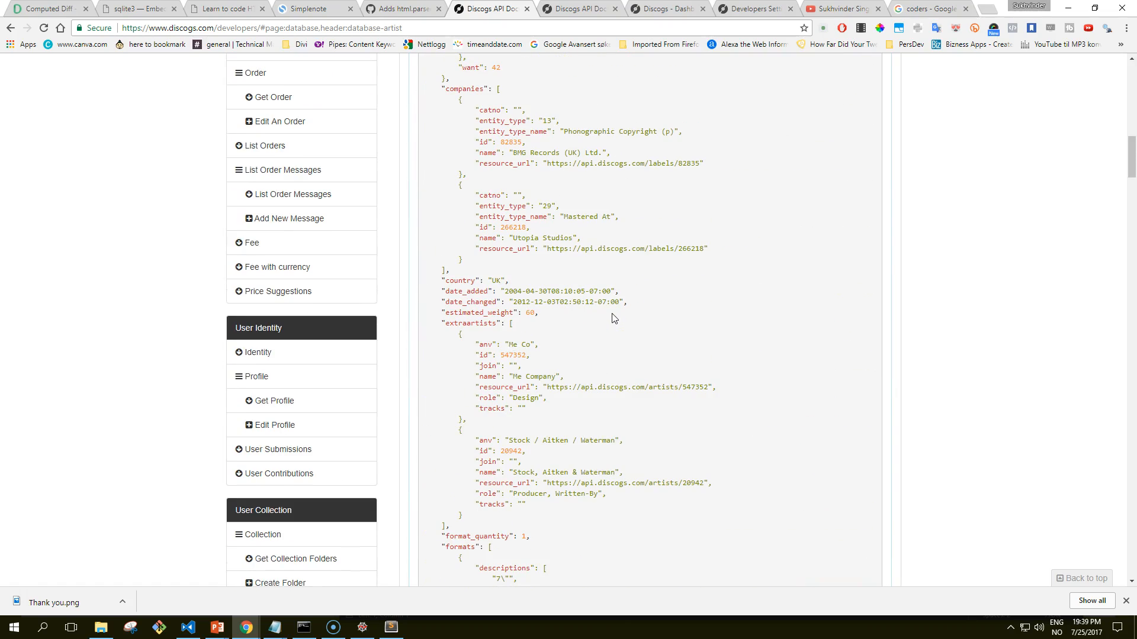
{"action": "scroll", "scroll_direction": "up", "scroll_amount": 3}
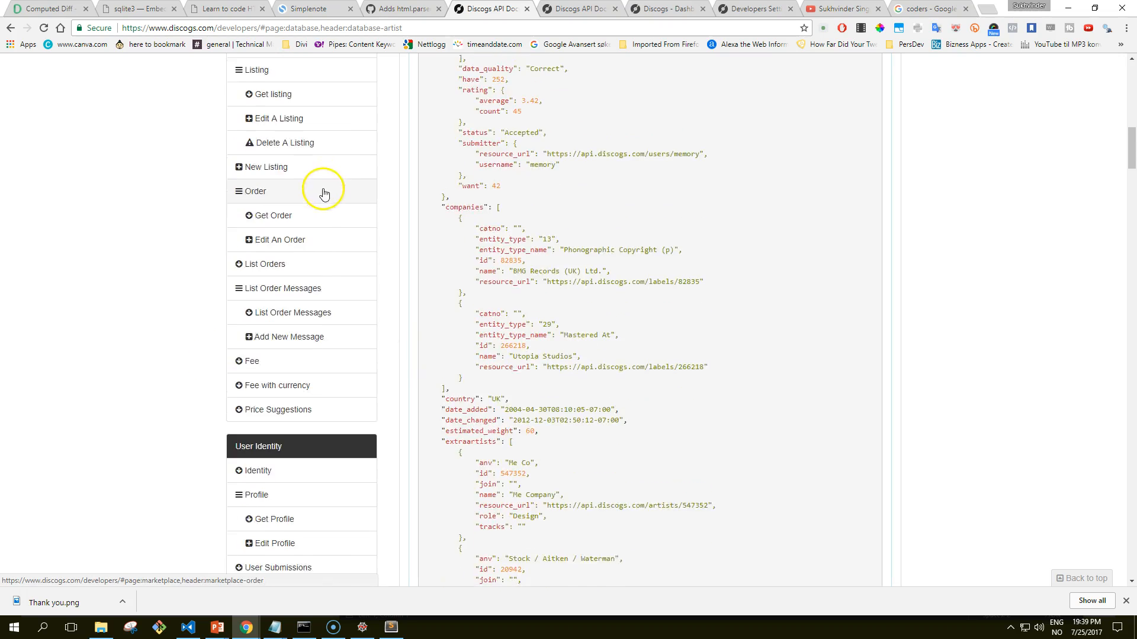
{"action": "scroll", "scroll_direction": "up", "scroll_amount": 3}
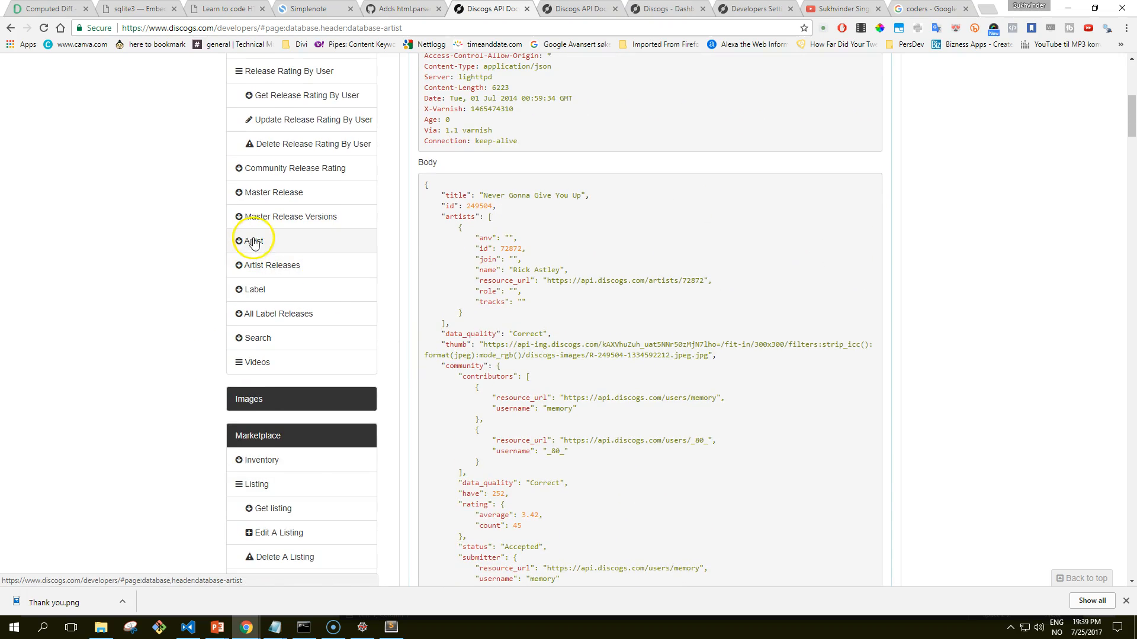
{"action": "mouse_move", "coordinate": [847, 210]}
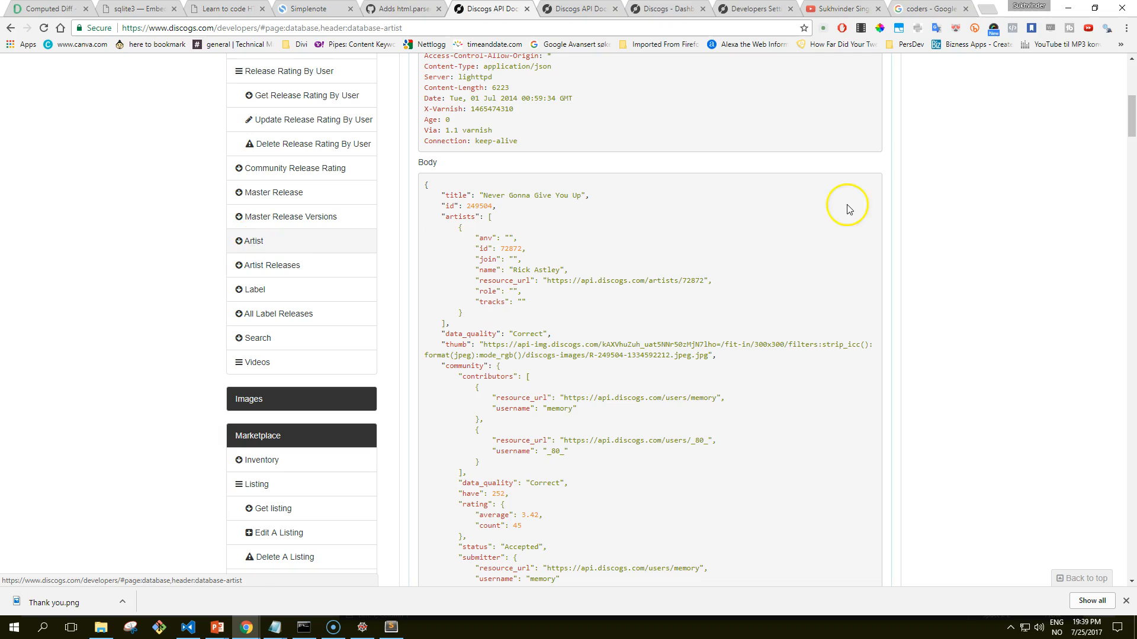
{"action": "scroll", "scroll_direction": "up", "scroll_amount": 3}
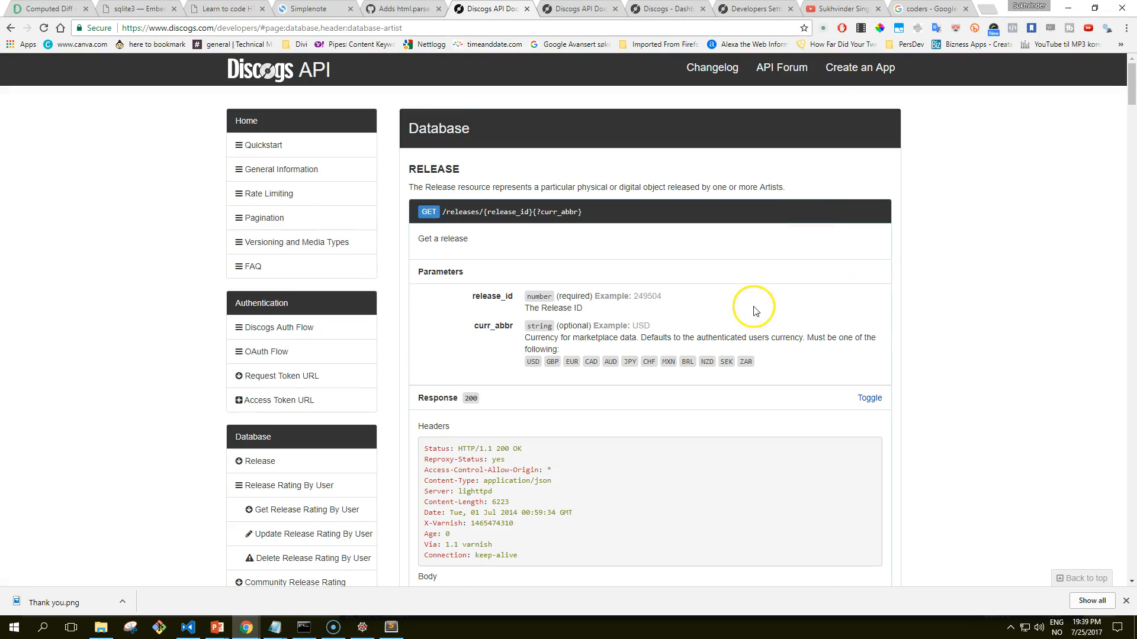
{"action": "scroll", "scroll_direction": "down", "scroll_amount": 3}
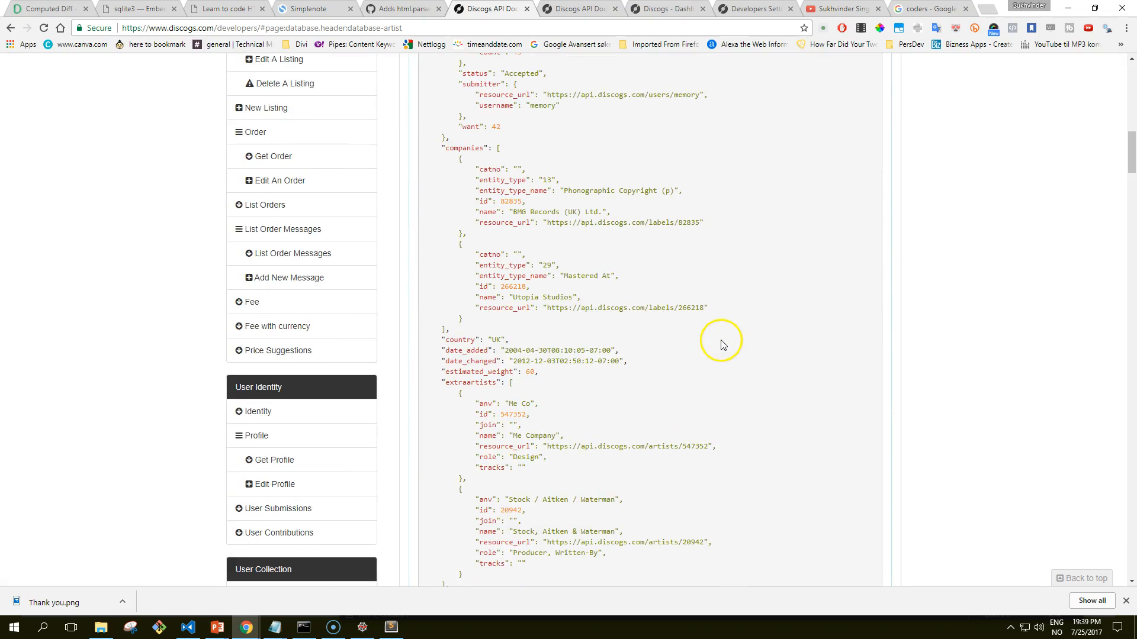
{"action": "scroll", "scroll_direction": "down", "scroll_amount": 3}
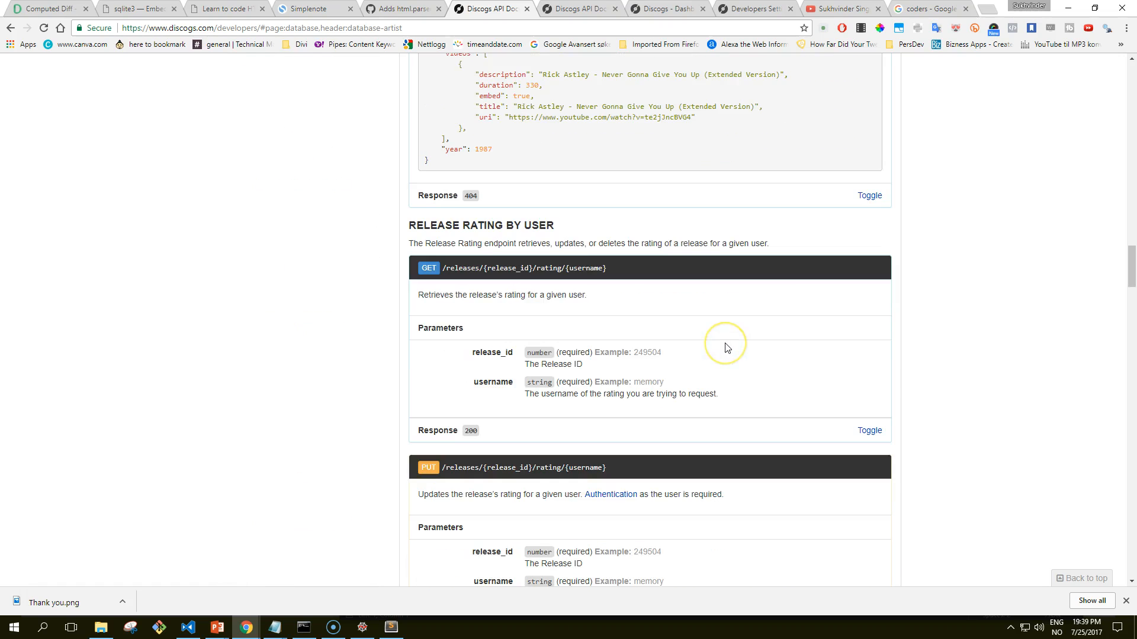
{"action": "scroll", "scroll_direction": "down", "scroll_amount": 3}
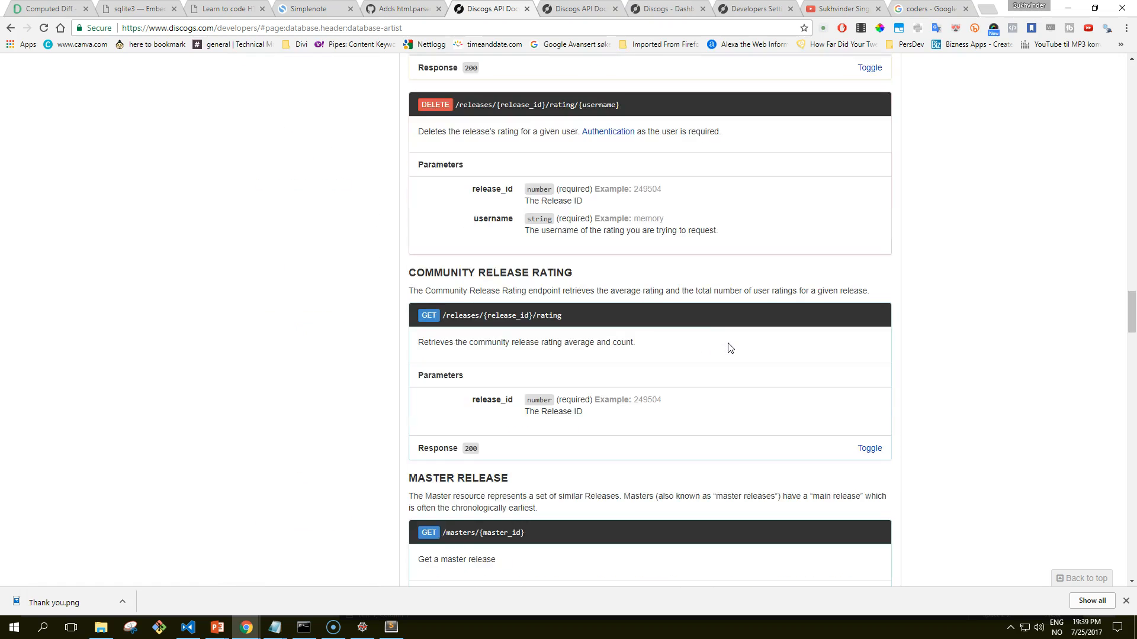
{"action": "scroll", "scroll_direction": "down", "scroll_amount": 3}
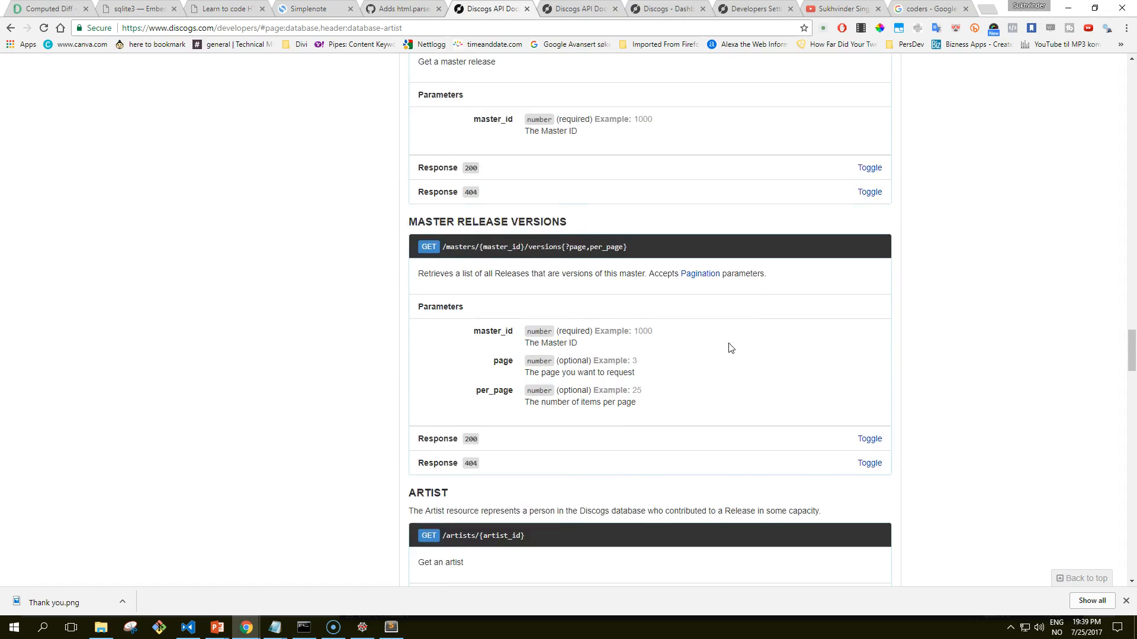
{"action": "scroll", "scroll_direction": "down", "scroll_amount": 3}
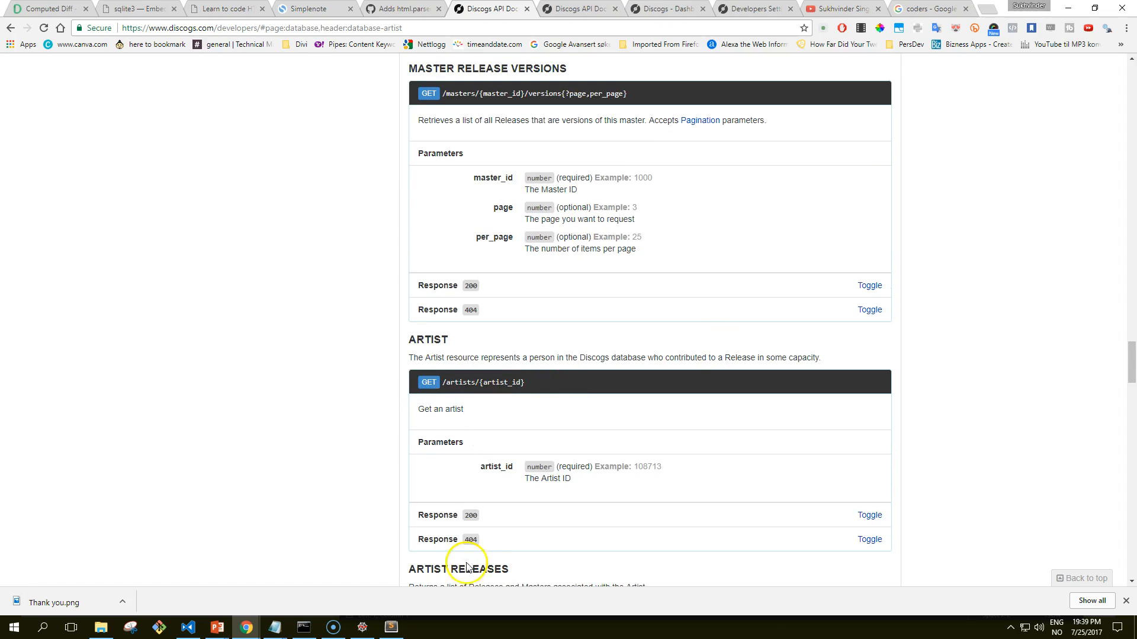
- Fetch Nirvana artist 125246 with curl and scroll through its JSON details
{"action": "left_click", "coordinate": [303, 627]}
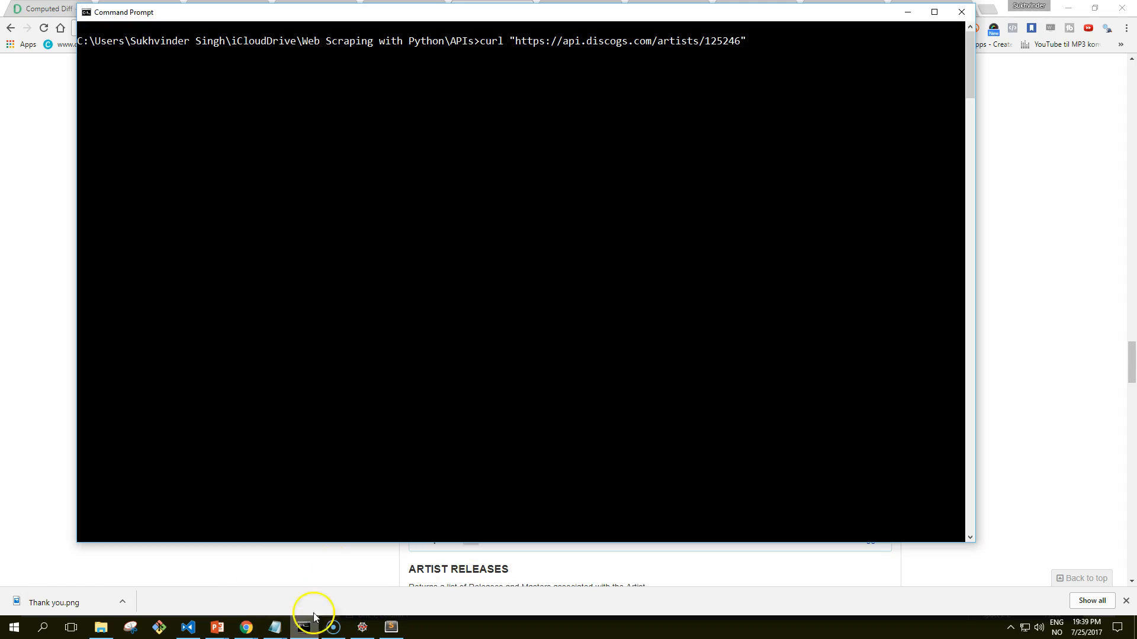
{"action": "mouse_move", "coordinate": [754, 87]}
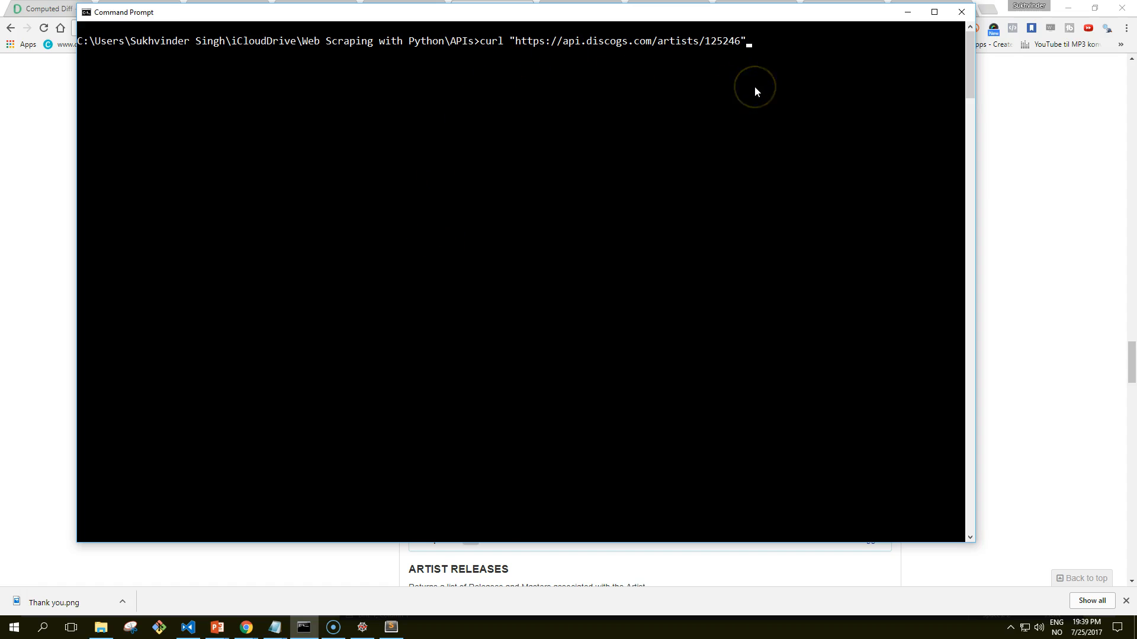
{"action": "key", "text": "Return"}
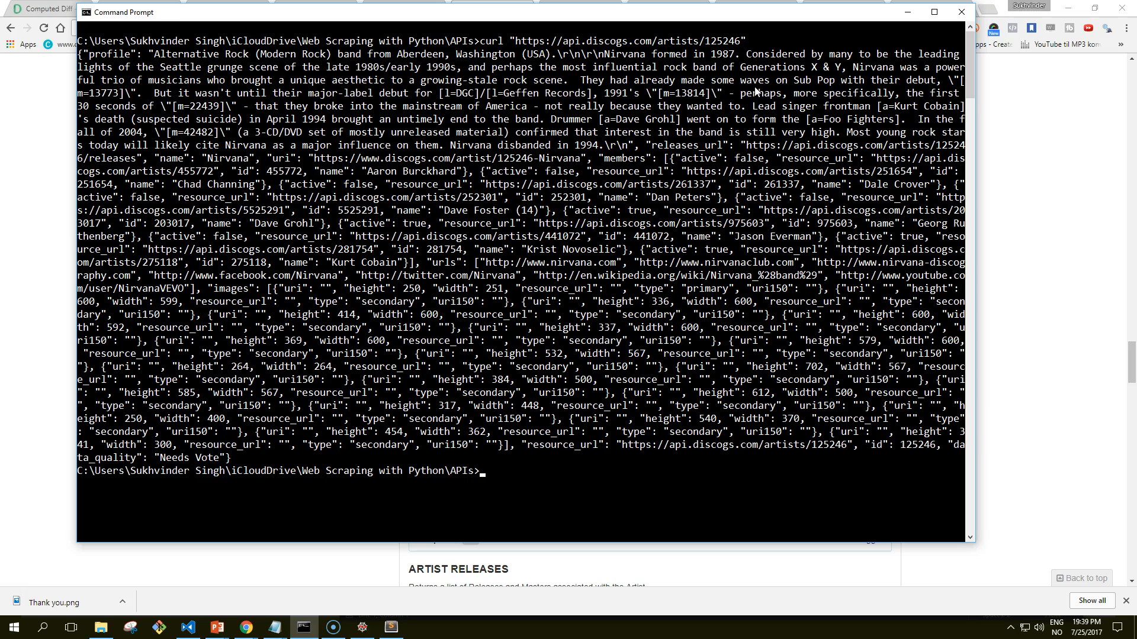
{"action": "type", "text": "curl \"https://api.discogs.com/artists/125246\""}
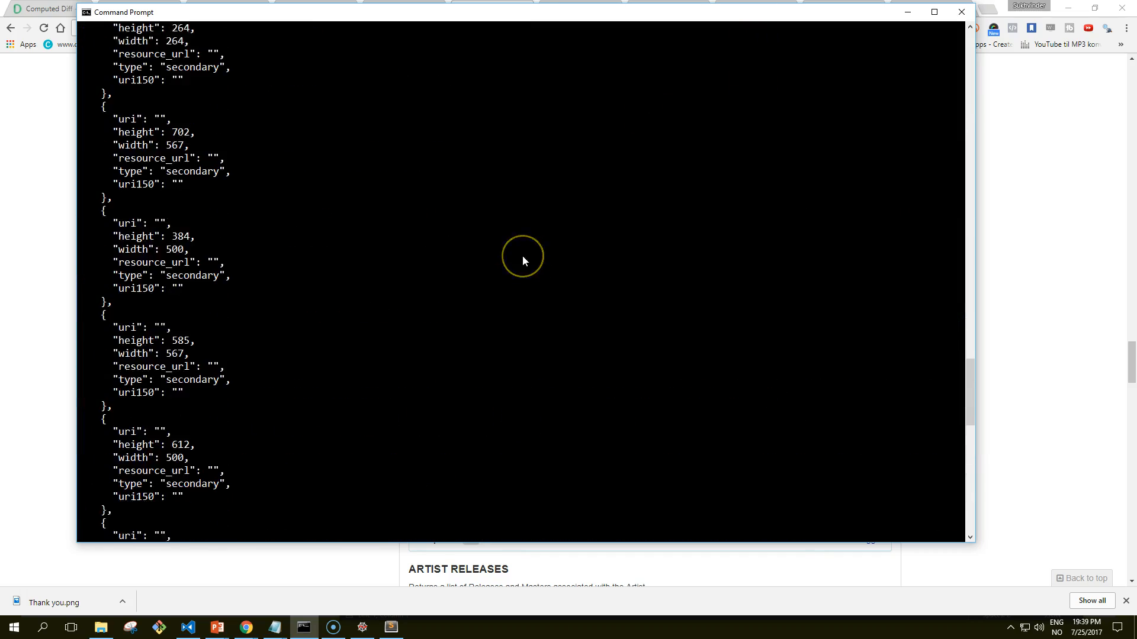
{"action": "scroll", "scroll_direction": "down", "scroll_amount": 3}
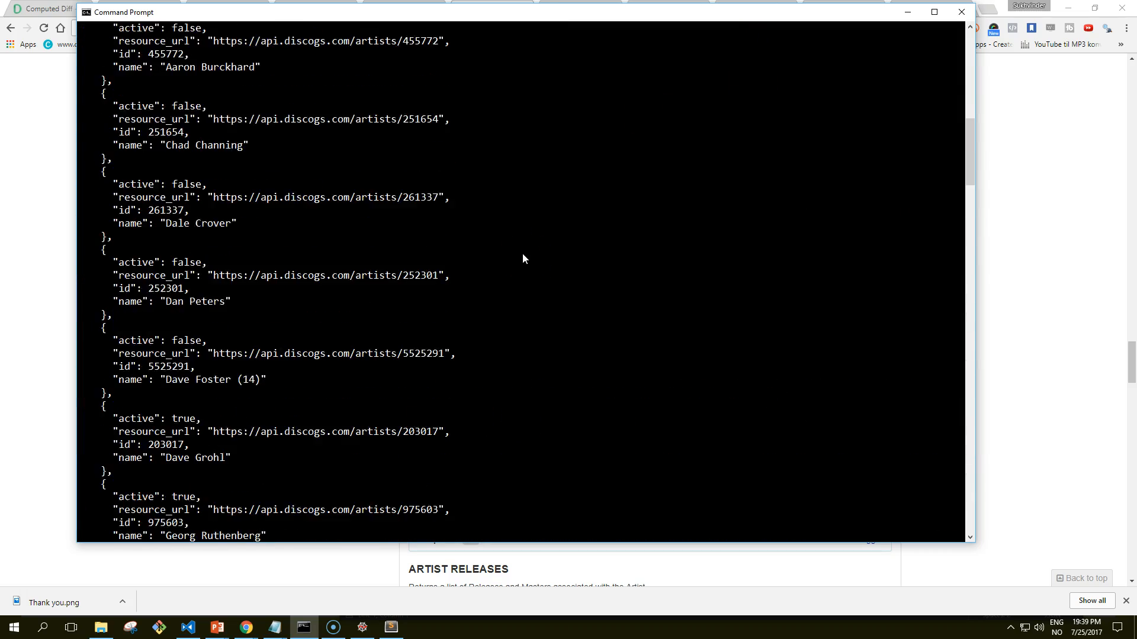
{"action": "scroll", "scroll_direction": "up", "scroll_amount": 3}
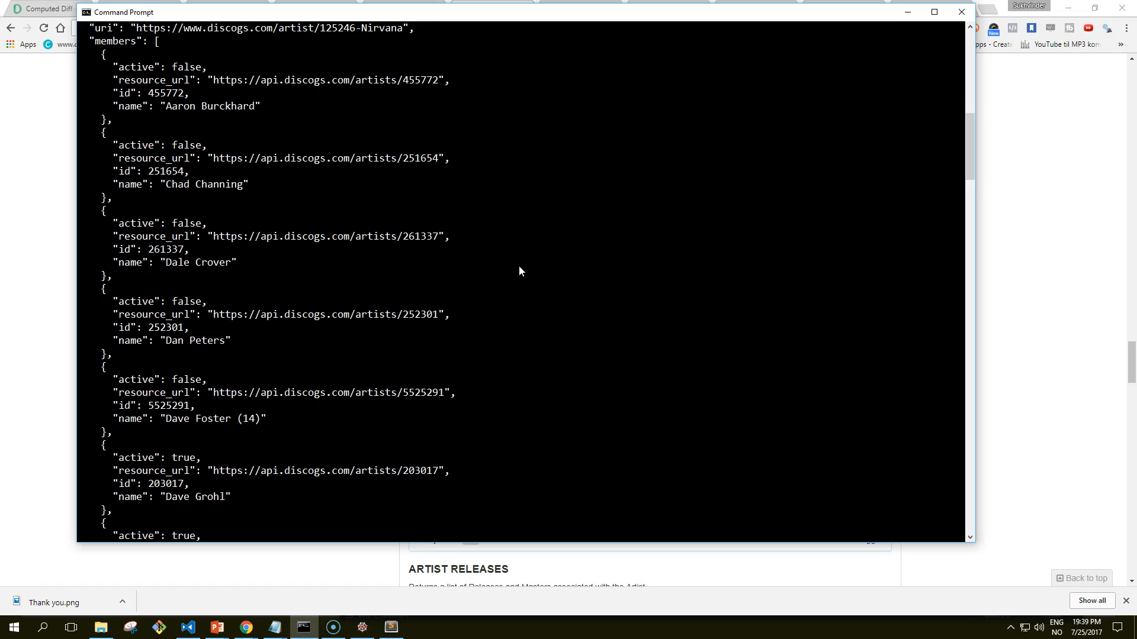
{"action": "scroll", "scroll_direction": "up", "scroll_amount": 3}
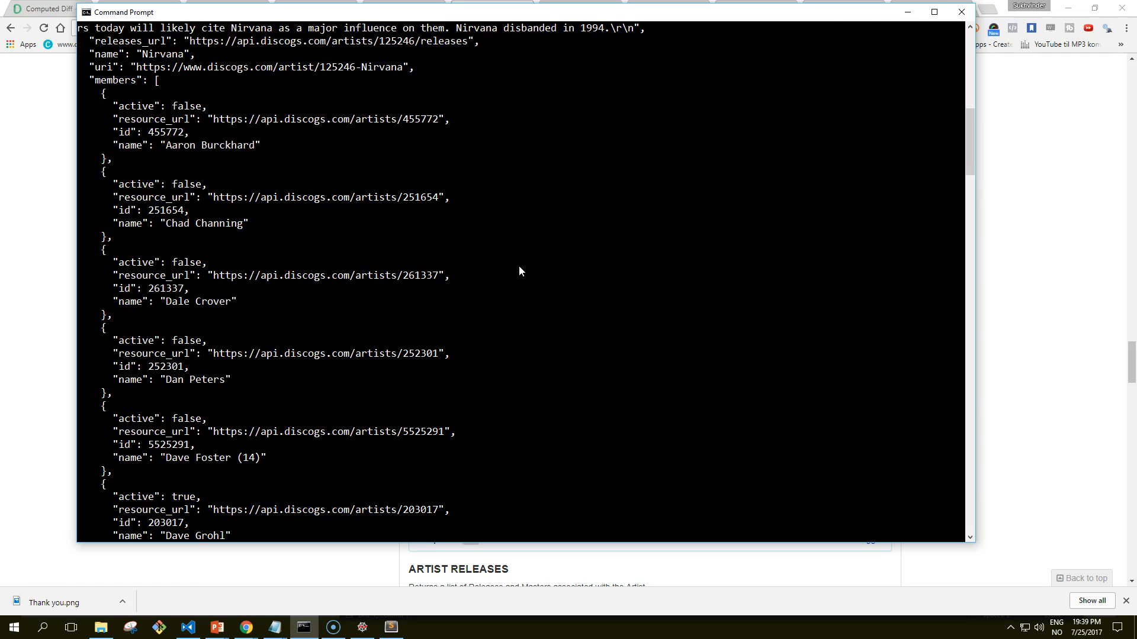
{"action": "scroll", "scroll_direction": "up", "scroll_amount": 3}
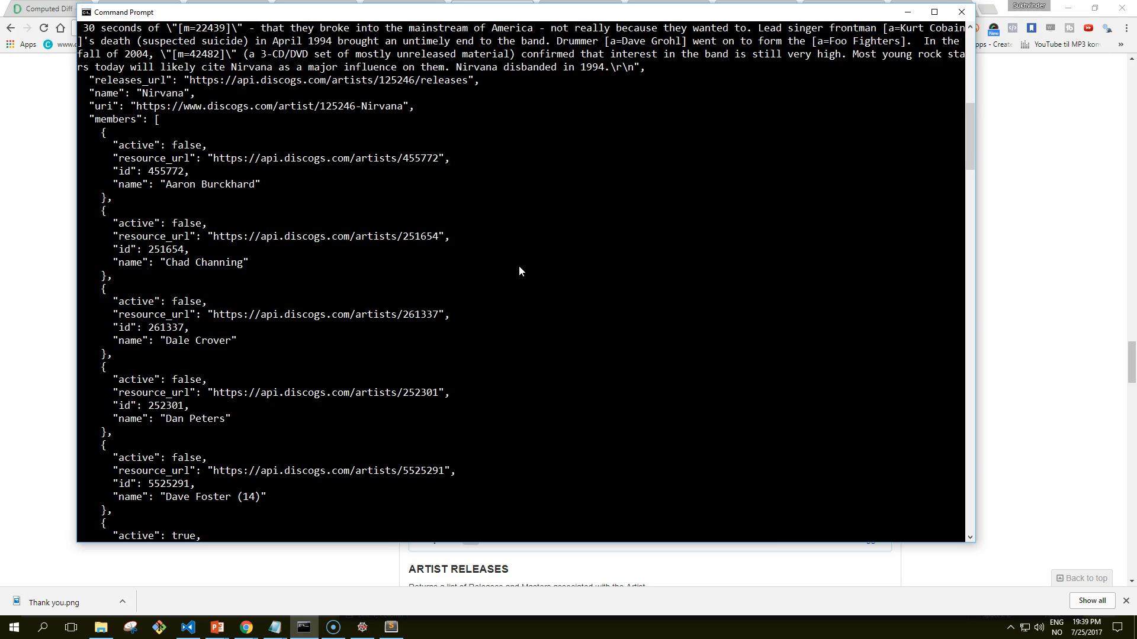
{"action": "scroll", "scroll_direction": "up", "scroll_amount": 3}
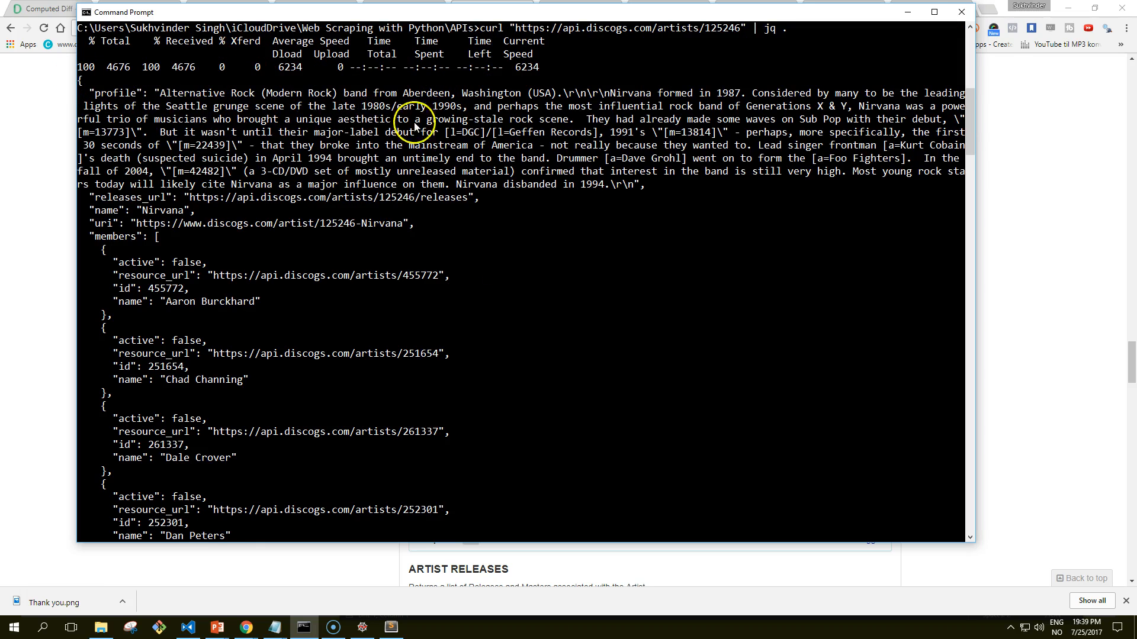
{"action": "scroll", "scroll_direction": "down", "scroll_amount": 3}
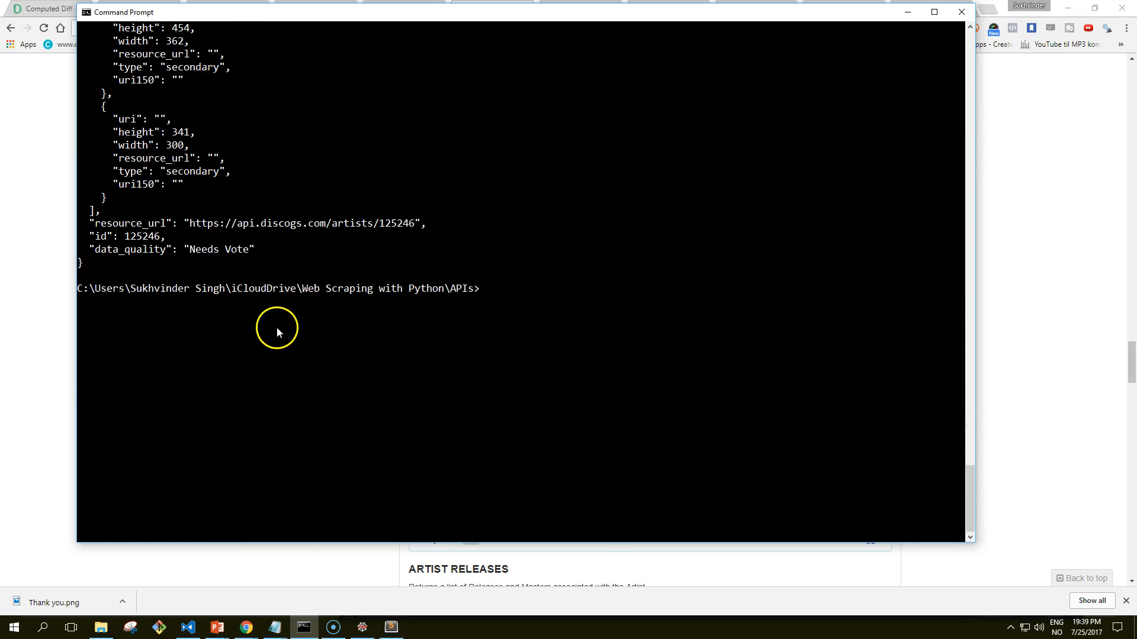
{"action": "mouse_move", "coordinate": [527, 297]}
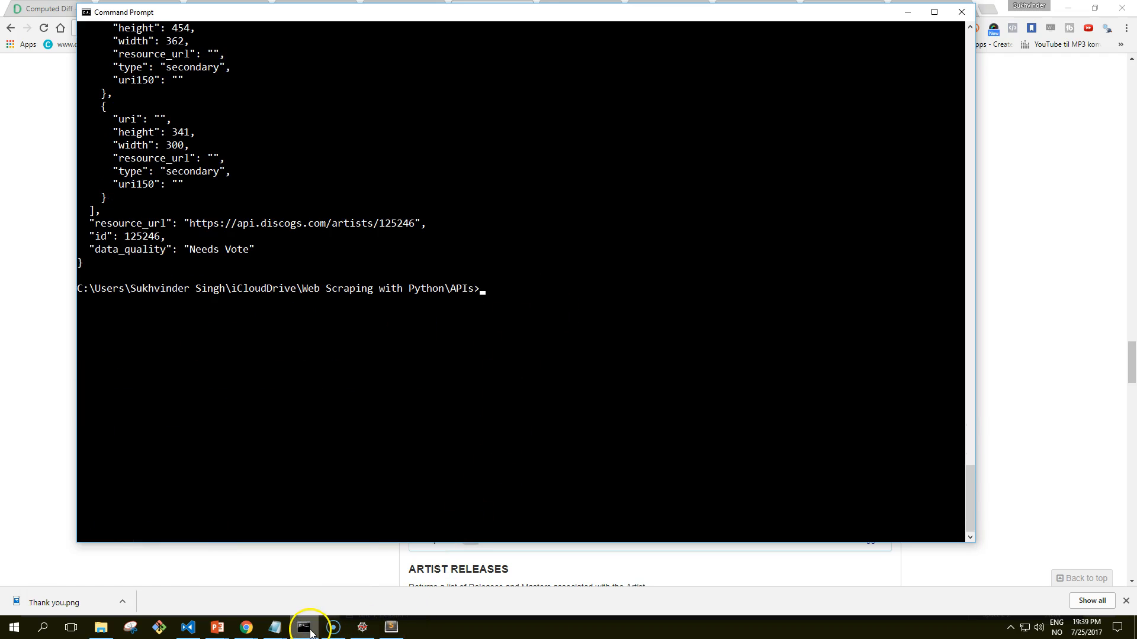
{"action": "mouse_move", "coordinate": [412, 401]}
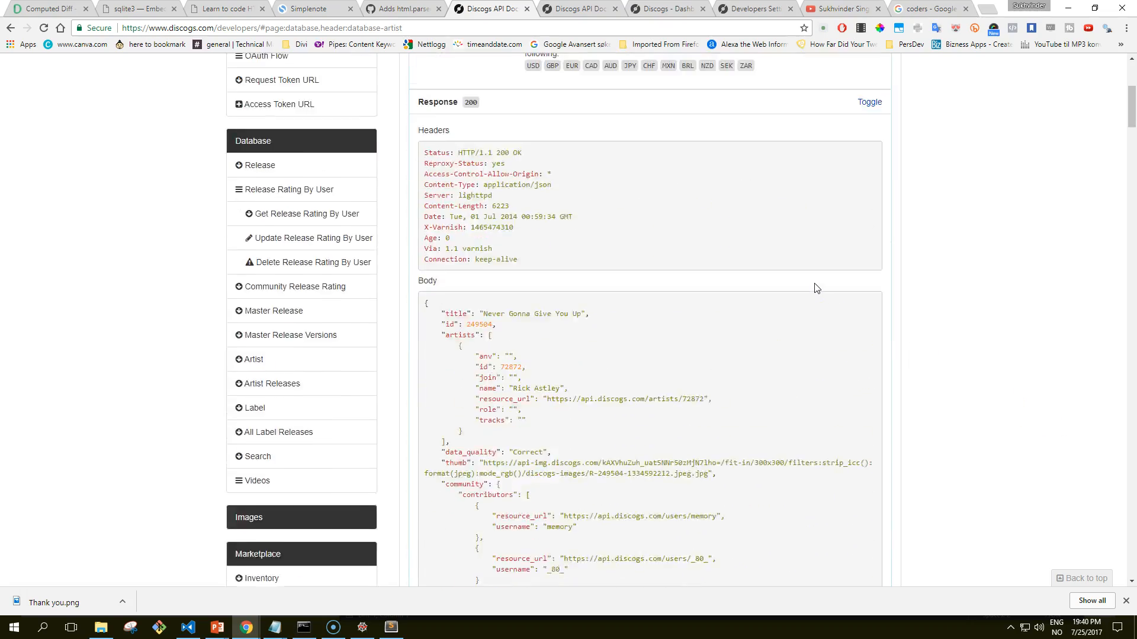
- Scroll the Discogs docs from Release down to GET /artists/{artist_id}/releases
{"action": "scroll", "scroll_direction": "up", "scroll_amount": 3}
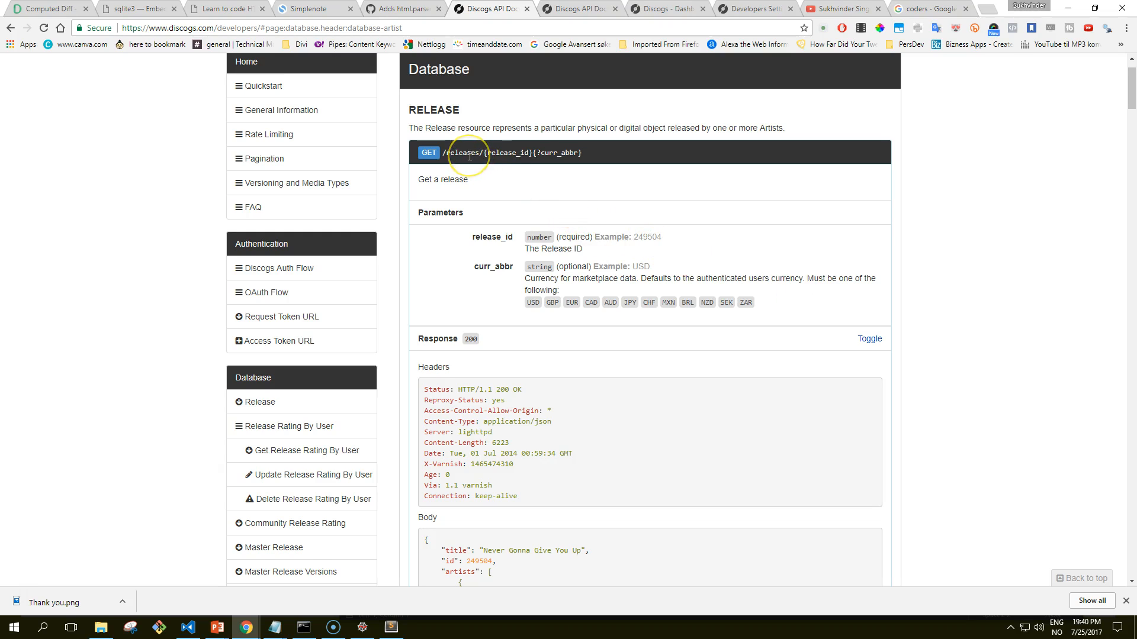
{"action": "scroll", "scroll_direction": "up", "scroll_amount": 3}
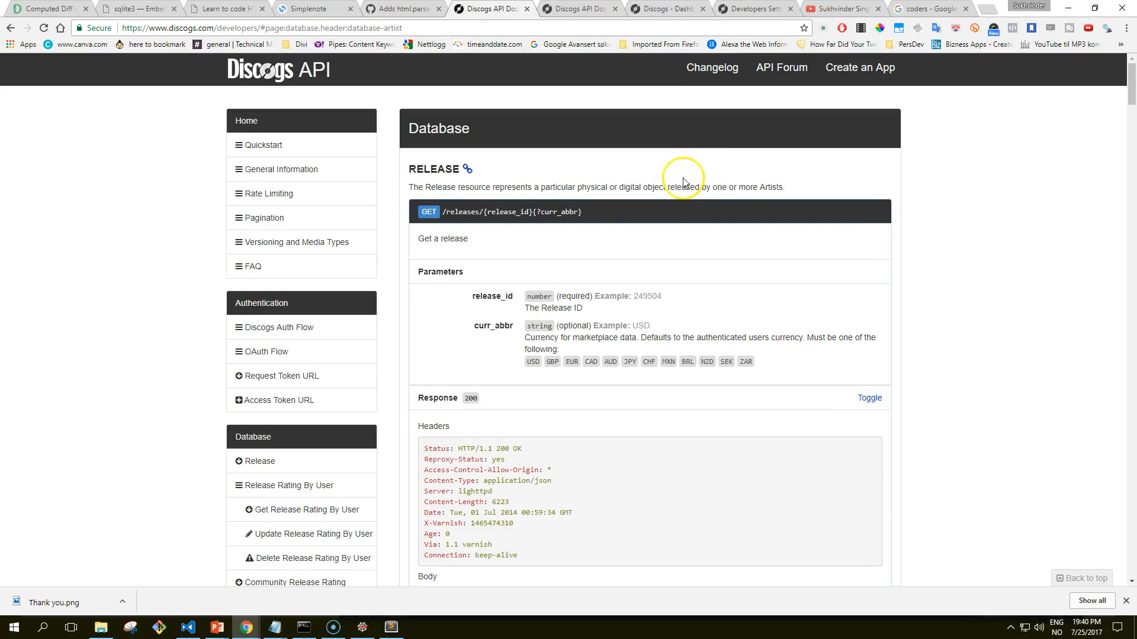
{"action": "mouse_move", "coordinate": [549, 227]}
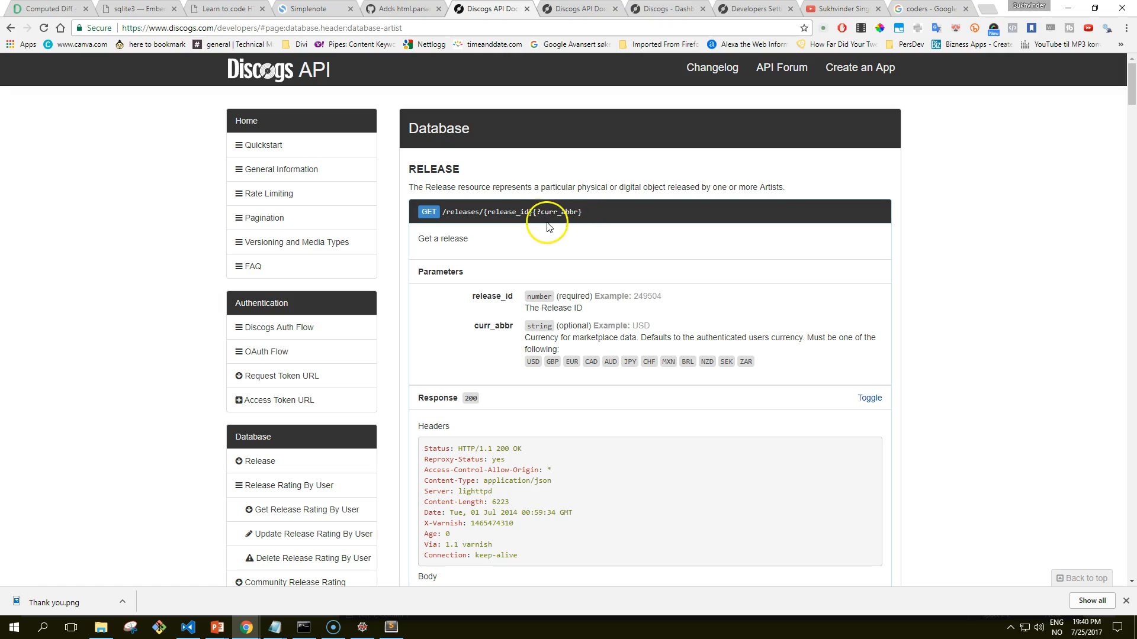
{"action": "scroll", "scroll_direction": "down", "scroll_amount": 3}
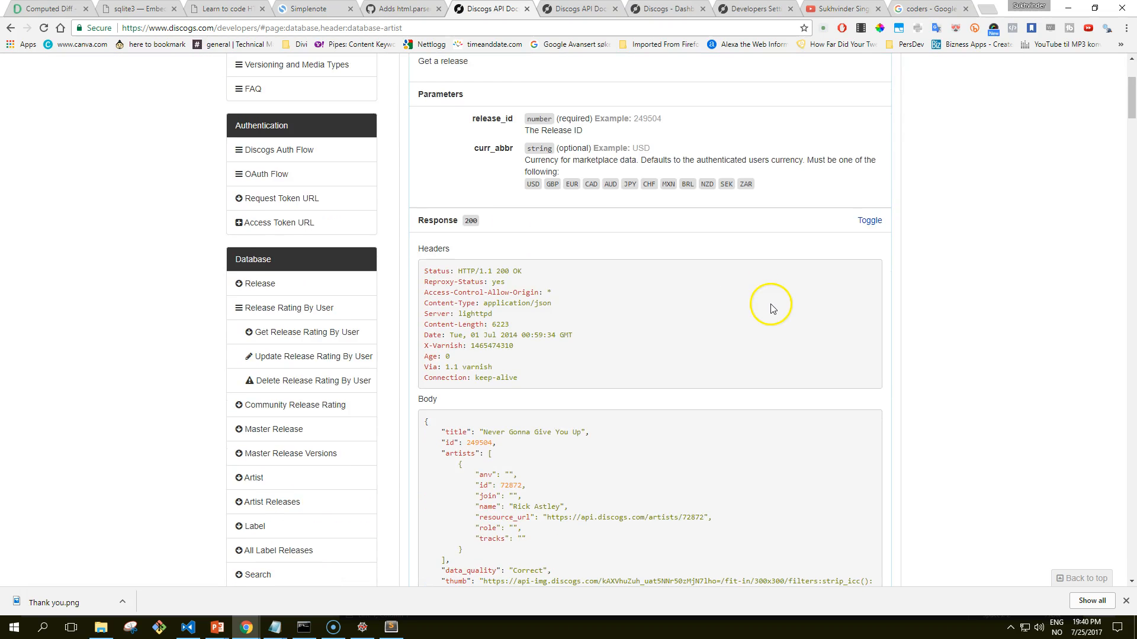
{"action": "scroll", "scroll_direction": "down", "scroll_amount": 3}
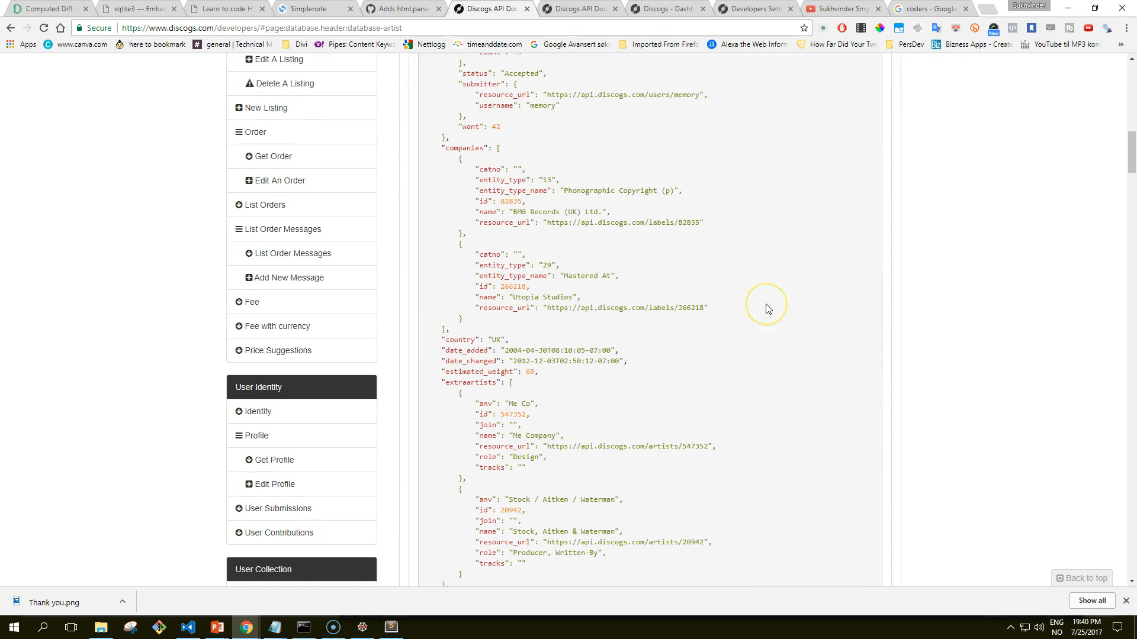
{"action": "scroll", "scroll_direction": "down", "scroll_amount": 3}
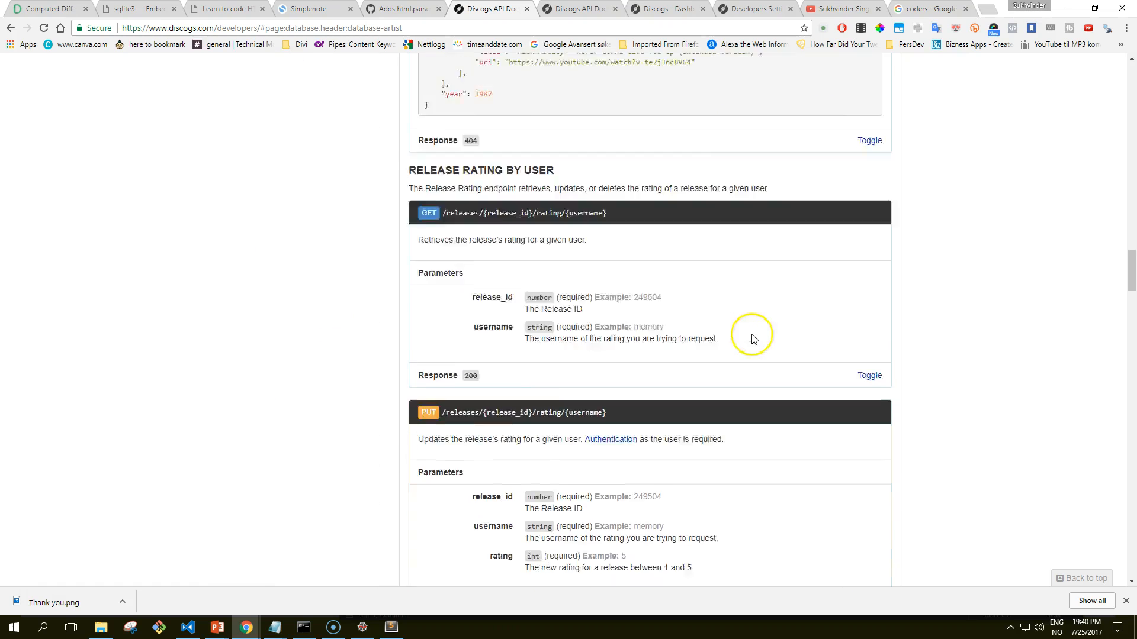
{"action": "scroll", "scroll_direction": "down", "scroll_amount": 3}
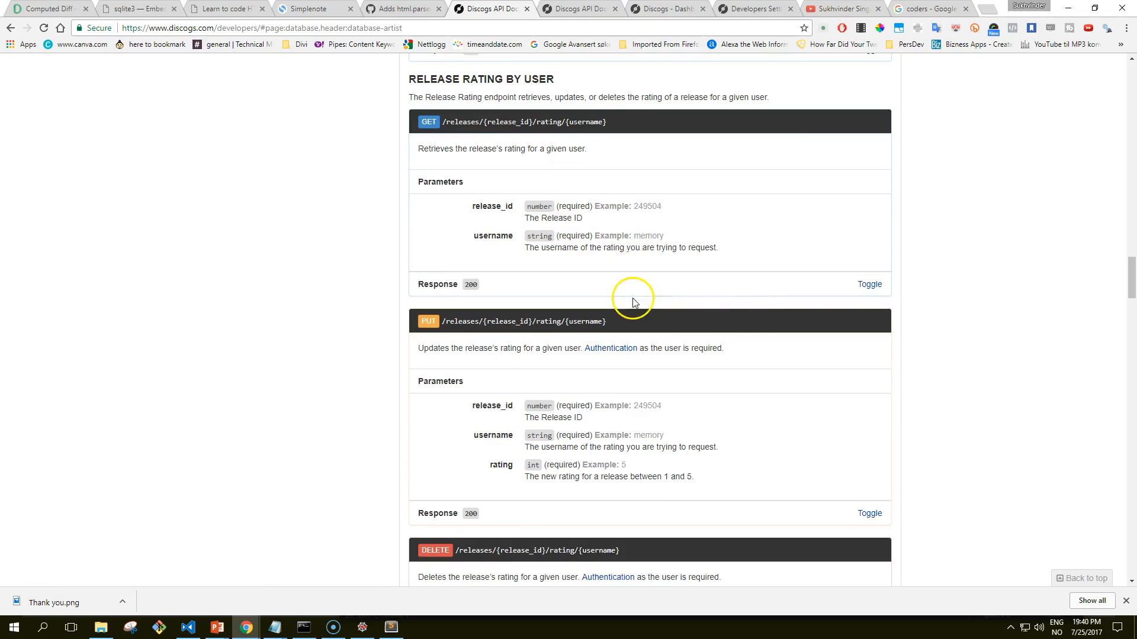
{"action": "scroll", "scroll_direction": "down", "scroll_amount": 3}
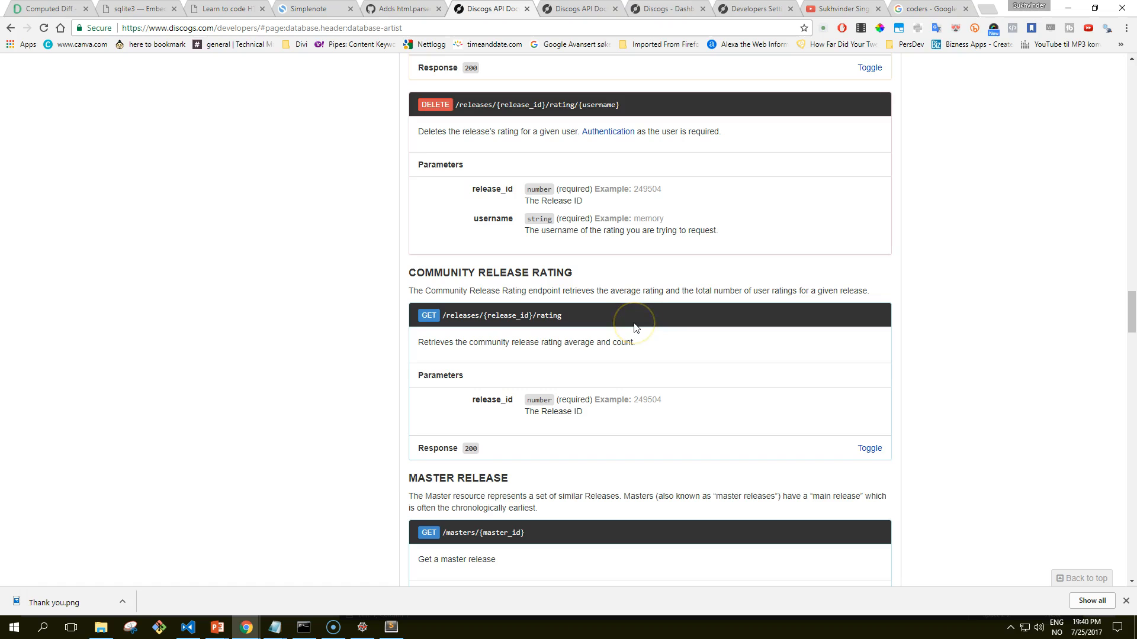
{"action": "scroll", "scroll_direction": "down", "scroll_amount": 3}
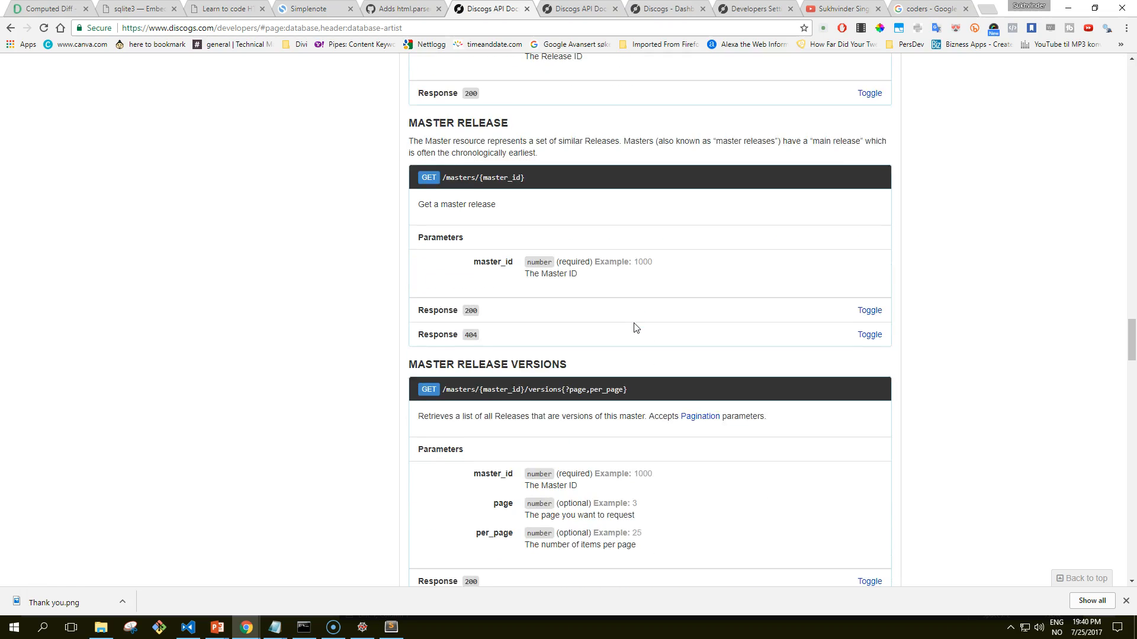
{"action": "scroll", "scroll_direction": "down", "scroll_amount": 3}
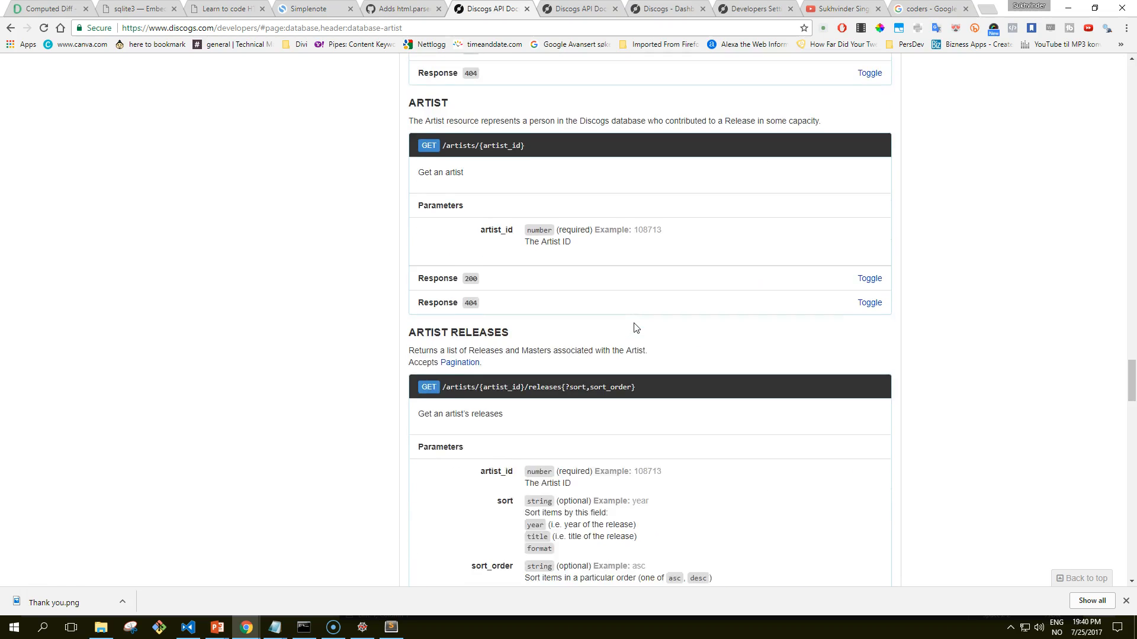
{"action": "scroll", "scroll_direction": "down", "scroll_amount": 3}
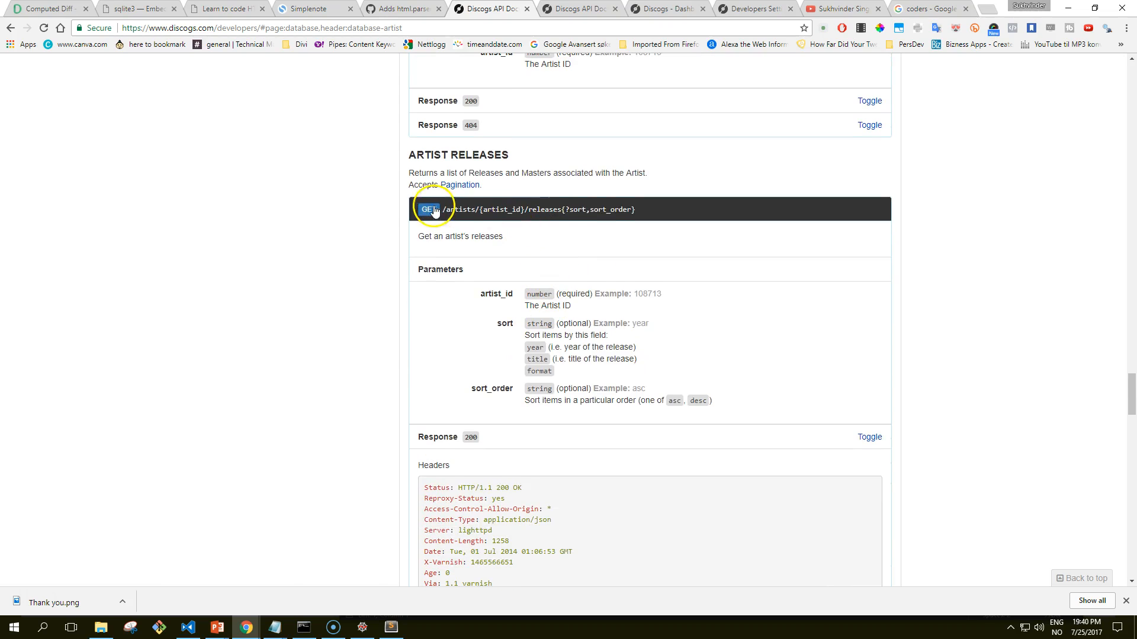
{"action": "mouse_move", "coordinate": [404, 613]}
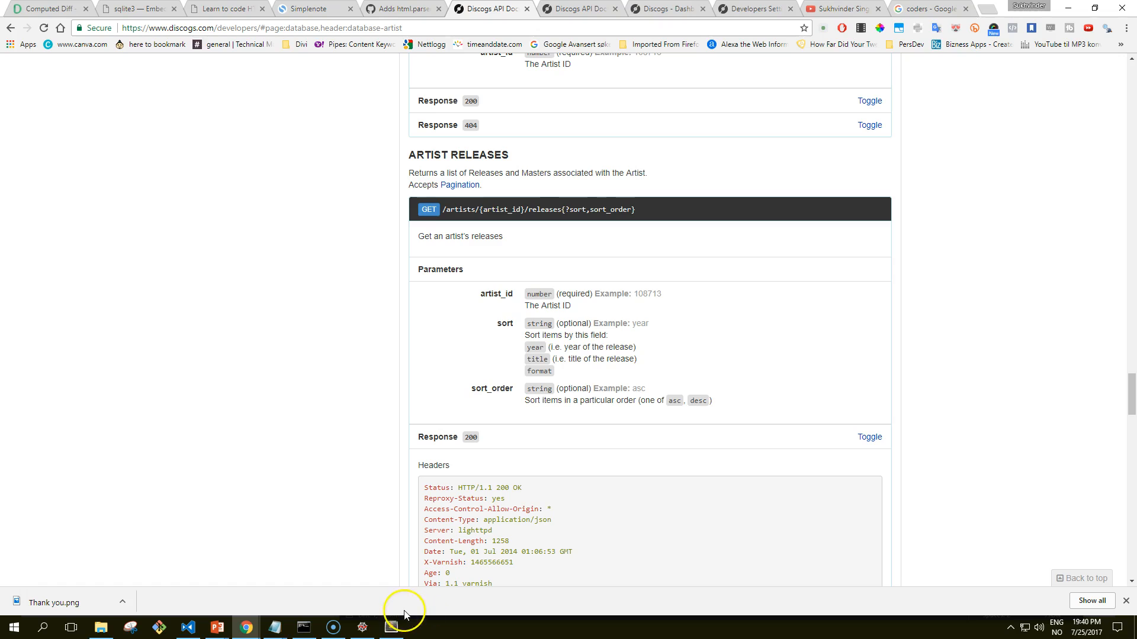
{"action": "mouse_move", "coordinate": [304, 627]}
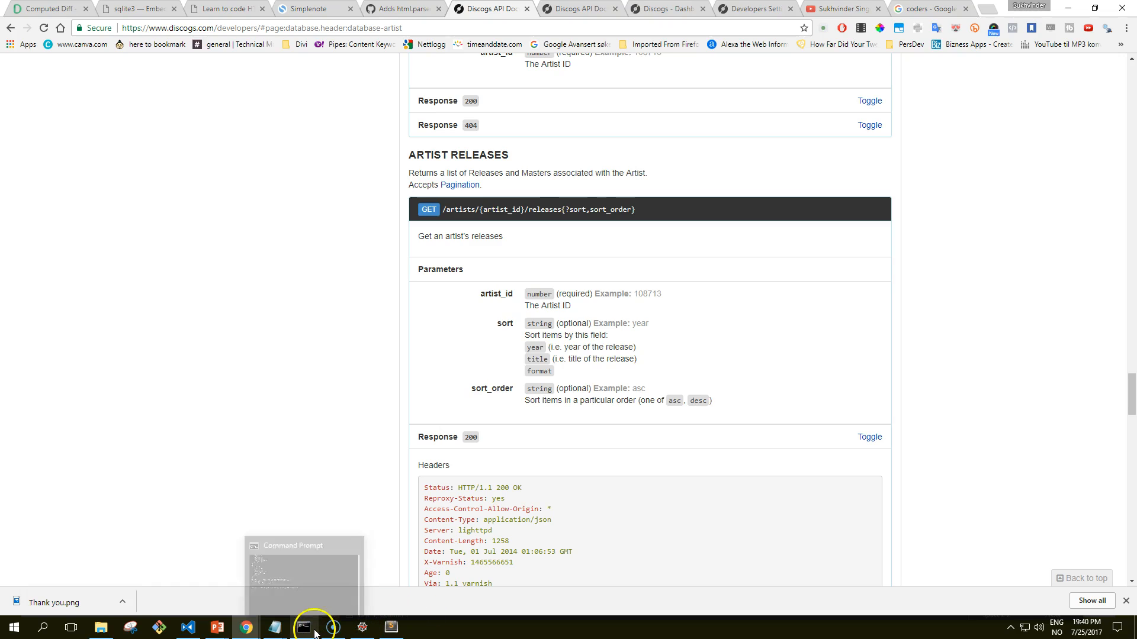
- Request artist 125246 releases with '?year, asc', which returns 400 Bad Request
{"action": "left_click", "coordinate": [303, 627]}
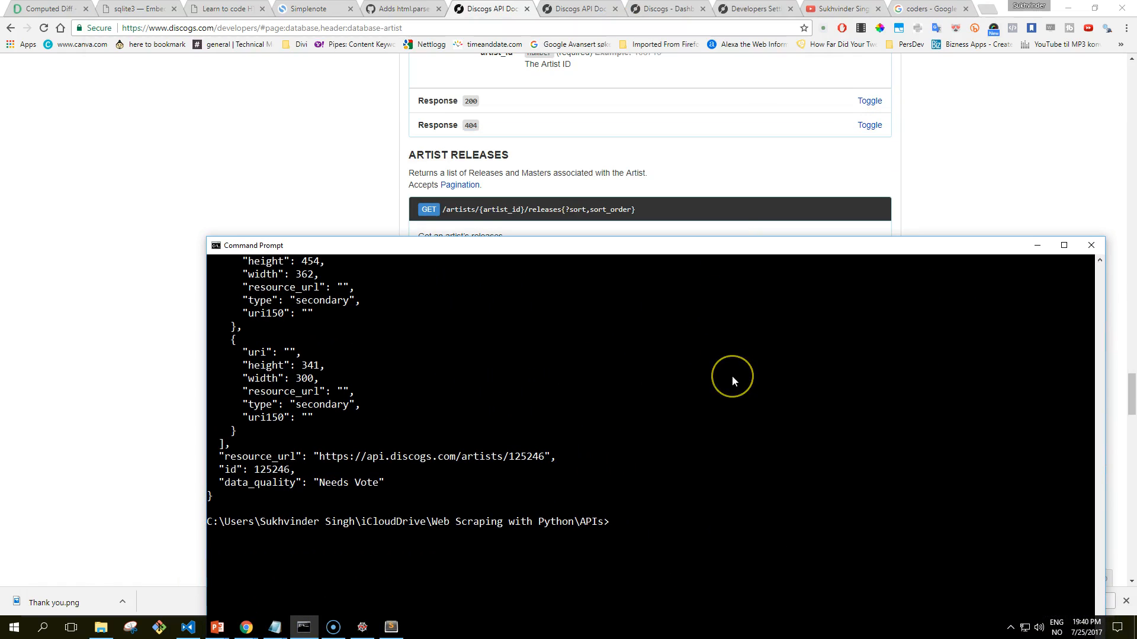
{"action": "type", "text": "curl \"https://api.discogs.com/artists/125246\""}
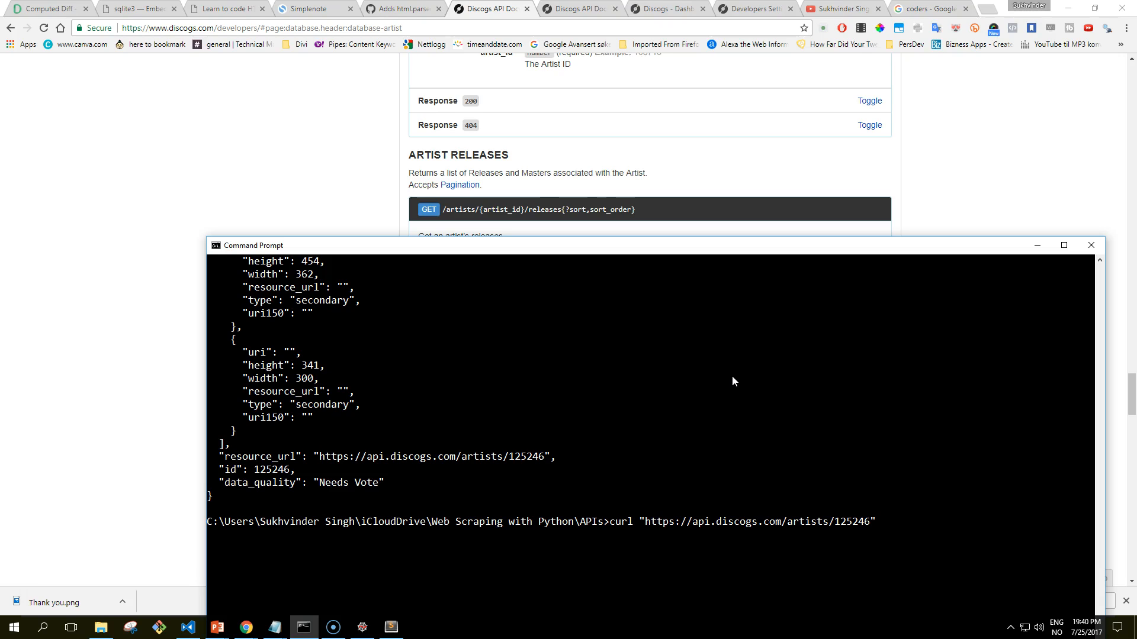
{"action": "type", "text": "/releases"}
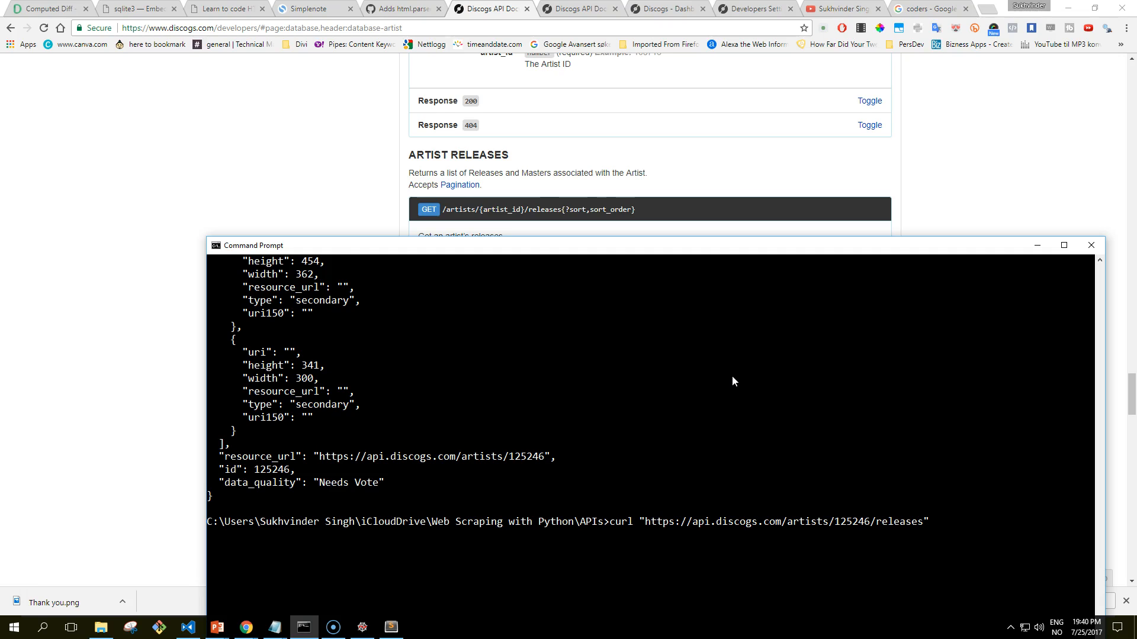
{"action": "type", "text": "?"}
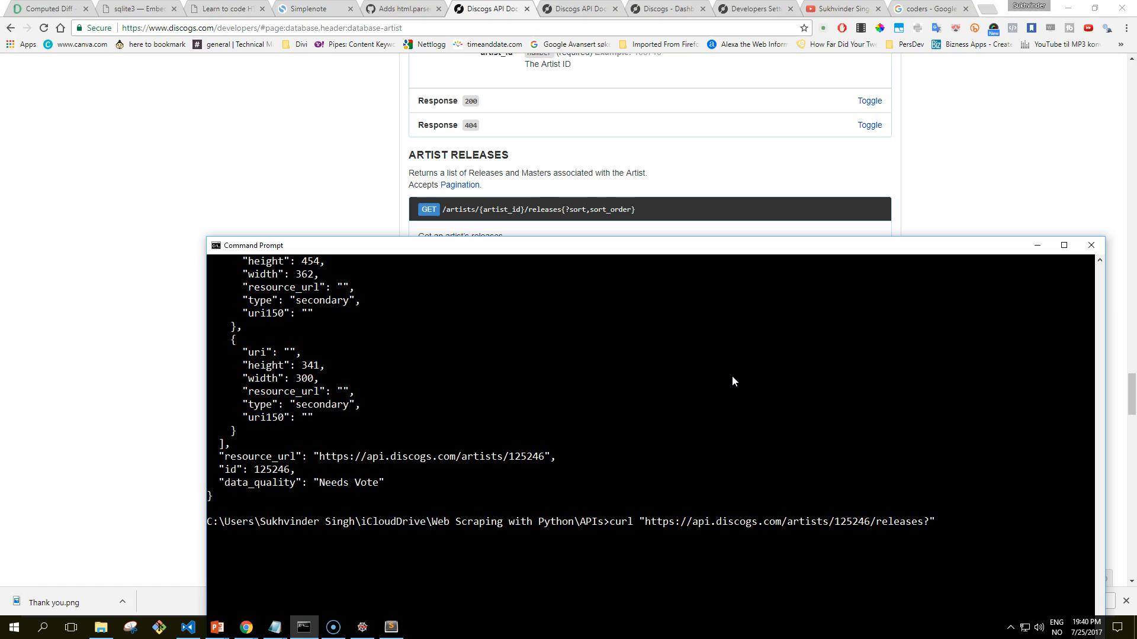
{"action": "mouse_move", "coordinate": [613, 239]}
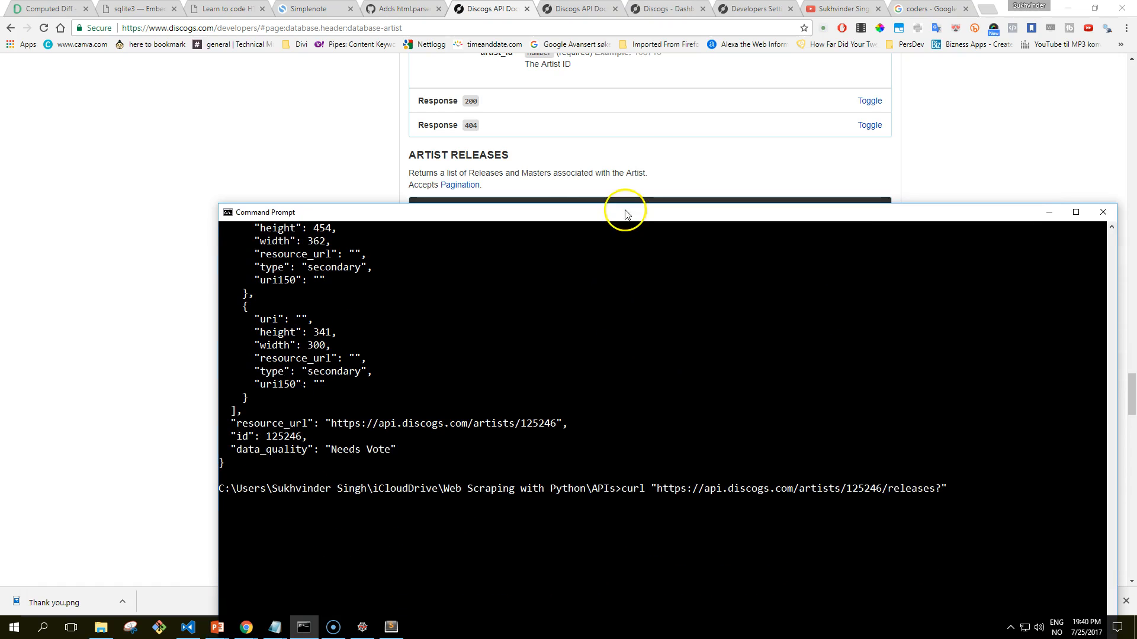
{"action": "mouse_move", "coordinate": [655, 258]}
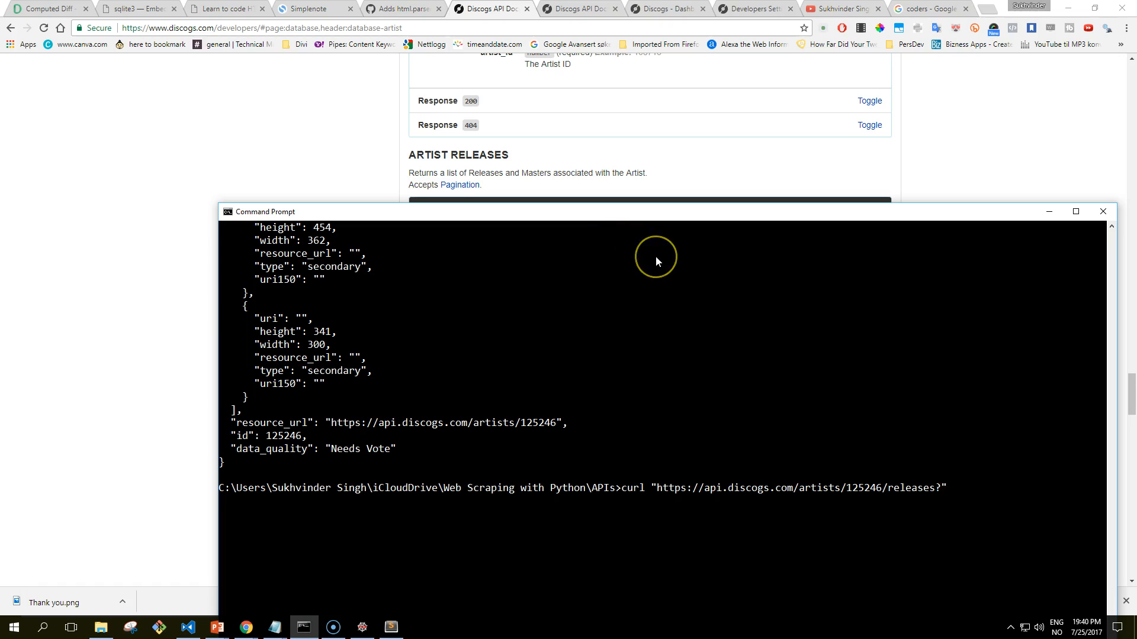
{"action": "type", "text": "year,"}
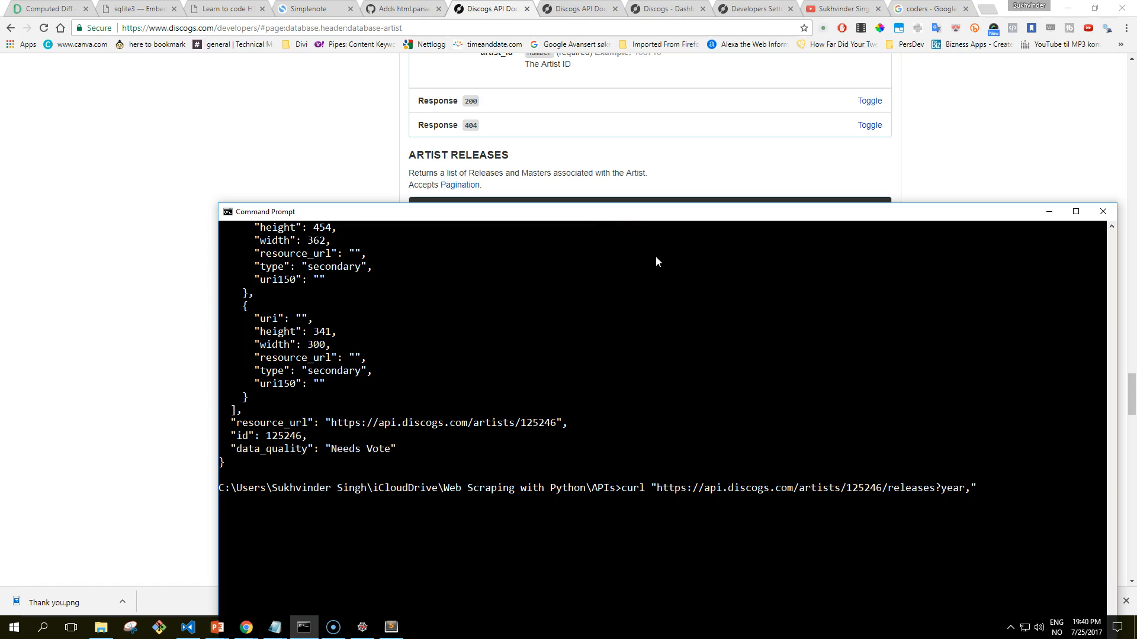
{"action": "type", "text": "asc\""}
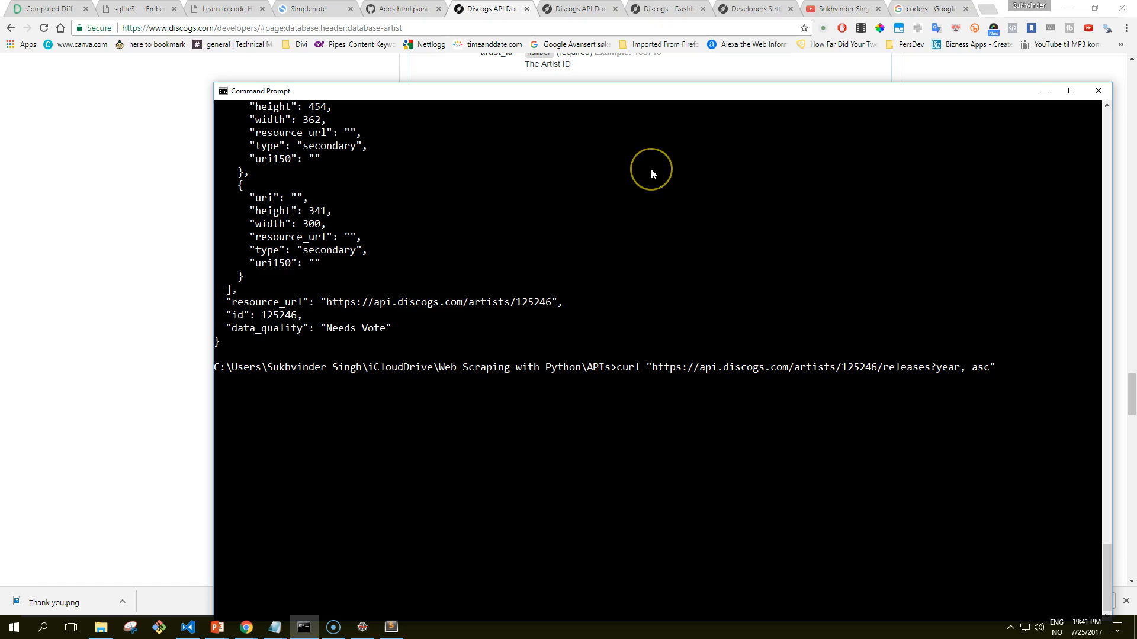
{"action": "key", "text": "Return"}
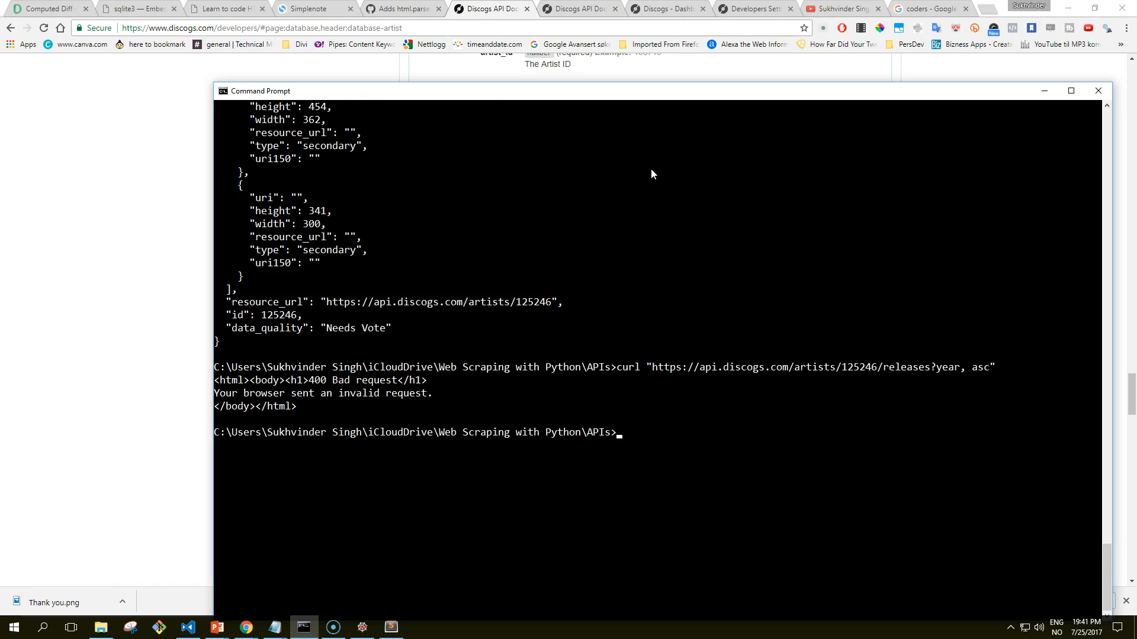
{"action": "mouse_move", "coordinate": [589, 98]}
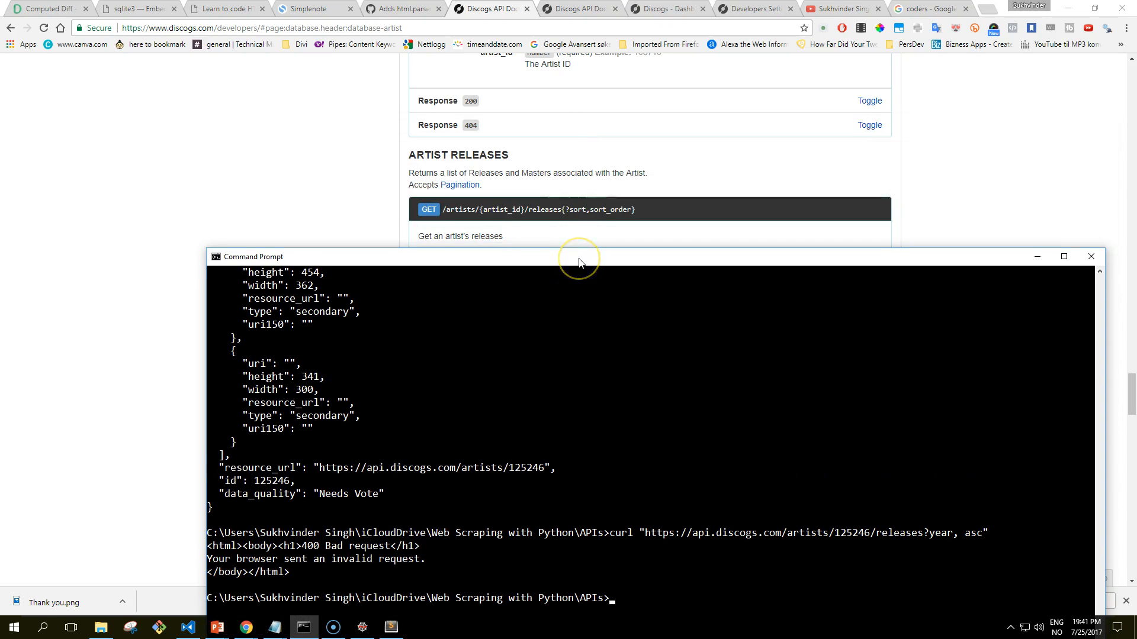
{"action": "mouse_move", "coordinate": [580, 261]}
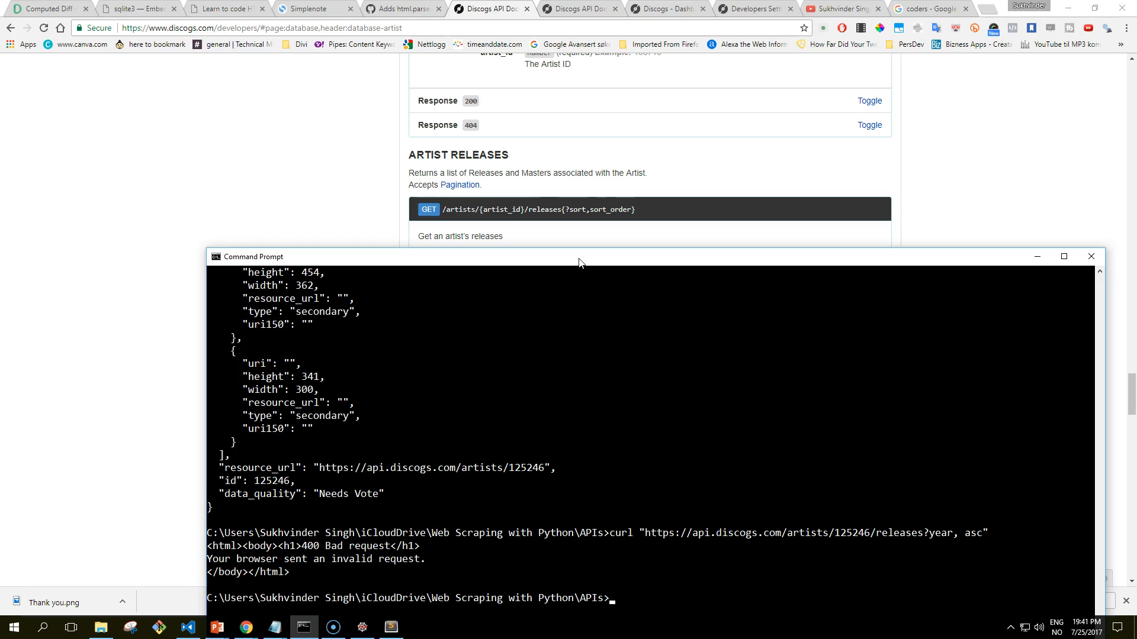
{"action": "mouse_move", "coordinate": [936, 536]}
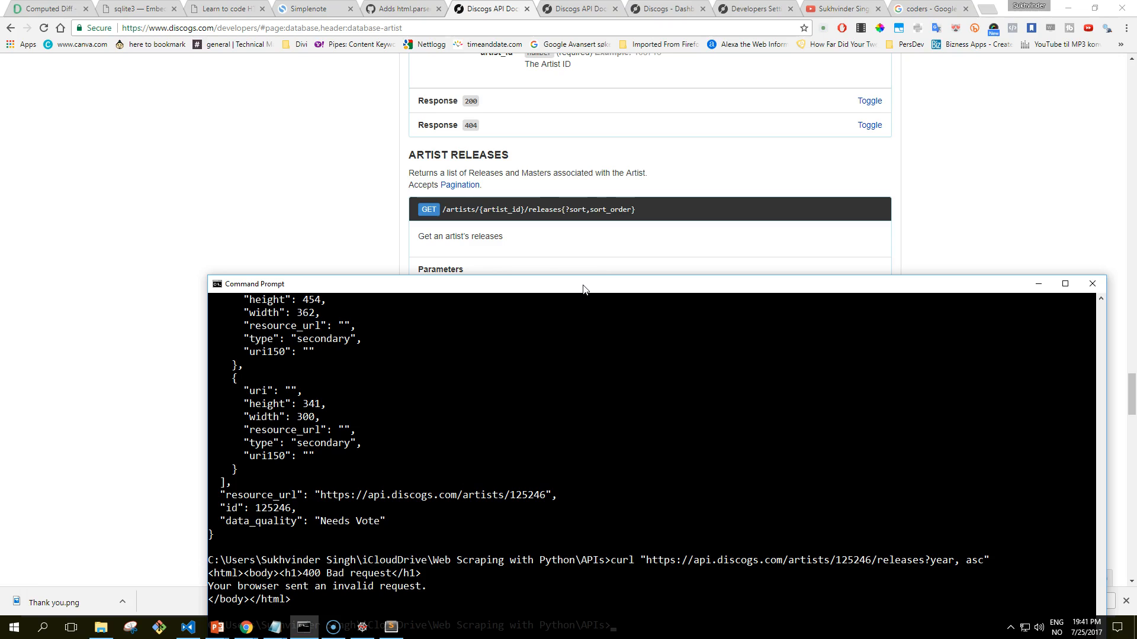
{"action": "mouse_move", "coordinate": [834, 573]}
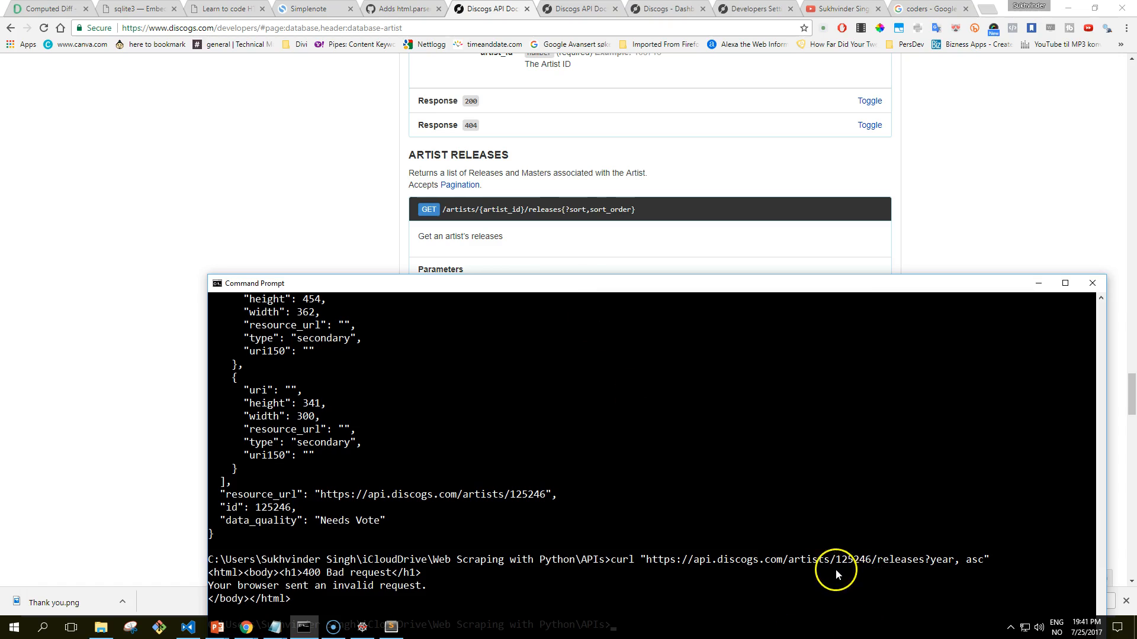
{"action": "mouse_move", "coordinate": [901, 569]}
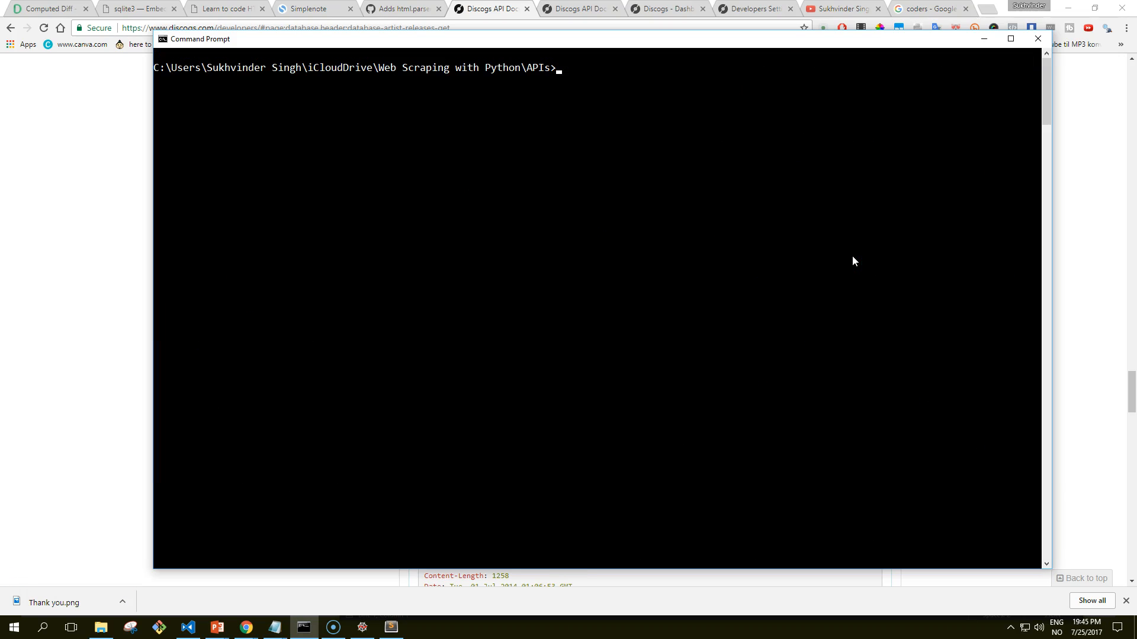
- Rerun the releases request as '?year,asc' and scroll the Nirvana releases JSON
{"action": "type", "text": "curl \"https://api.discogs.com/artists/125246/releases?year,asc\""}
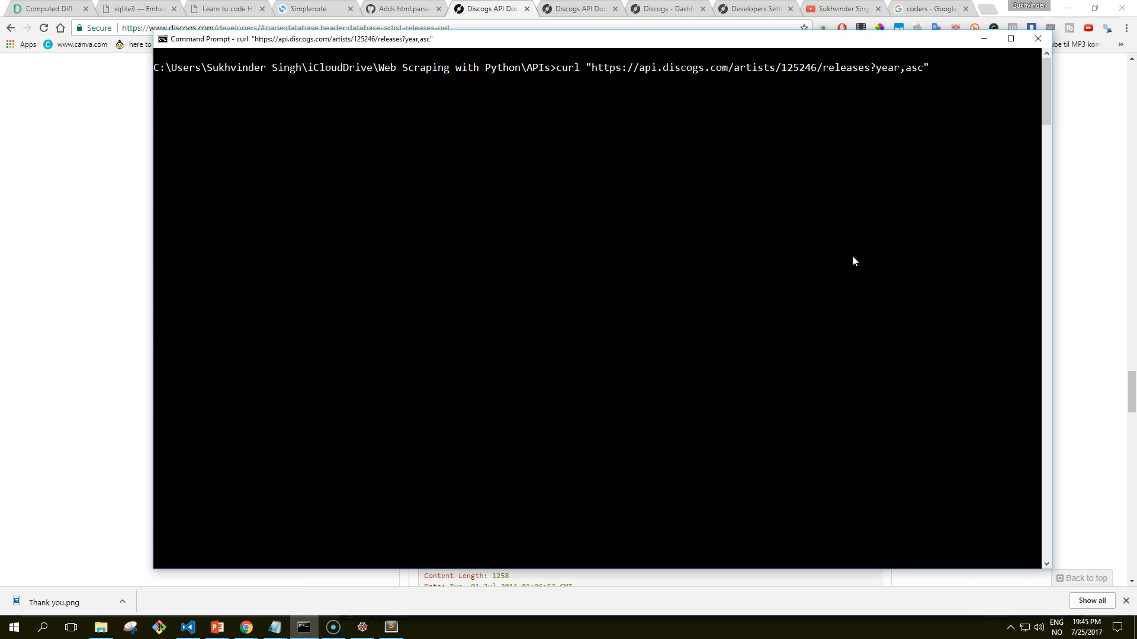
{"action": "key", "text": "Return"}
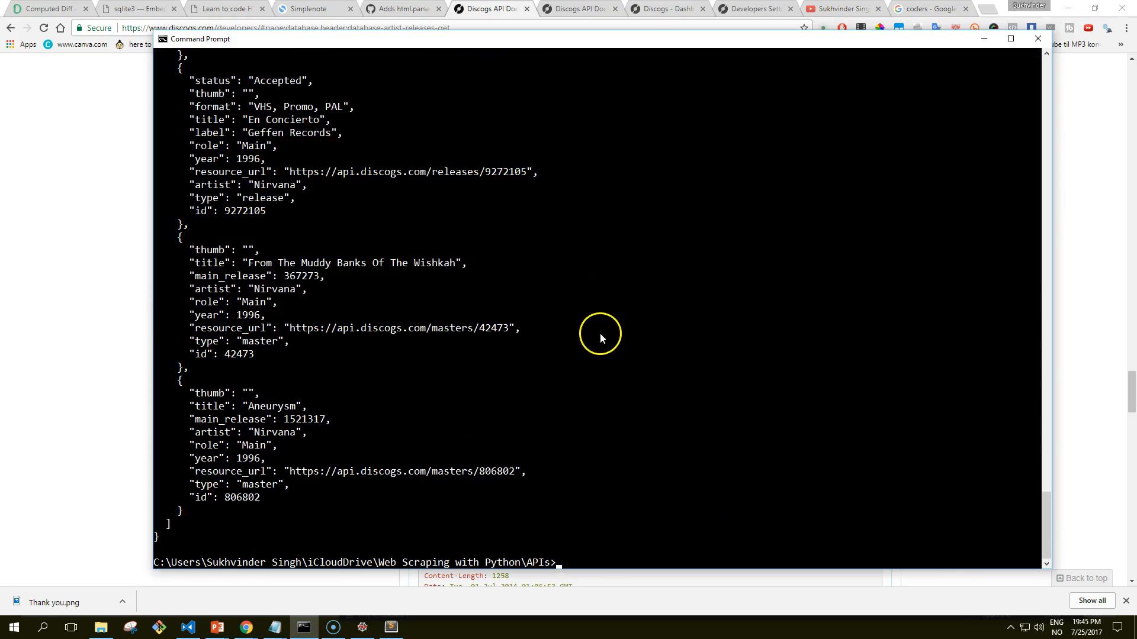
{"action": "scroll", "scroll_direction": "up", "scroll_amount": 3}
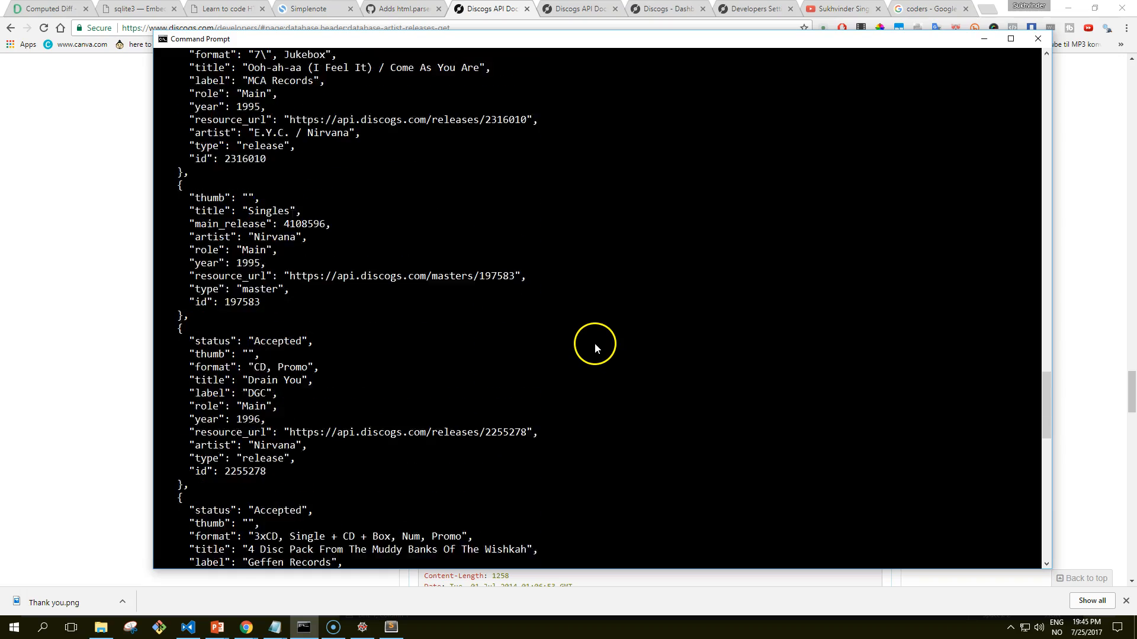
{"action": "scroll", "scroll_direction": "down", "scroll_amount": 3}
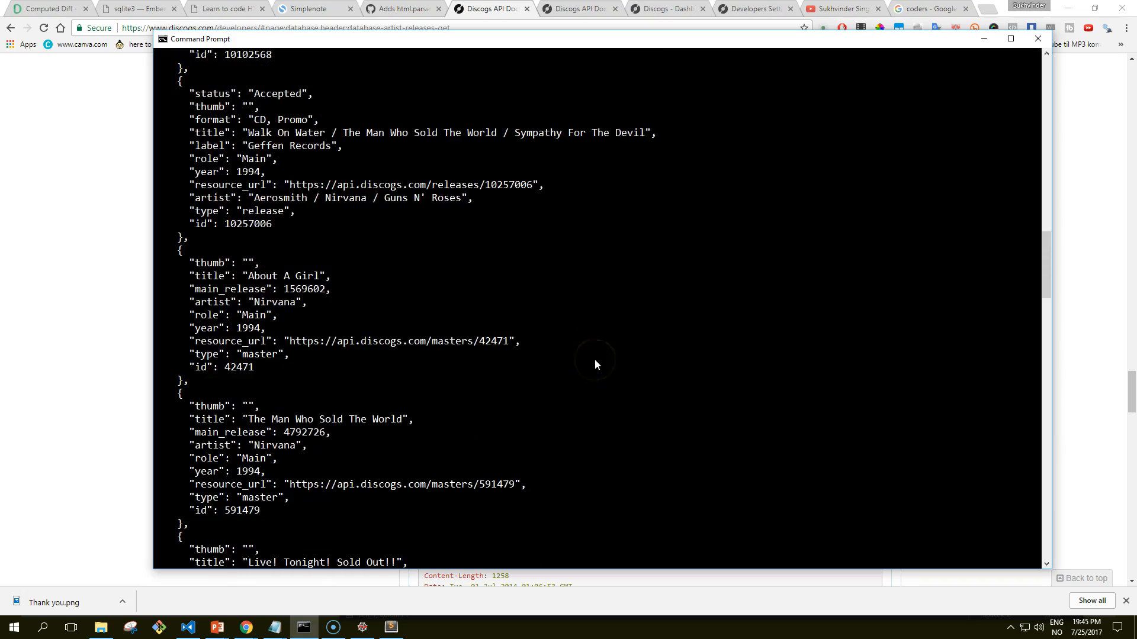
{"action": "scroll", "scroll_direction": "down", "scroll_amount": 3}
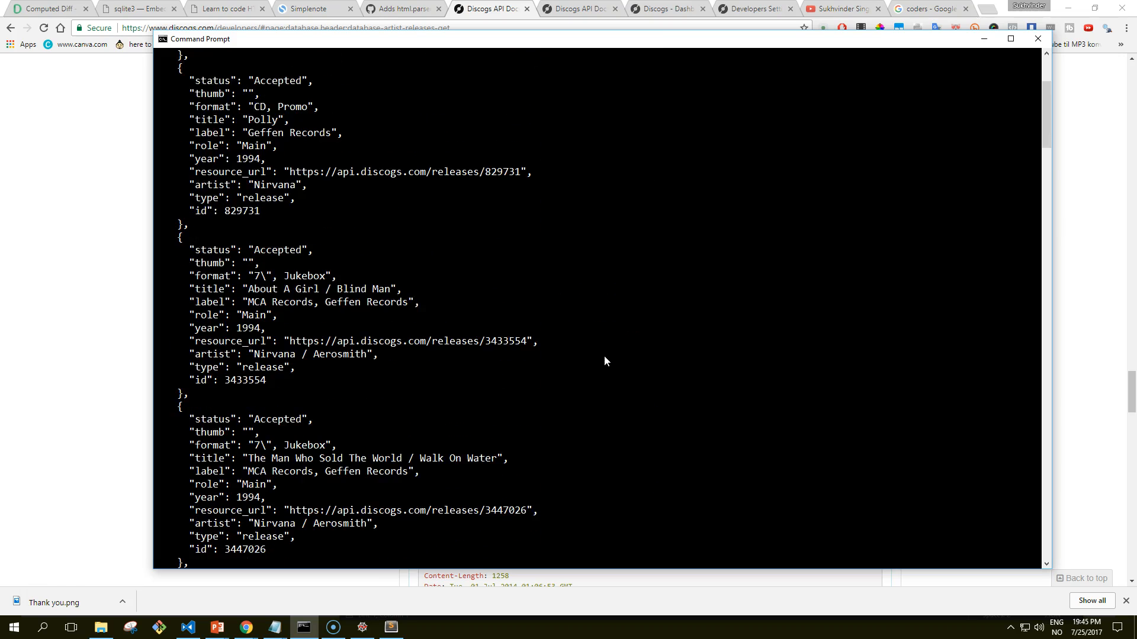
{"action": "scroll", "scroll_direction": "up", "scroll_amount": 3}
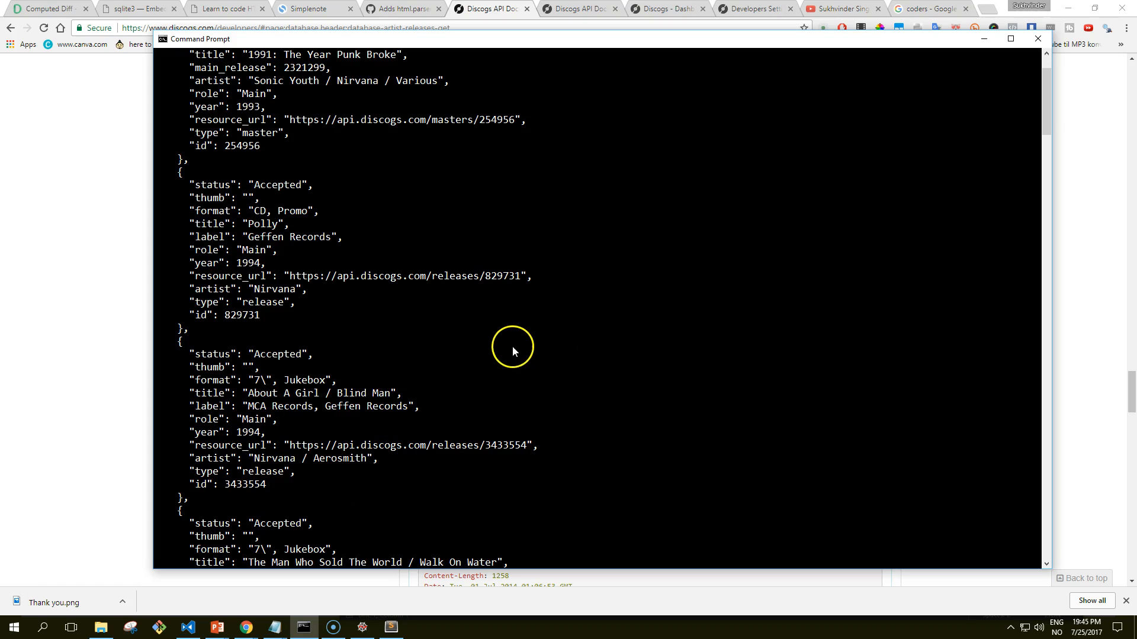
{"action": "mouse_move", "coordinate": [585, 301]}
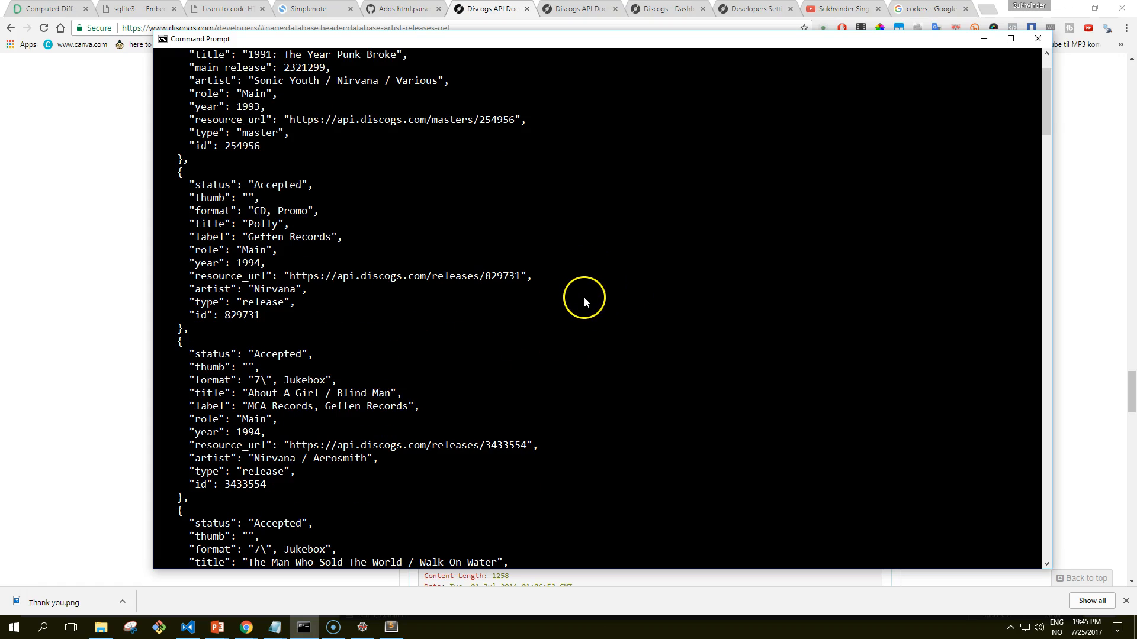
{"action": "mouse_move", "coordinate": [591, 291]}
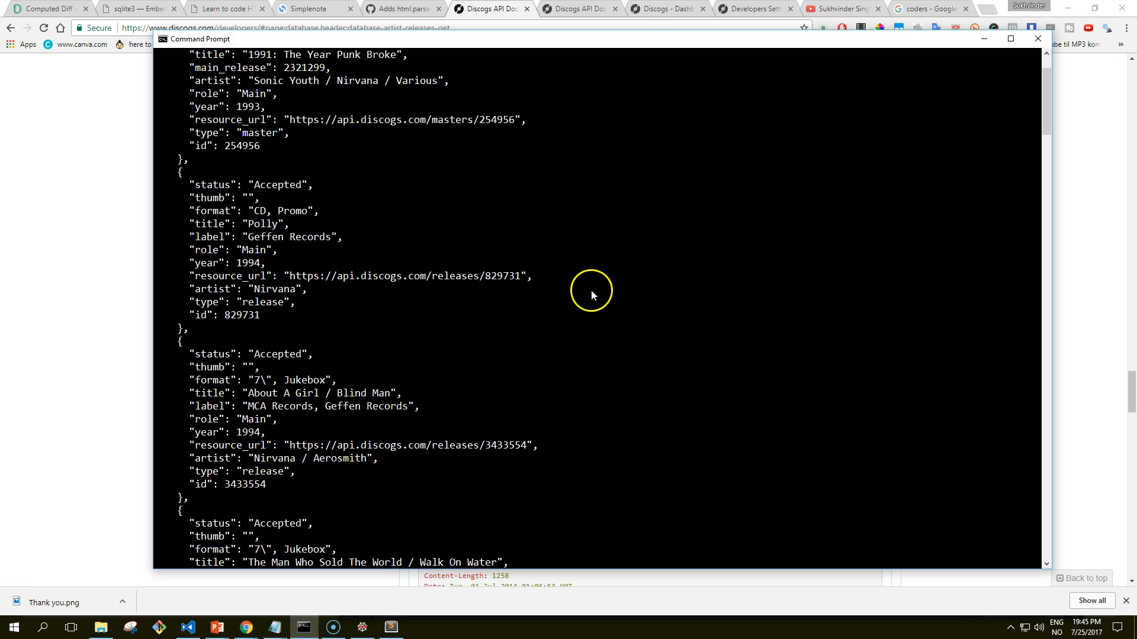
{"action": "mouse_move", "coordinate": [596, 296]}
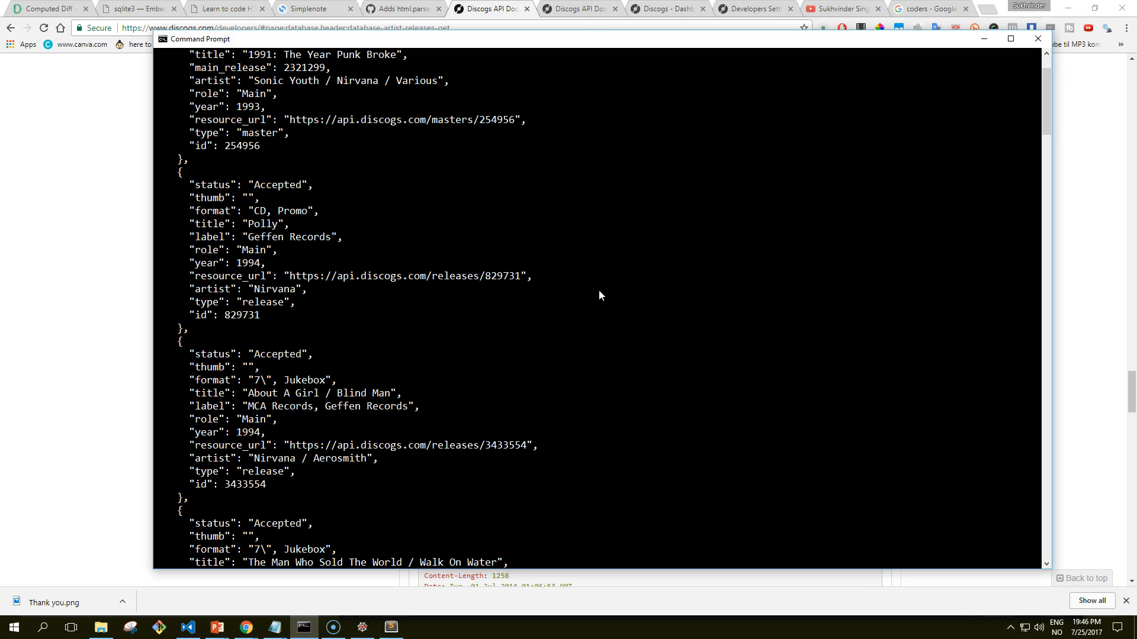
{"action": "mouse_move", "coordinate": [122, 277]}
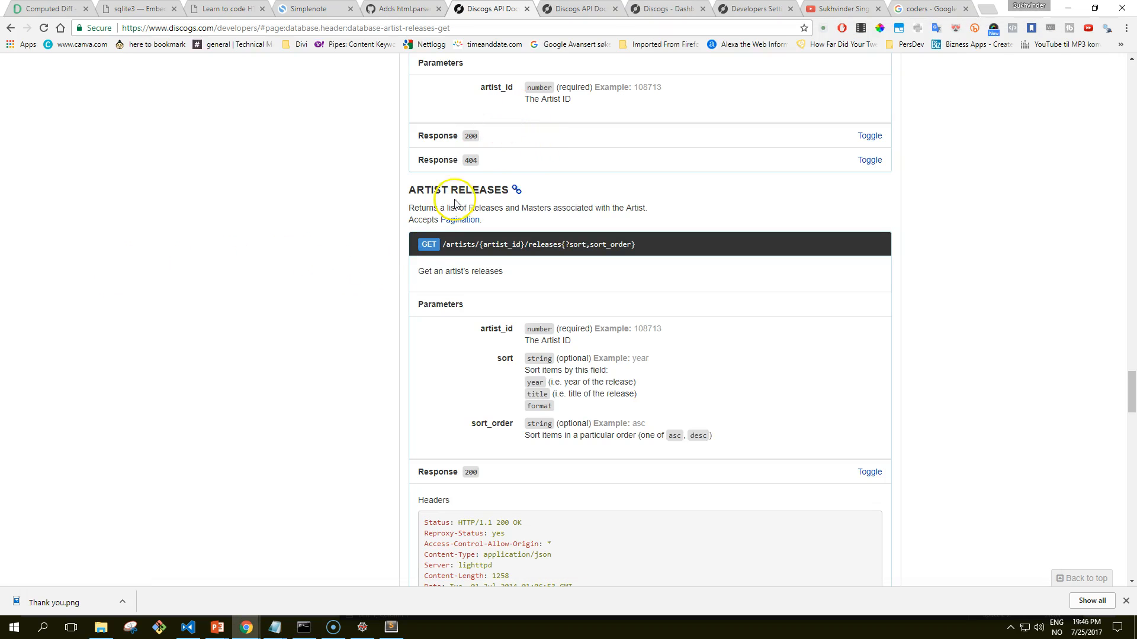
{"action": "mouse_move", "coordinate": [217, 627]}
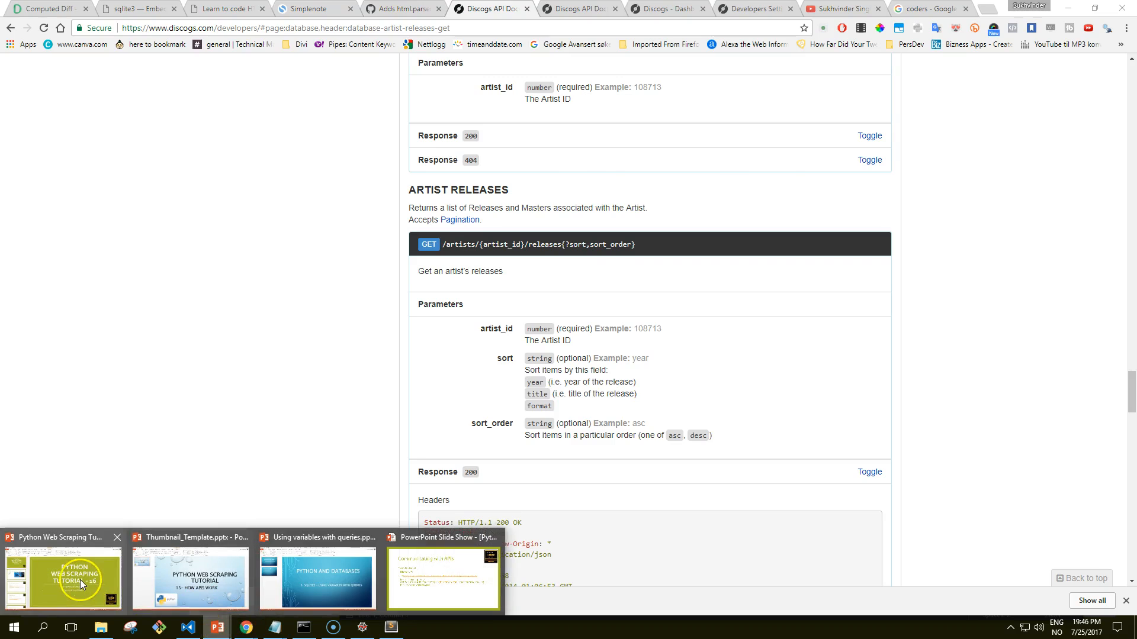
- Switch windows to the PowerPoint authentication slide and mjackson.json
{"action": "key", "text": "Super+Tab"}
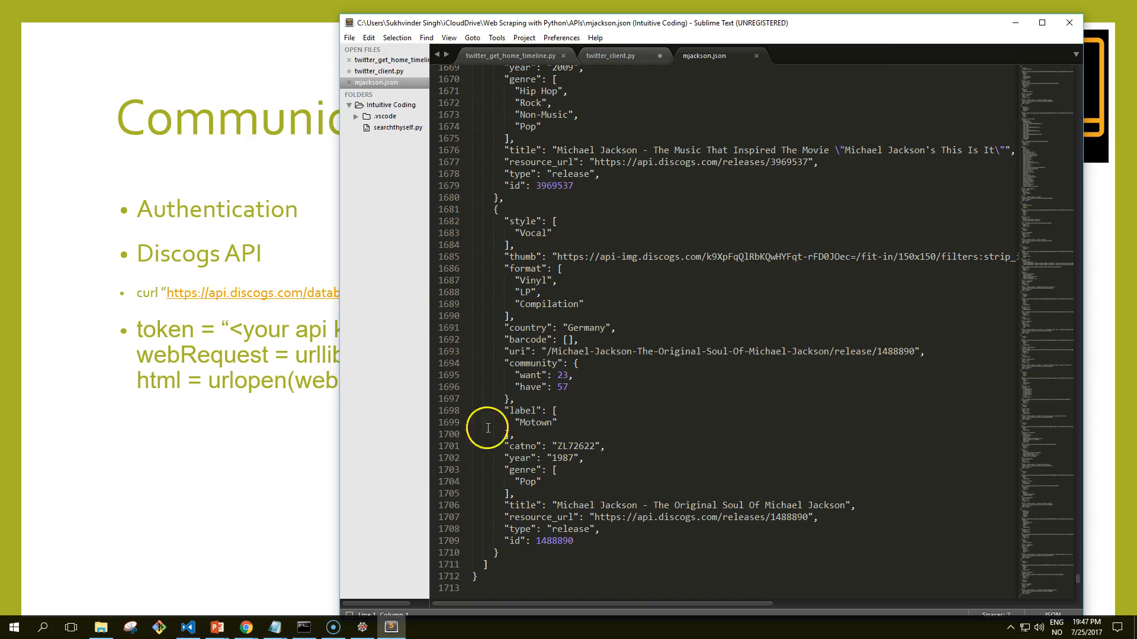
- Open the twitter_client.py tab in Sublime Text
{"action": "left_click", "coordinate": [616, 55]}
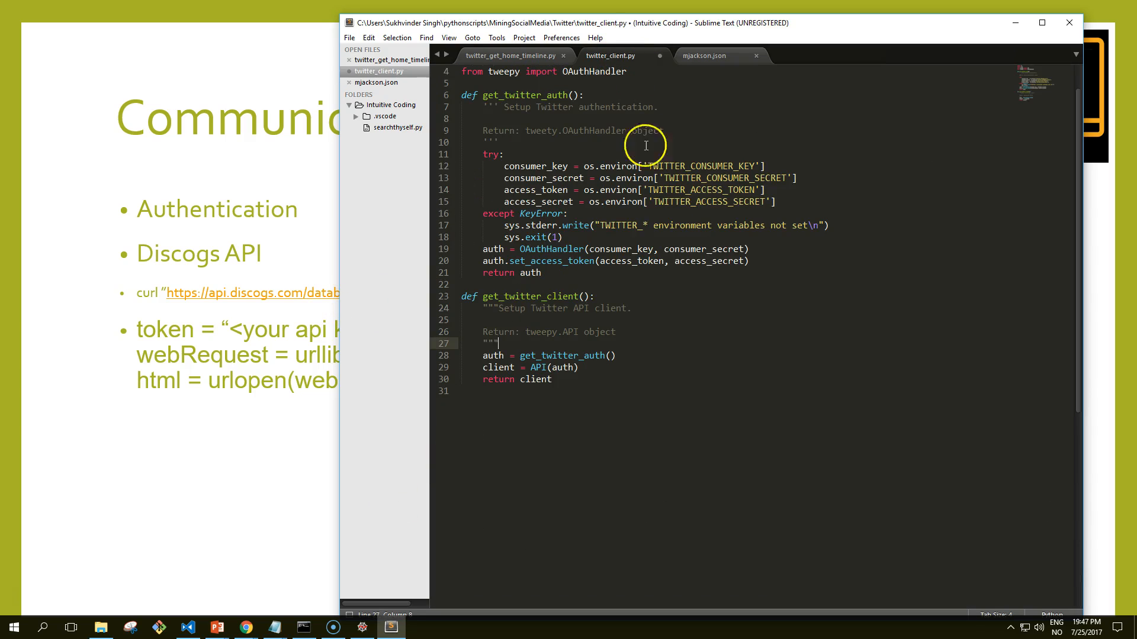
{"action": "mouse_move", "coordinate": [526, 138]}
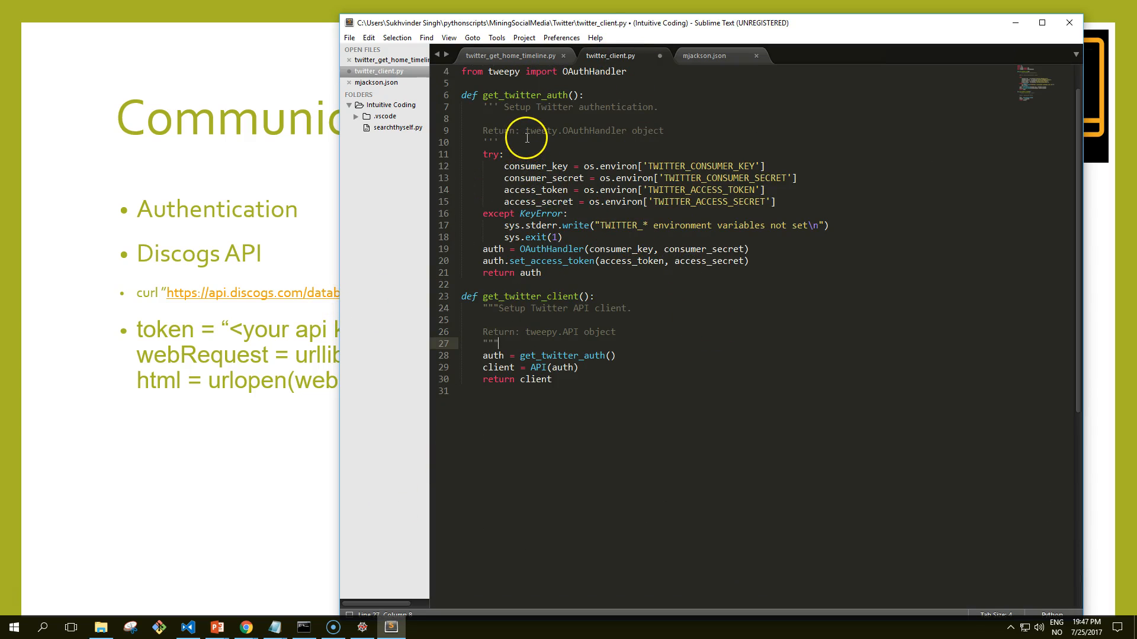
{"action": "mouse_move", "coordinate": [549, 192]}
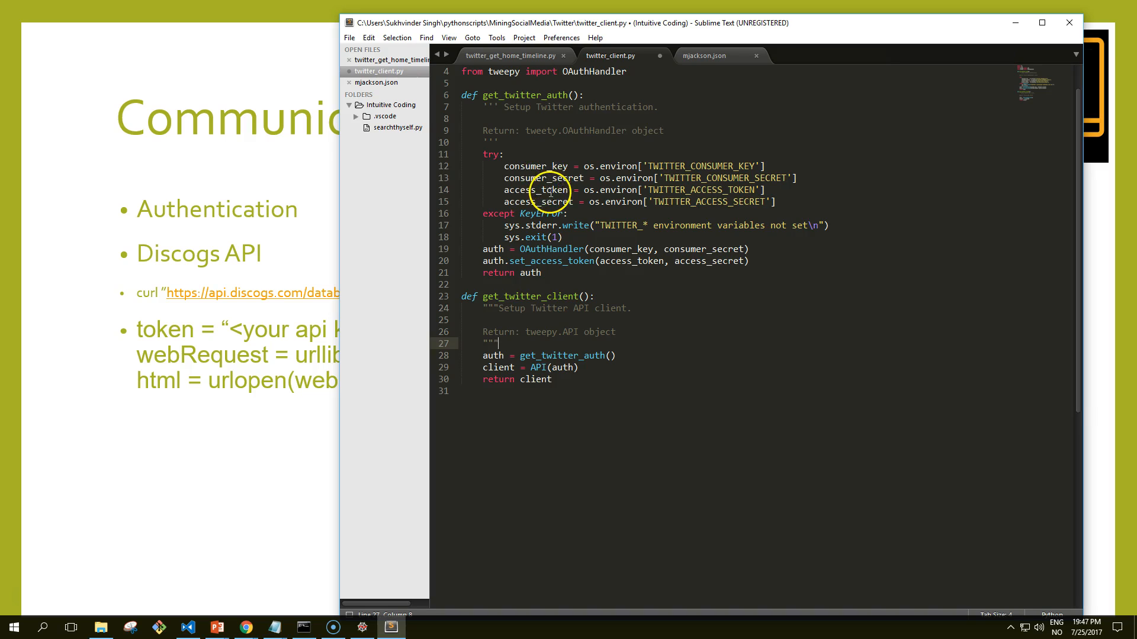
{"action": "mouse_move", "coordinate": [610, 210]}
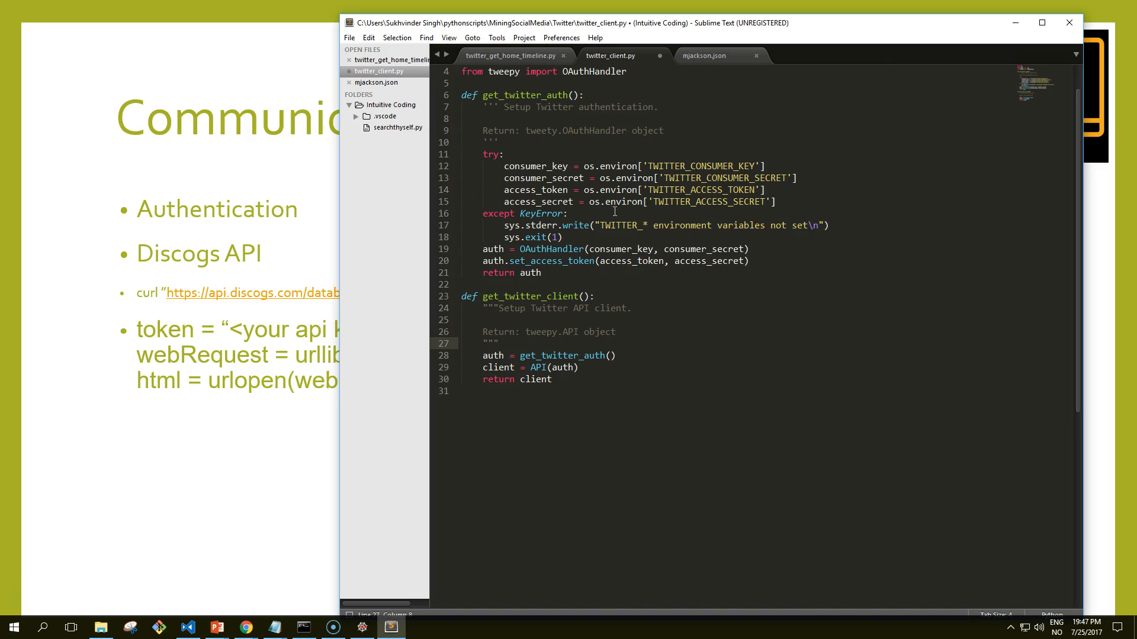
{"action": "mouse_move", "coordinate": [615, 203]}
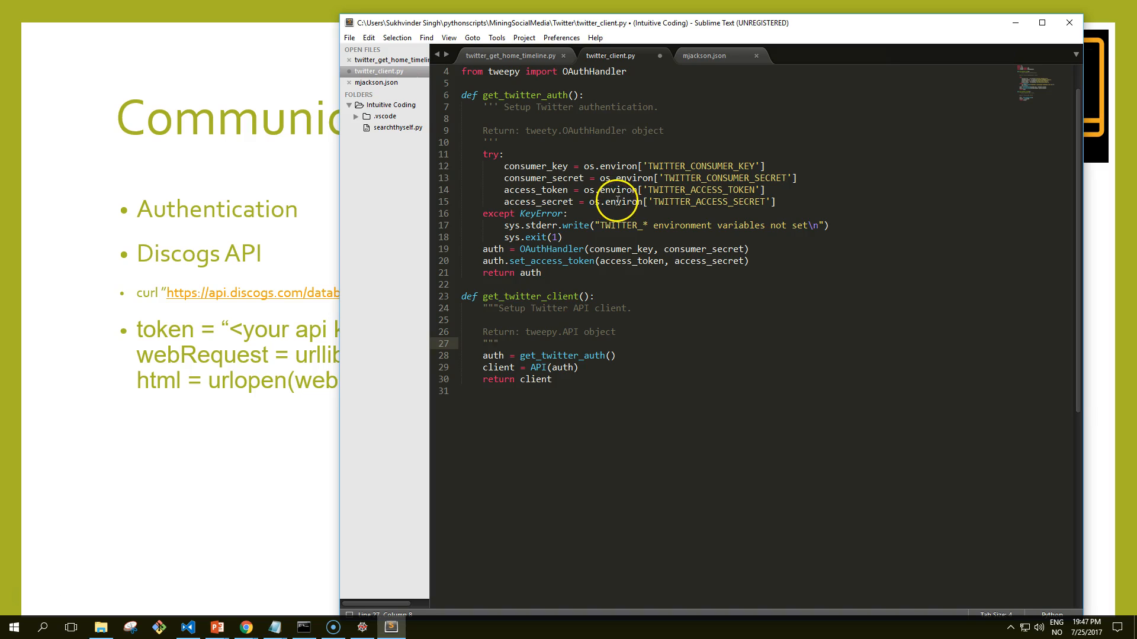
{"action": "mouse_move", "coordinate": [720, 250]}
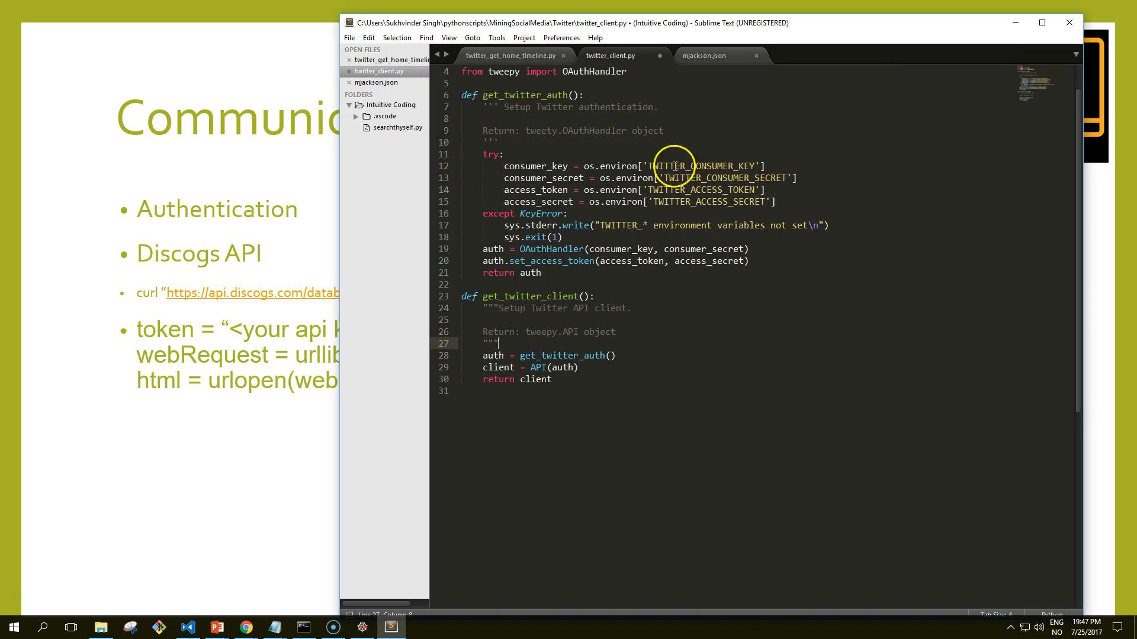
{"action": "mouse_move", "coordinate": [586, 190]}
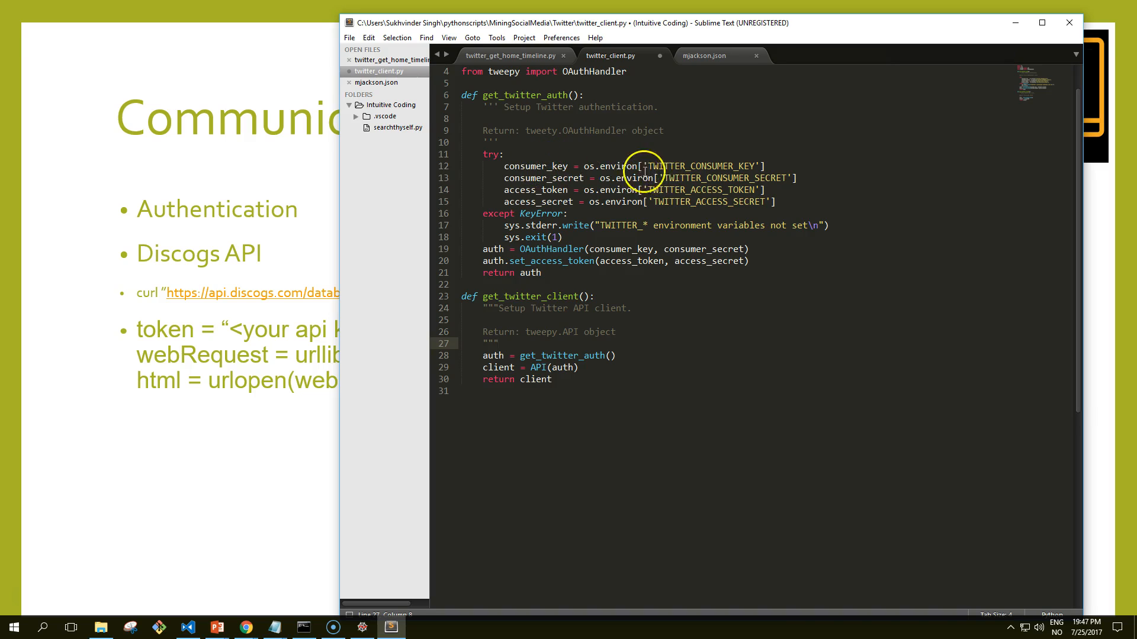
{"action": "mouse_move", "coordinate": [683, 162]}
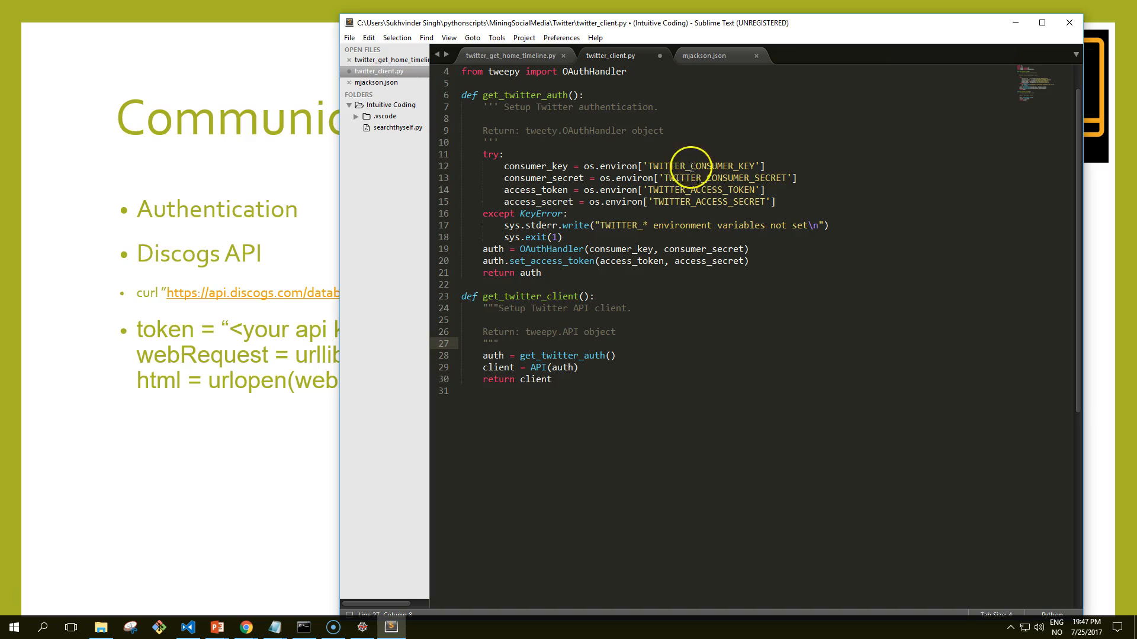
{"action": "mouse_move", "coordinate": [702, 177]}
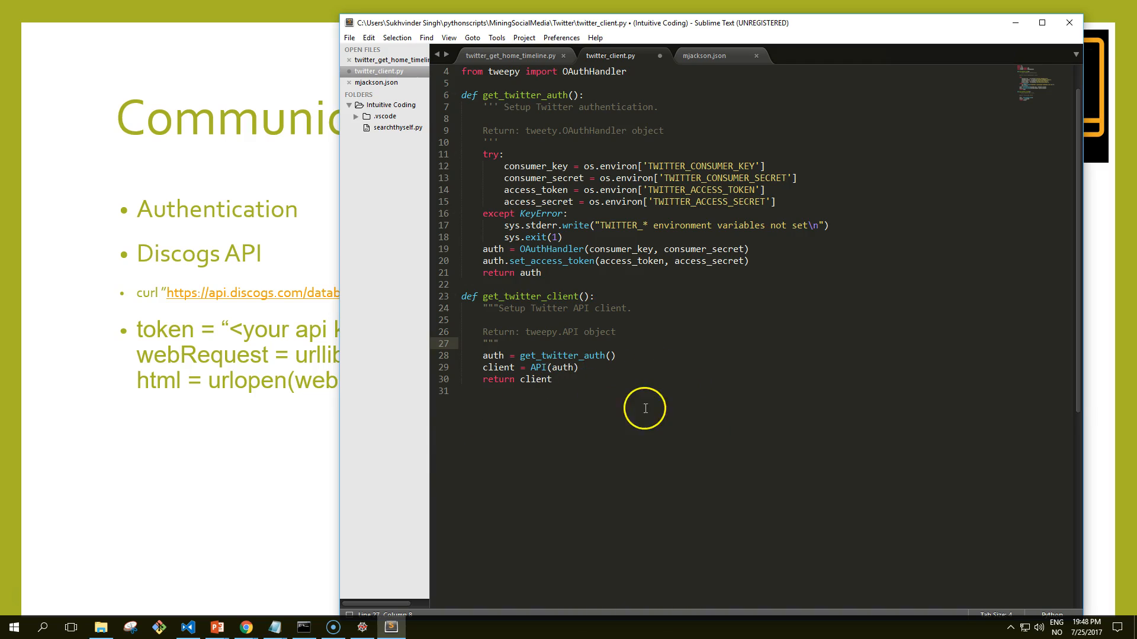
{"action": "mouse_move", "coordinate": [723, 350]}
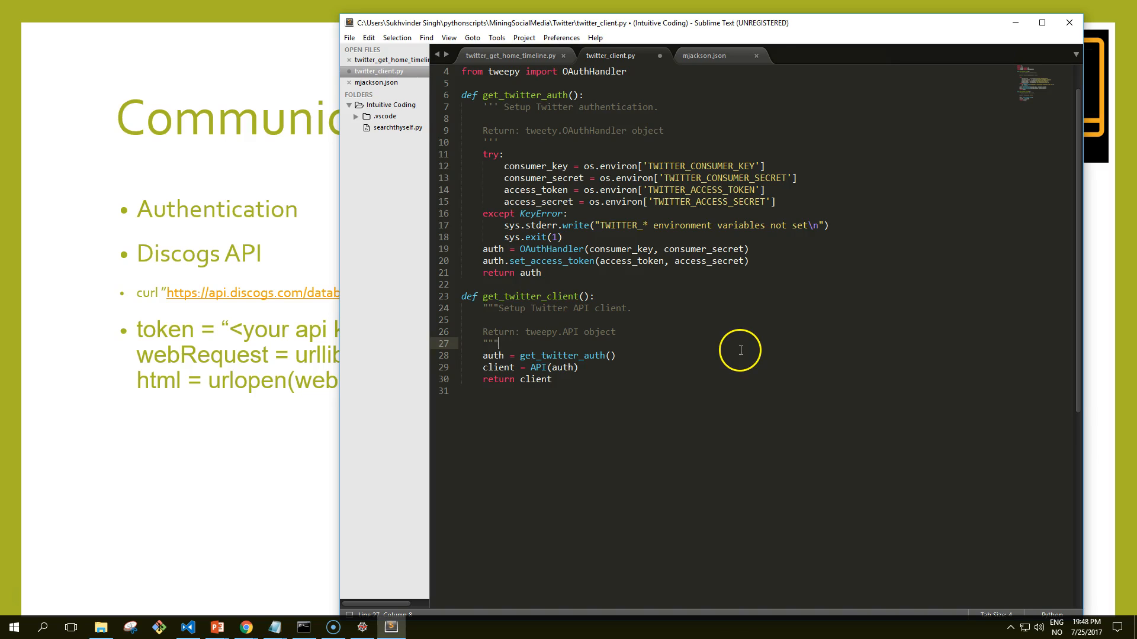
{"action": "mouse_move", "coordinate": [428, 405]}
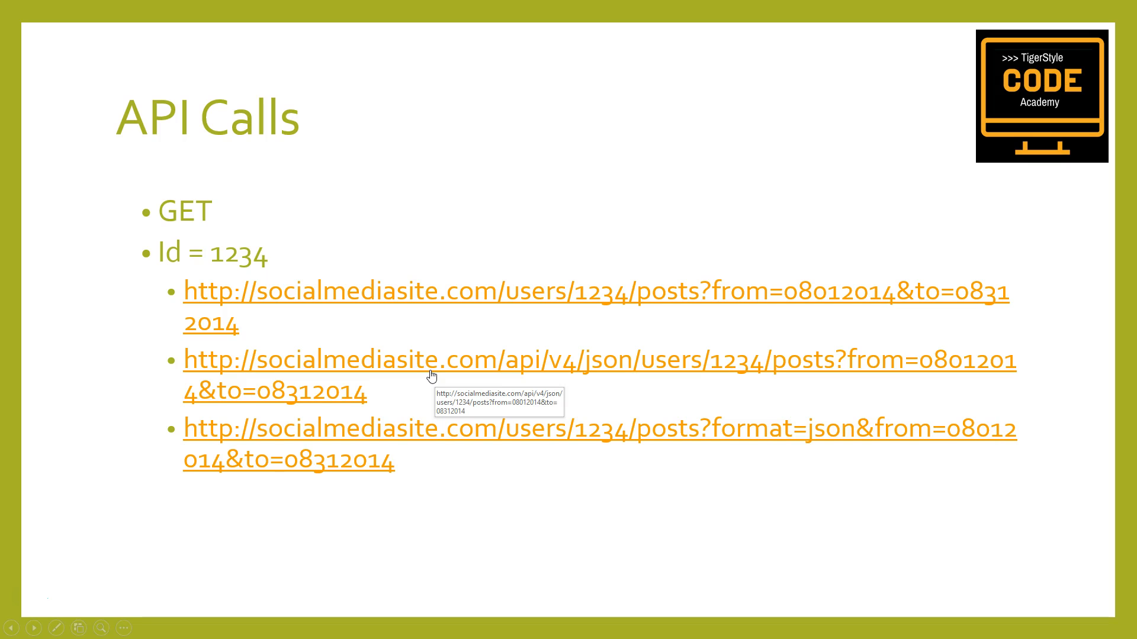
{"action": "mouse_move", "coordinate": [440, 373]}
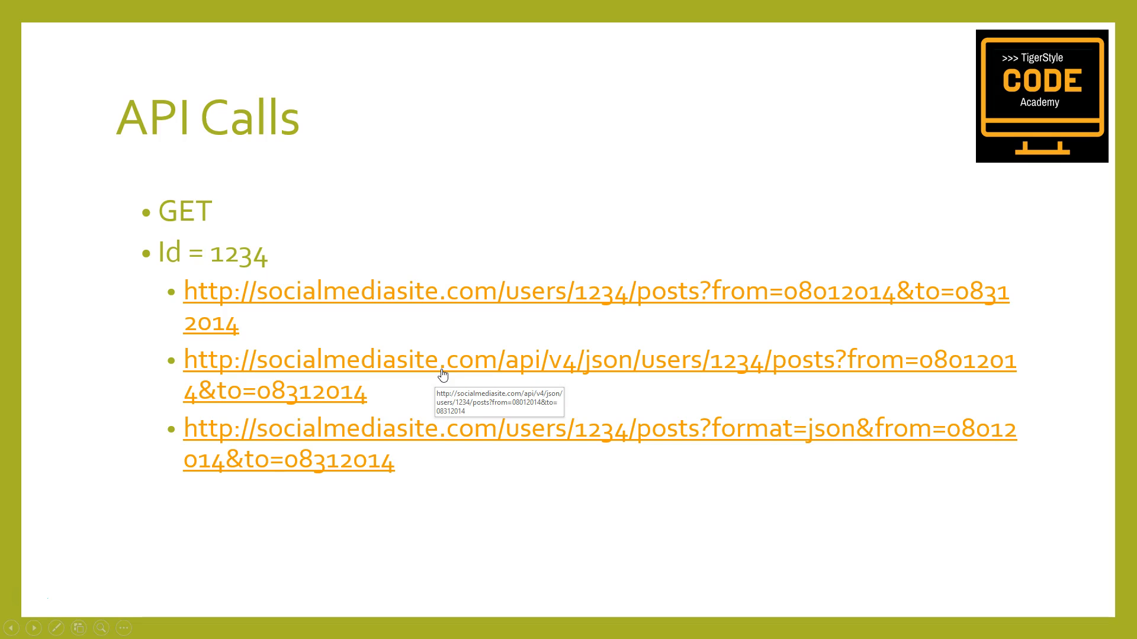